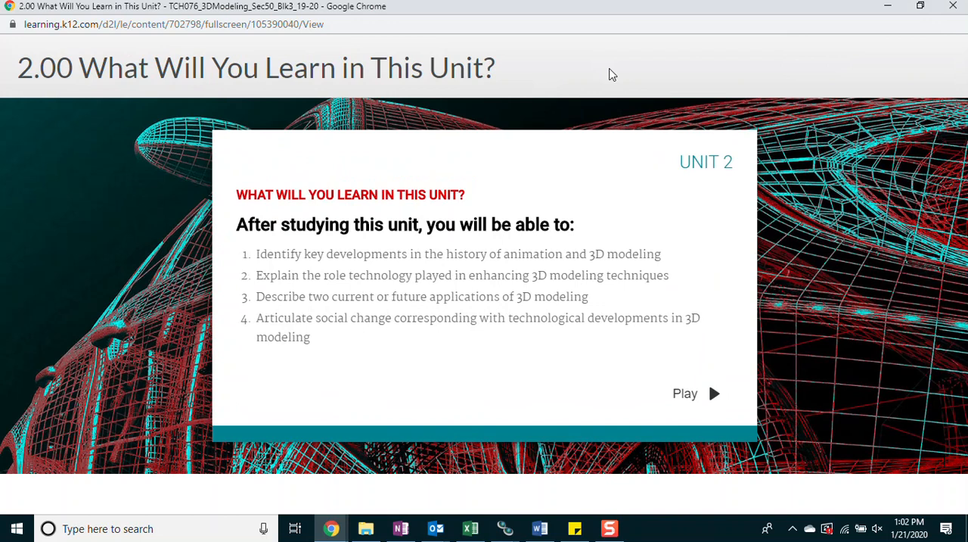
pyautogui.moveTo(693, 121)
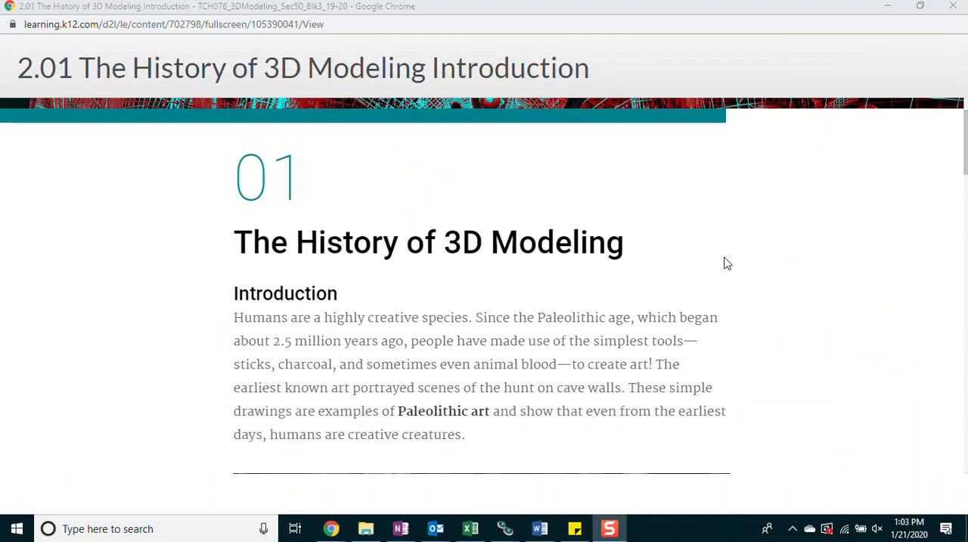
# Scroll the 2.01 page past the Introduction and masks photo to the African masks and Venus sculptures paragraph
pyautogui.scroll(-3)
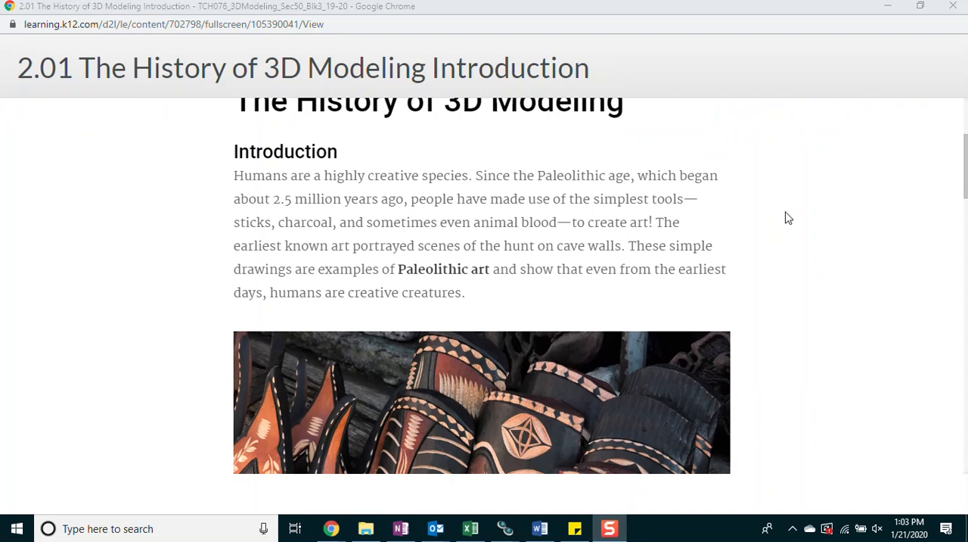
pyautogui.scroll(-3)
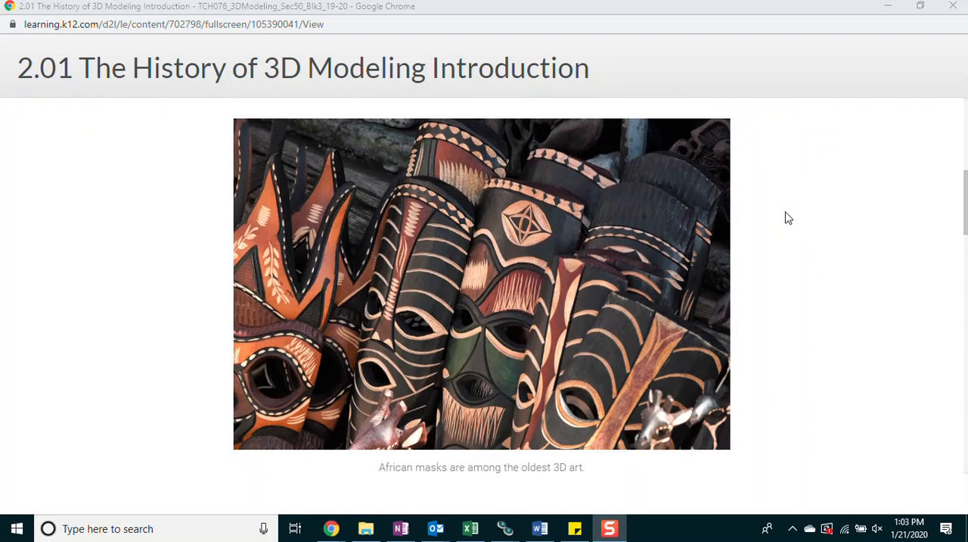
pyautogui.scroll(-3)
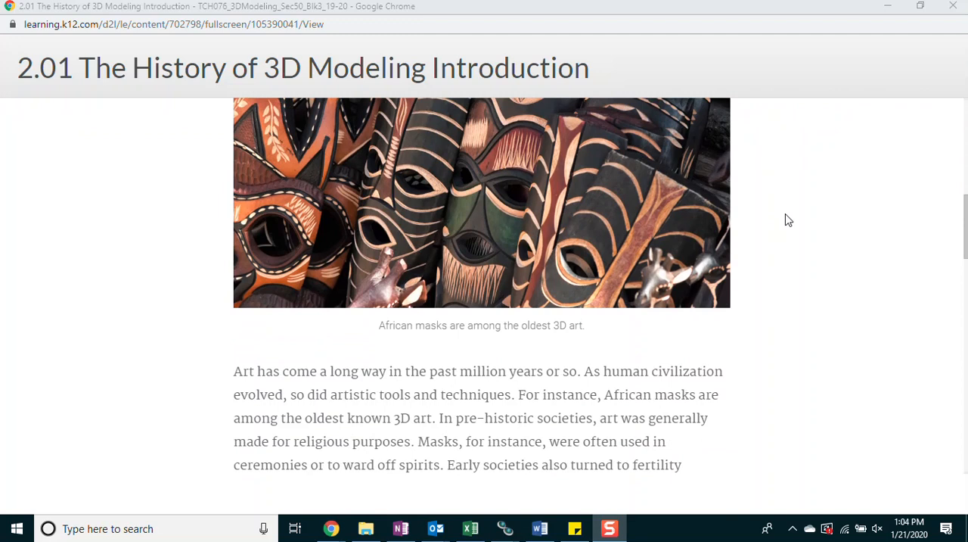
pyautogui.scroll(-3)
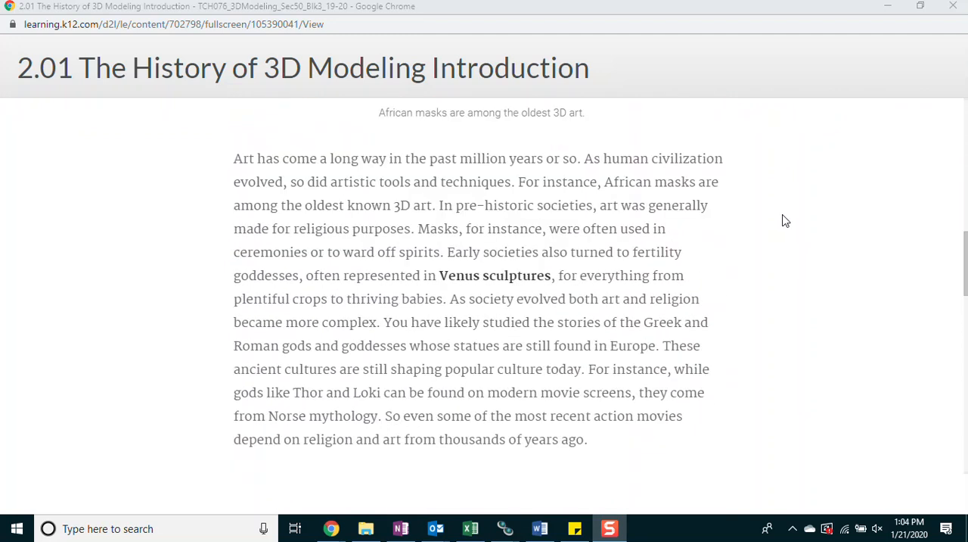
pyautogui.scroll(-3)
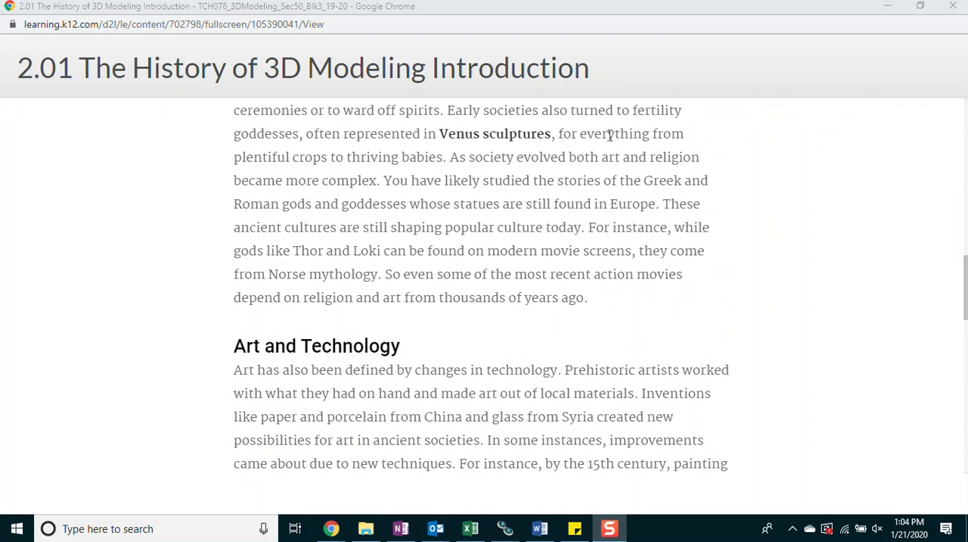
pyautogui.moveTo(832, 168)
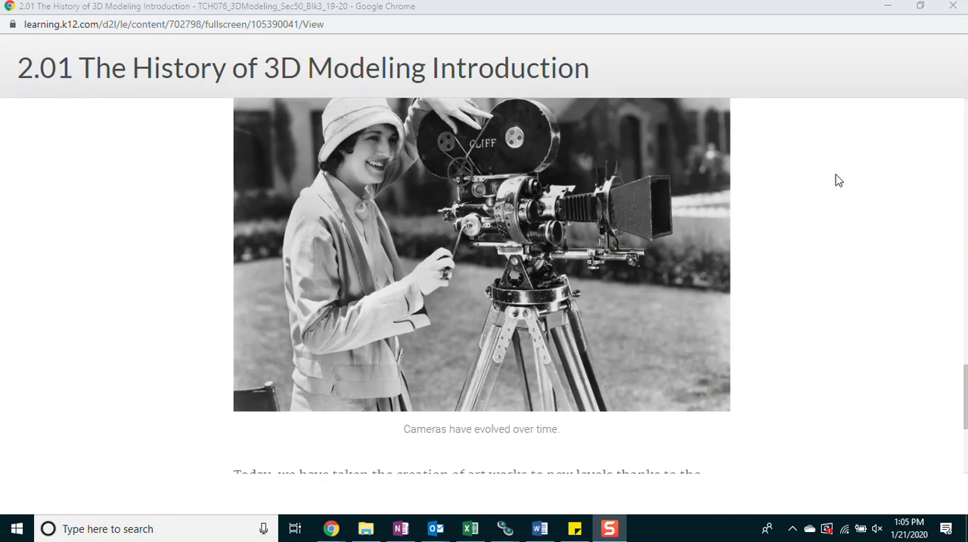
# Scroll to the closing 3D modeling paragraph and footer of the 2.01 page
pyautogui.scroll(-3)
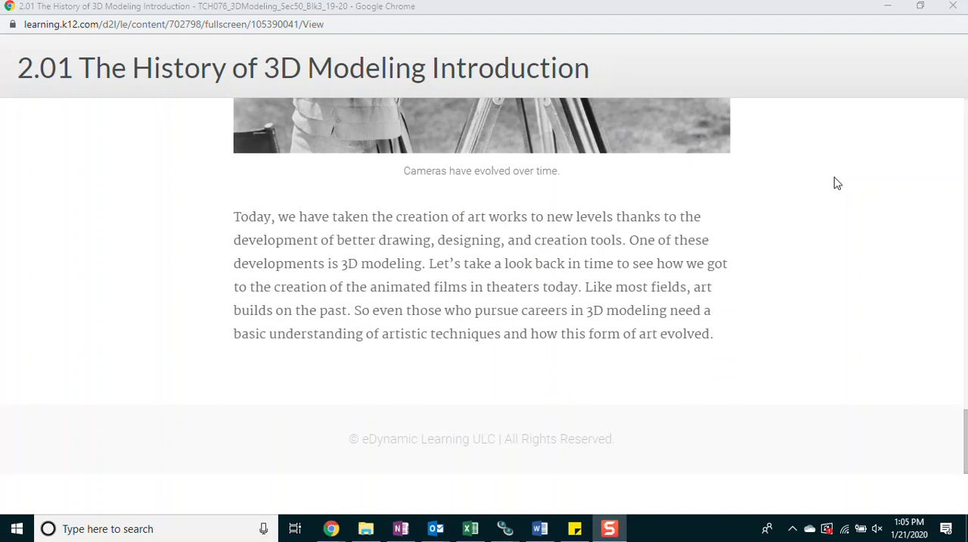
pyautogui.moveTo(848, 184)
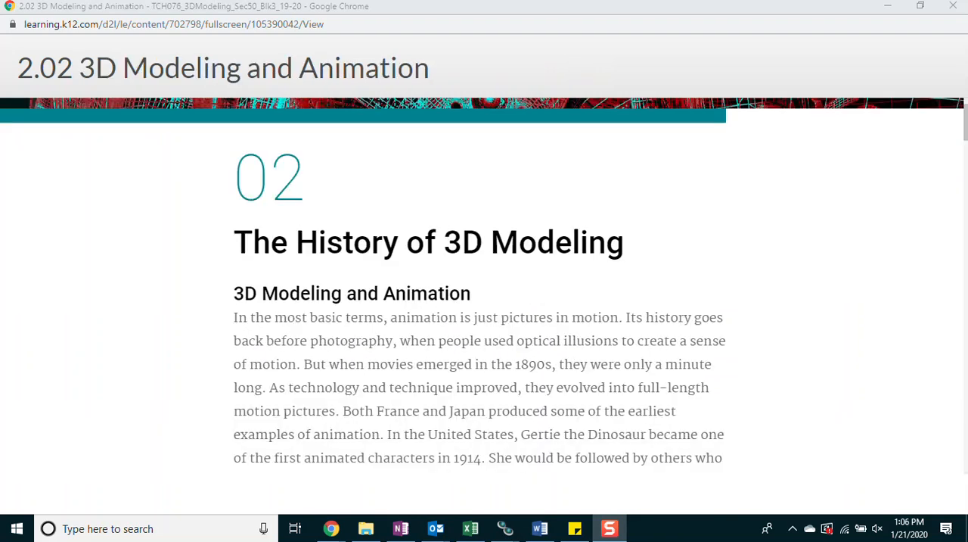
# Scroll the 2.02 page past the opening text and question-mark image to The Disney Story heading
pyautogui.scroll(-3)
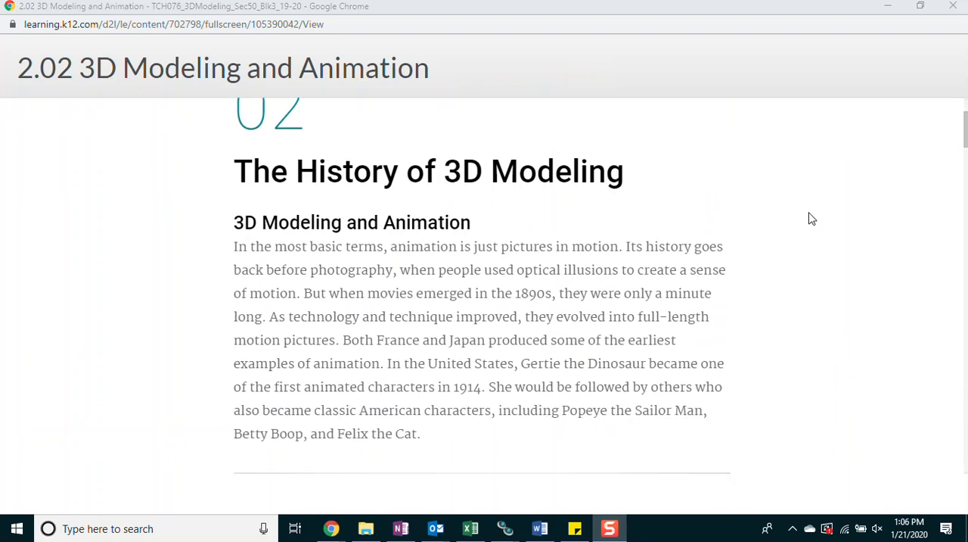
pyautogui.scroll(-3)
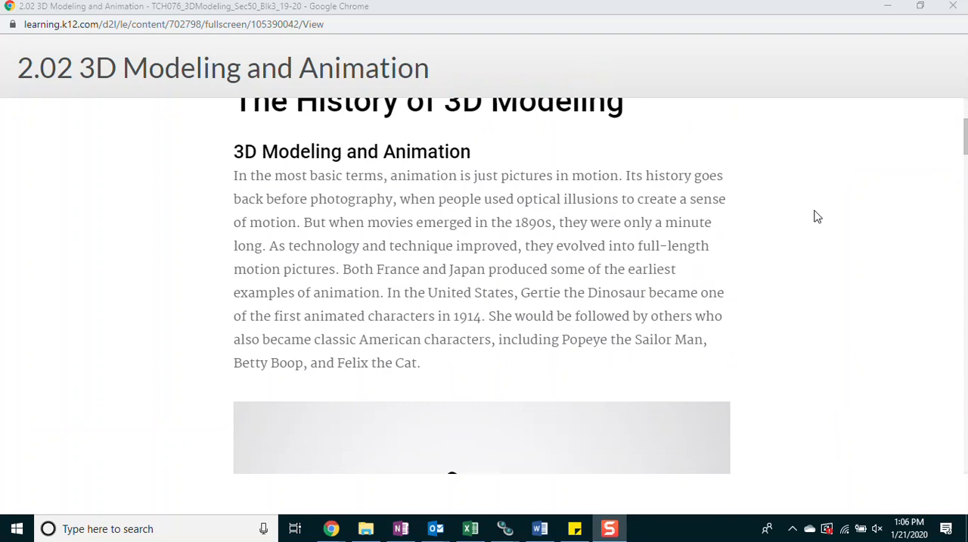
pyautogui.scroll(-3)
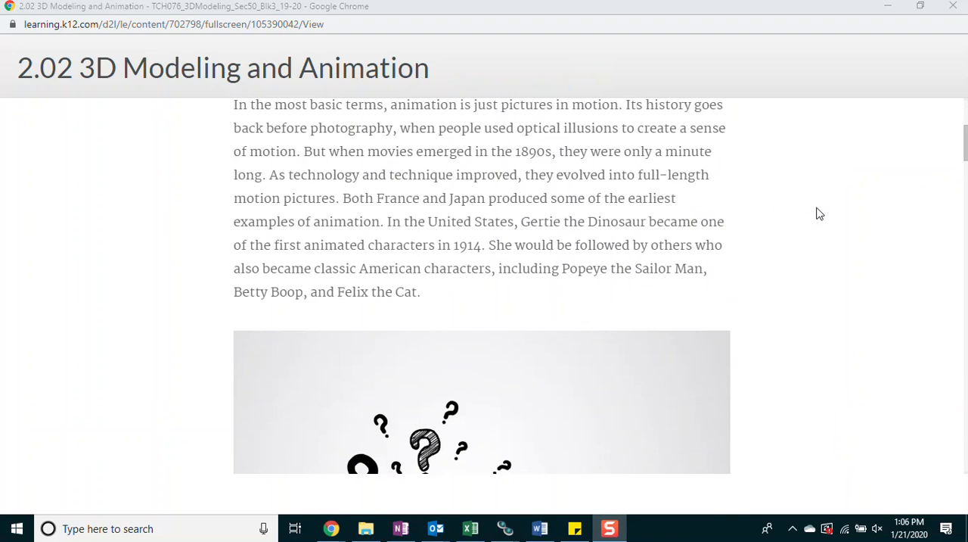
pyautogui.scroll(-3)
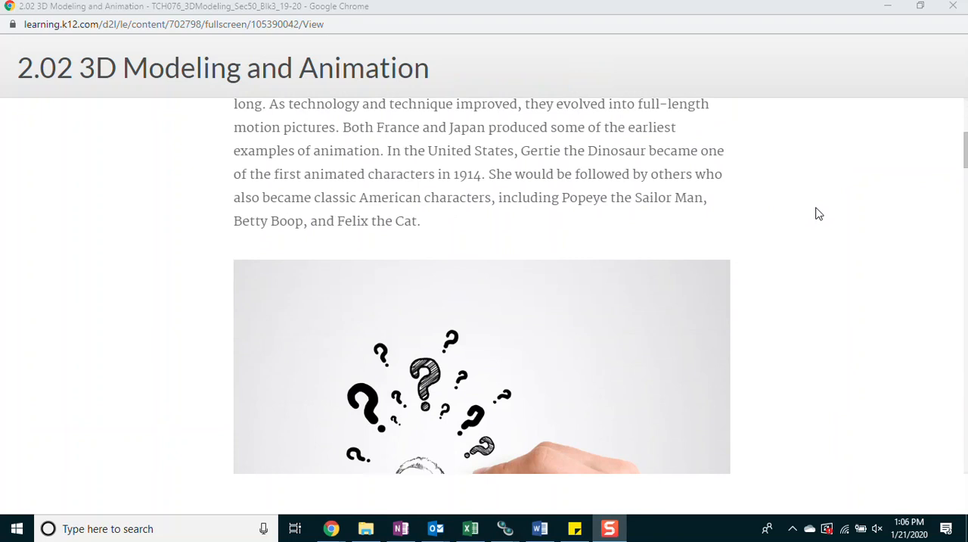
pyautogui.scroll(-3)
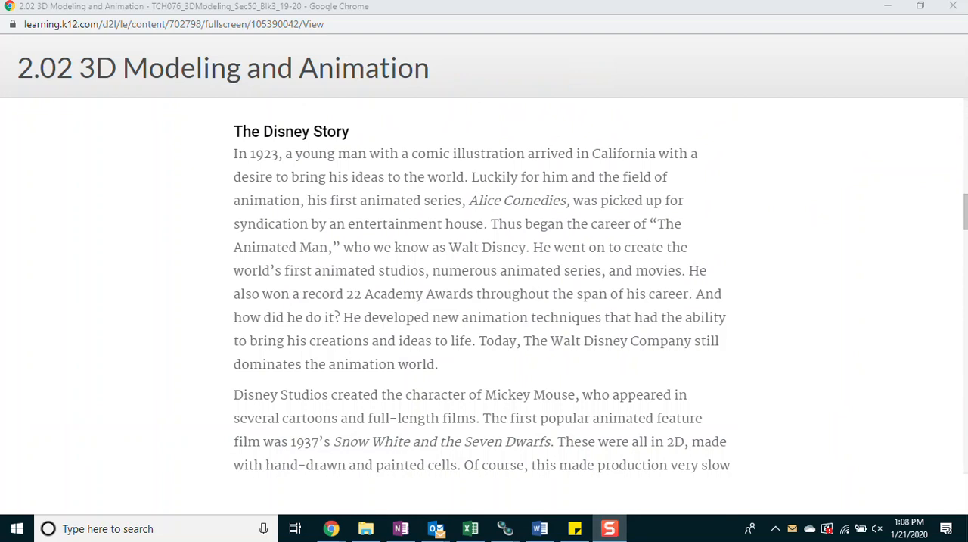
# Scroll past the Disney story to The Pixar Connection section on Alexander Schure
pyautogui.scroll(-3)
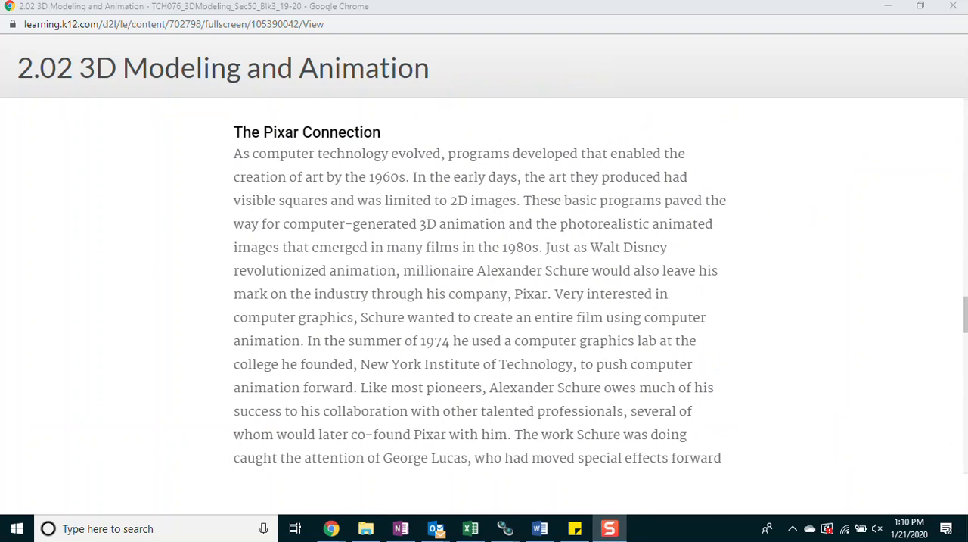
# Scroll down to the Pixar paragraph about CAPS, Toy Story and later blockbuster films
pyautogui.scroll(-3)
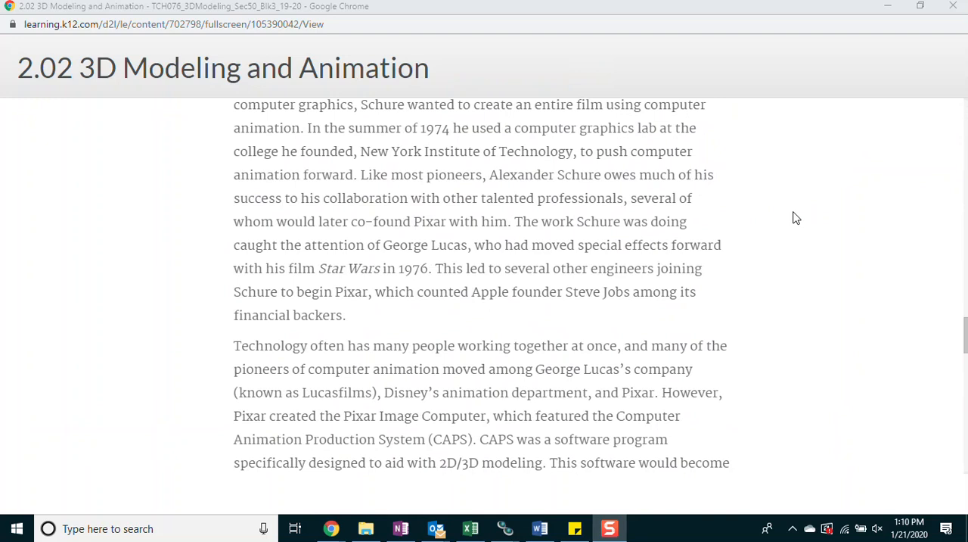
pyautogui.moveTo(782, 260)
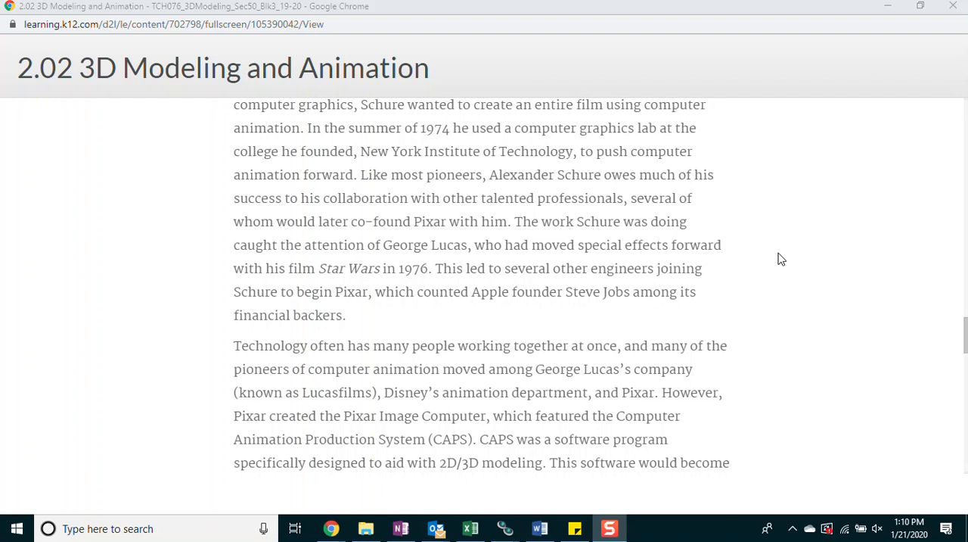
pyautogui.moveTo(787, 263)
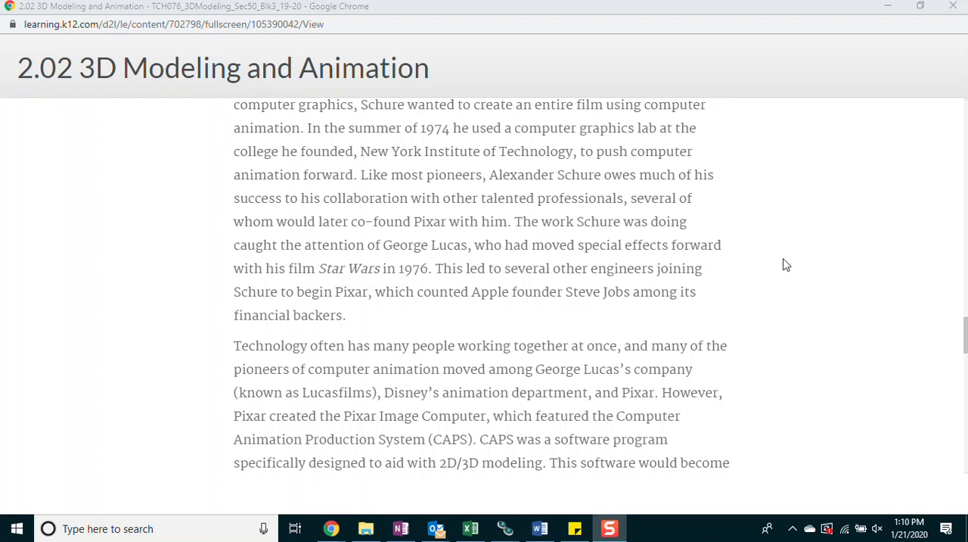
pyautogui.scroll(-3)
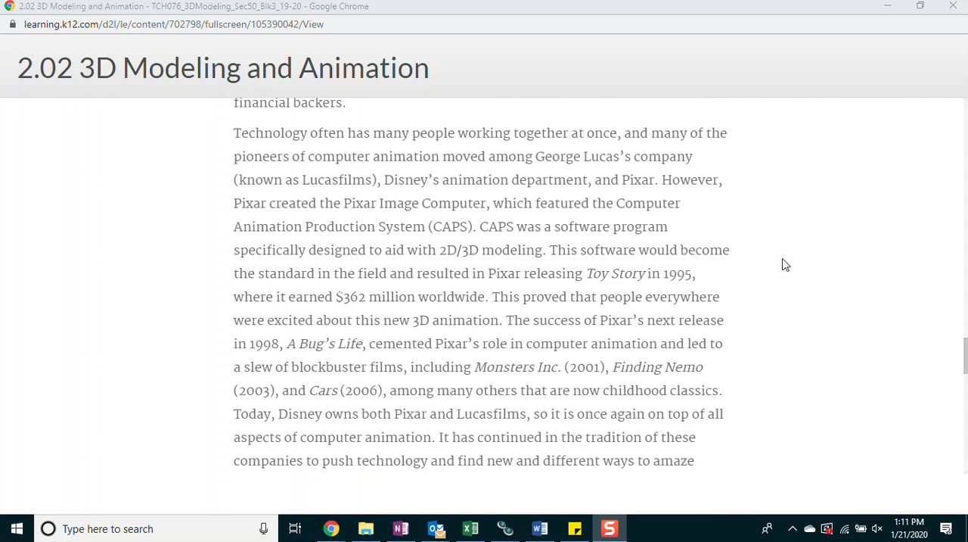
pyautogui.moveTo(790, 255)
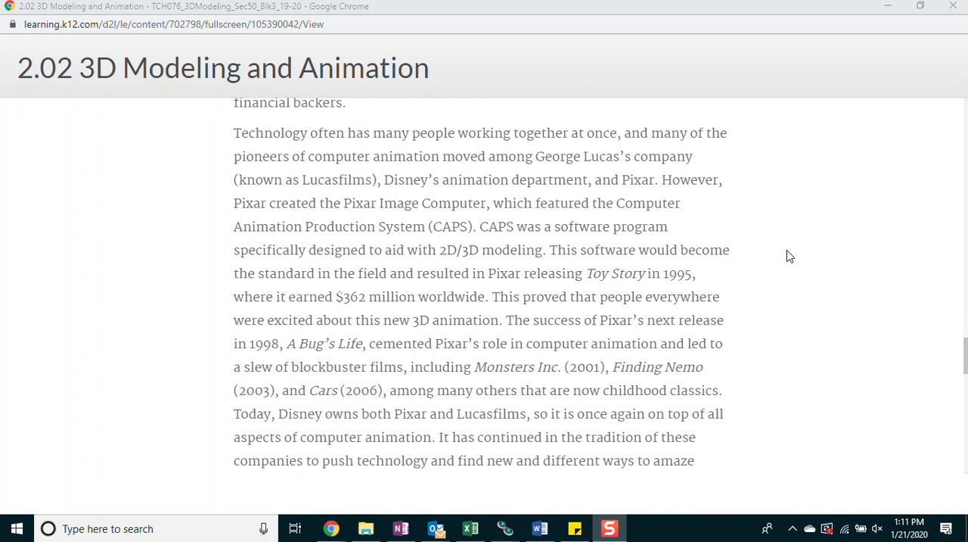
pyautogui.scroll(-3)
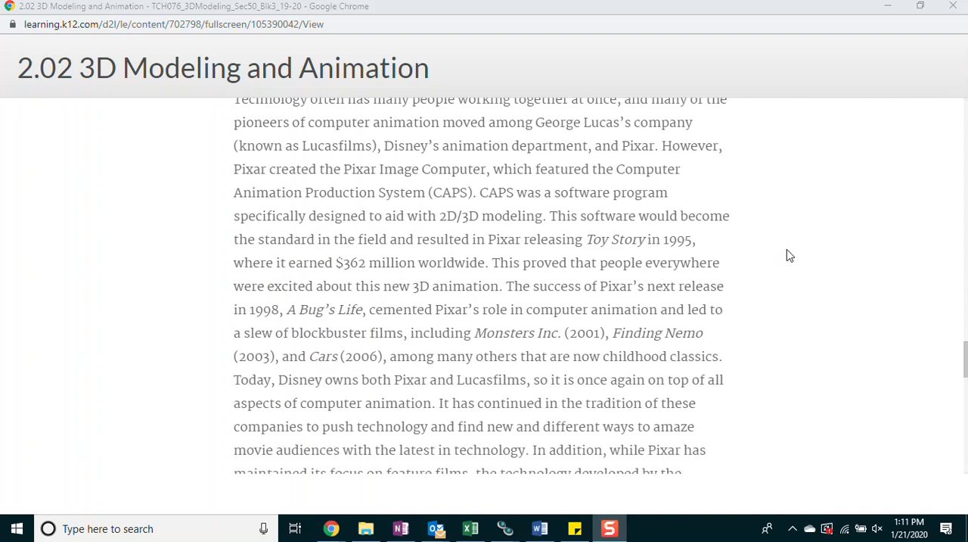
pyautogui.scroll(-3)
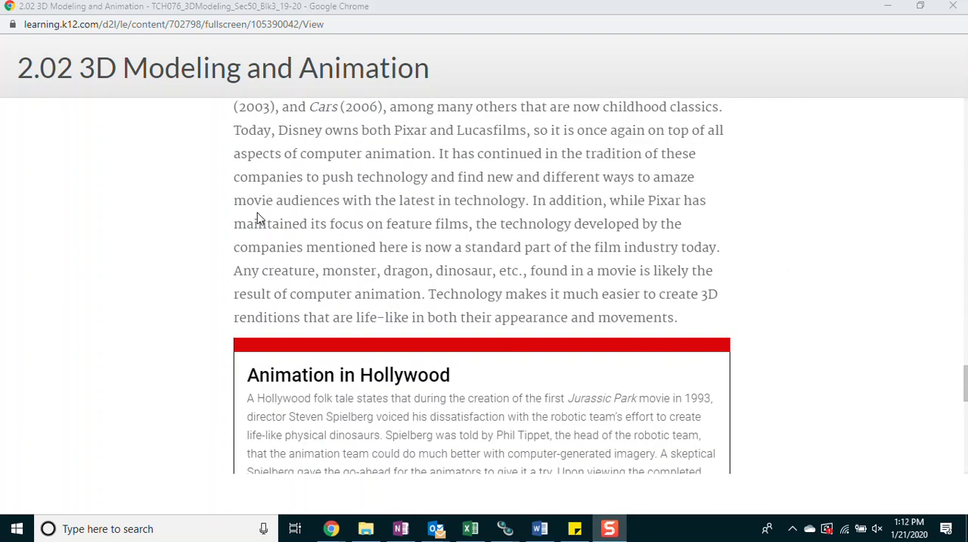
pyautogui.moveTo(781, 218)
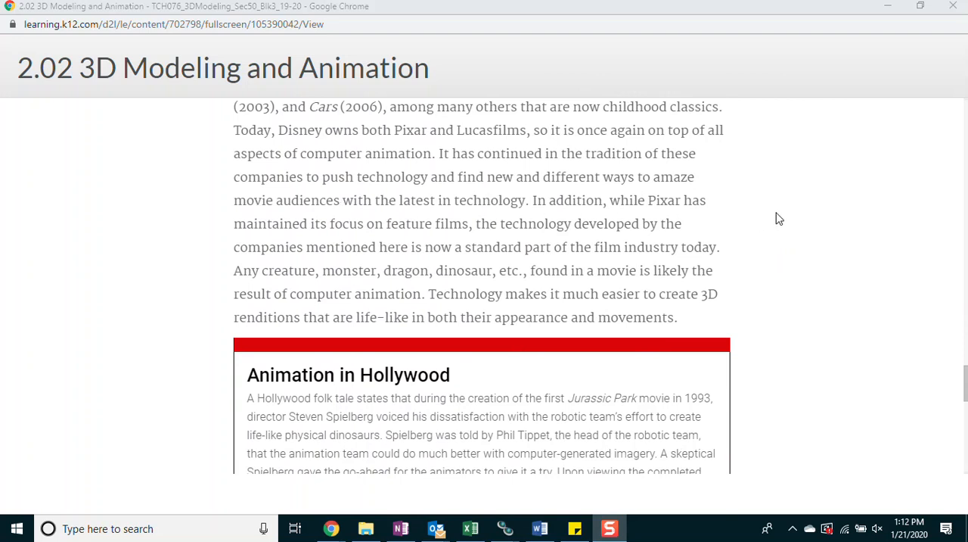
pyautogui.moveTo(802, 215)
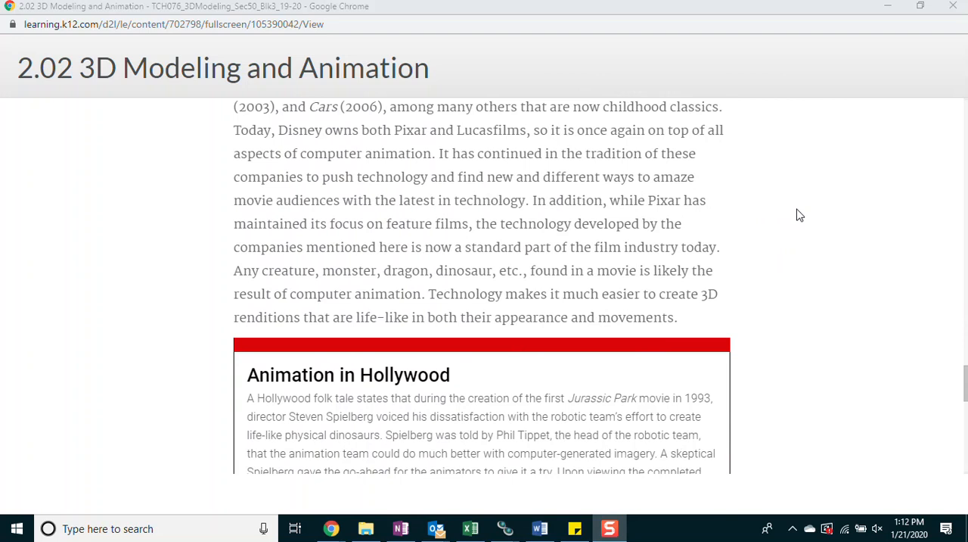
pyautogui.moveTo(808, 215)
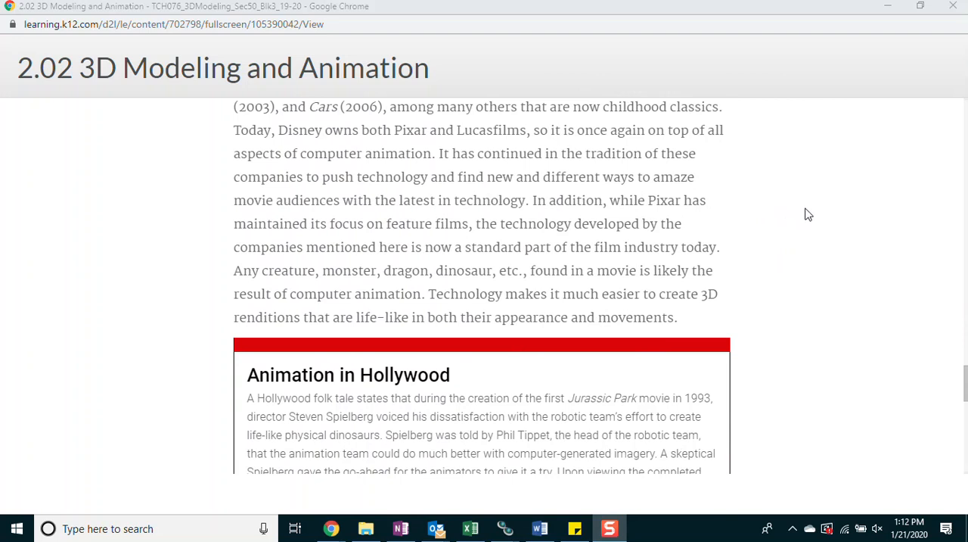
# Scroll through the remainder of the 2.02 page to its end before lesson 2.03
pyautogui.scroll(-3)
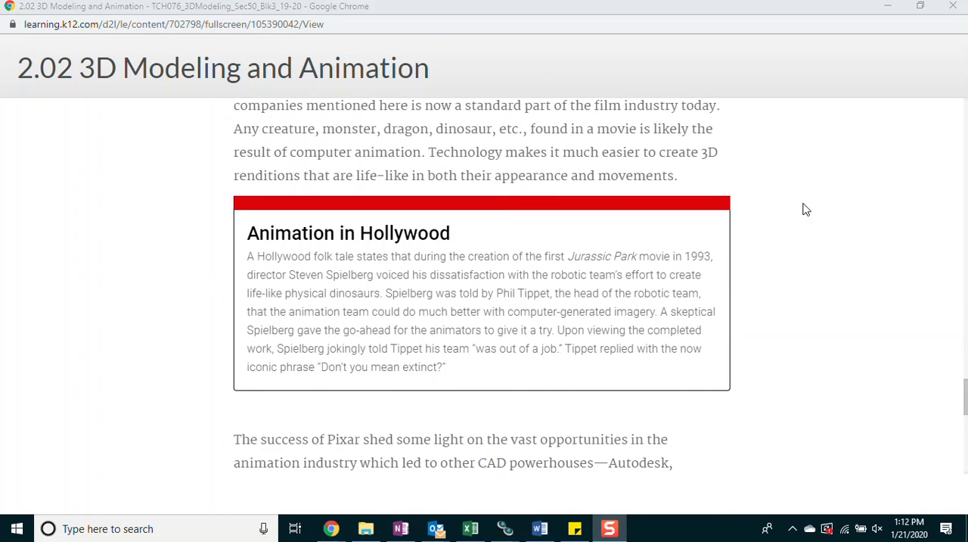
pyautogui.scroll(-3)
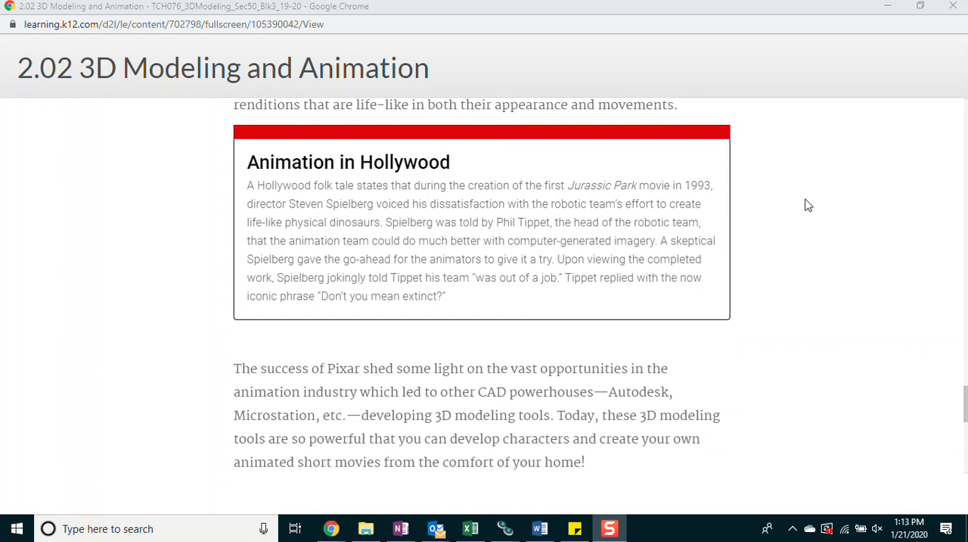
pyautogui.scroll(-3)
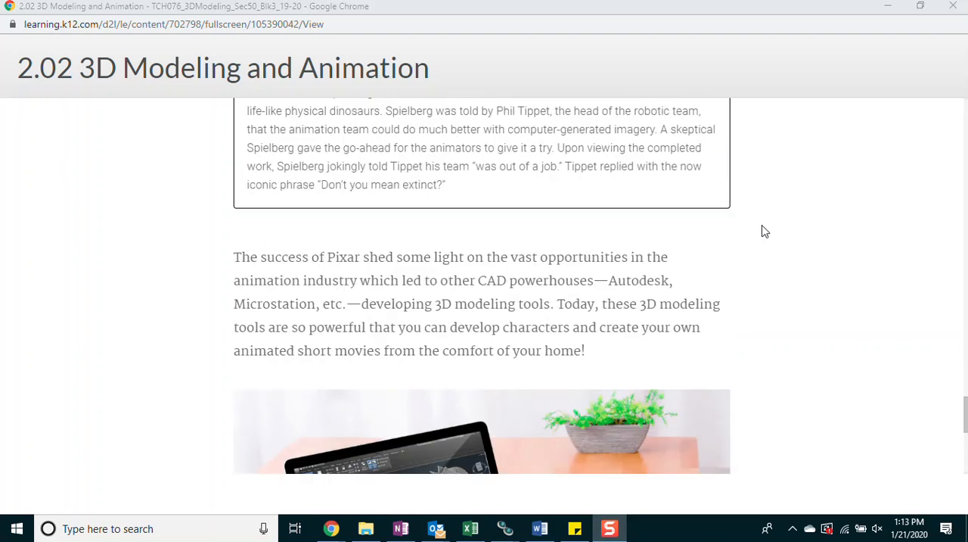
pyautogui.scroll(-3)
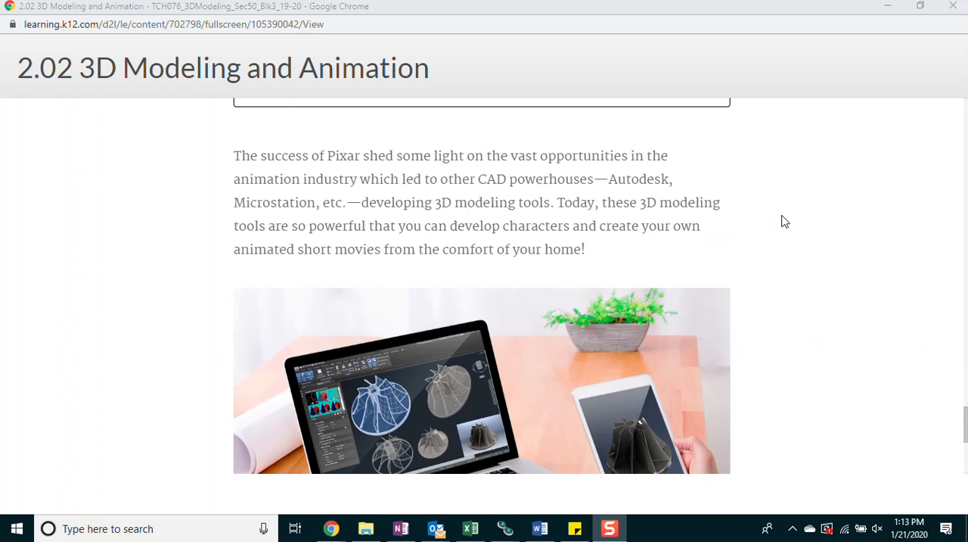
pyautogui.scroll(-3)
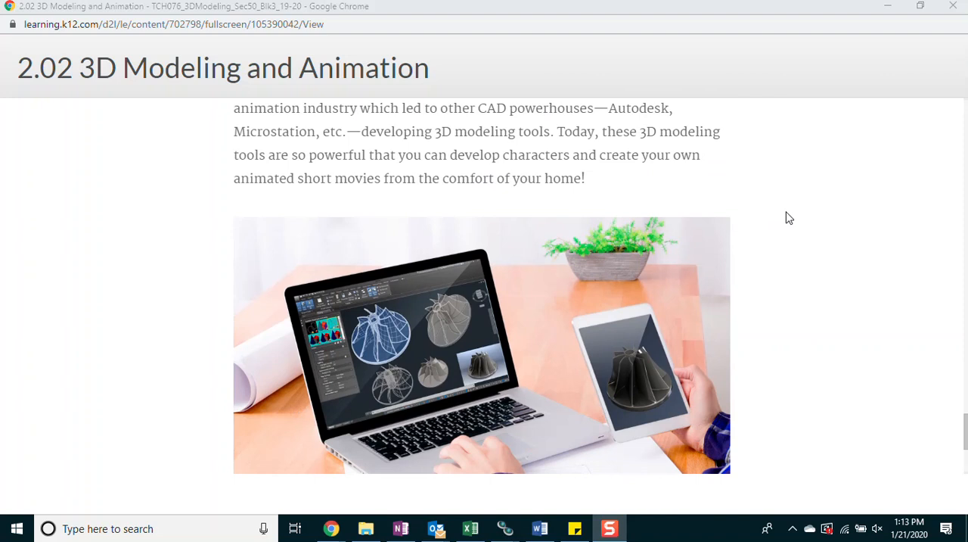
pyautogui.scroll(-3)
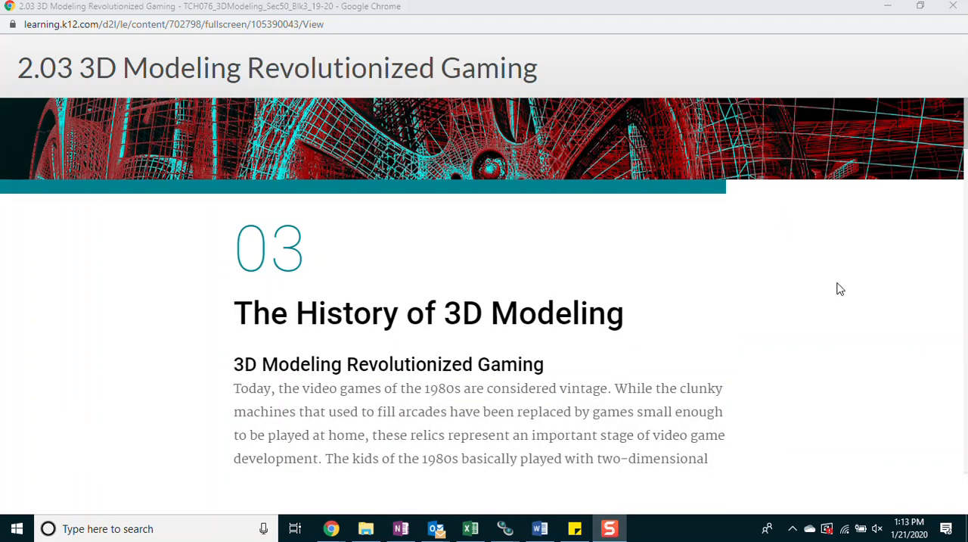
pyautogui.scroll(-3)
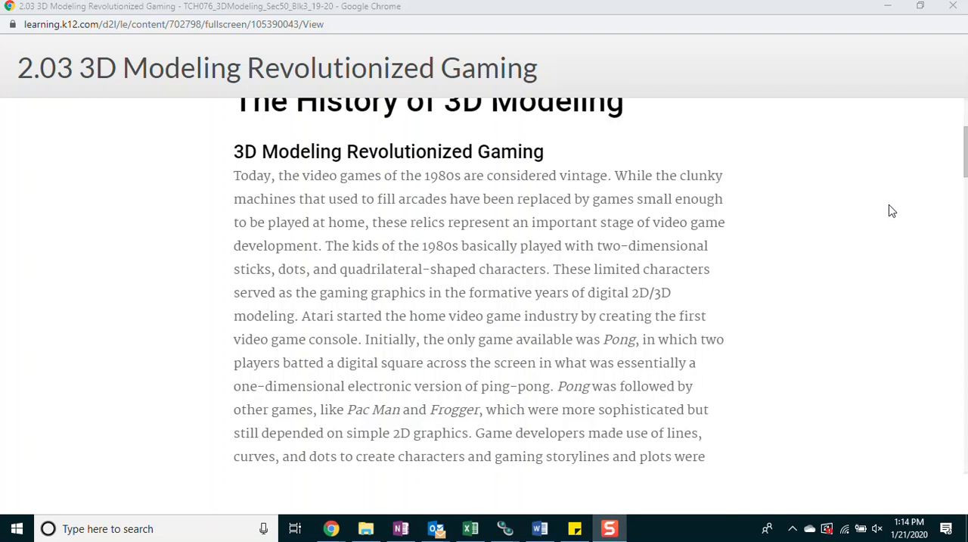
pyautogui.scroll(-3)
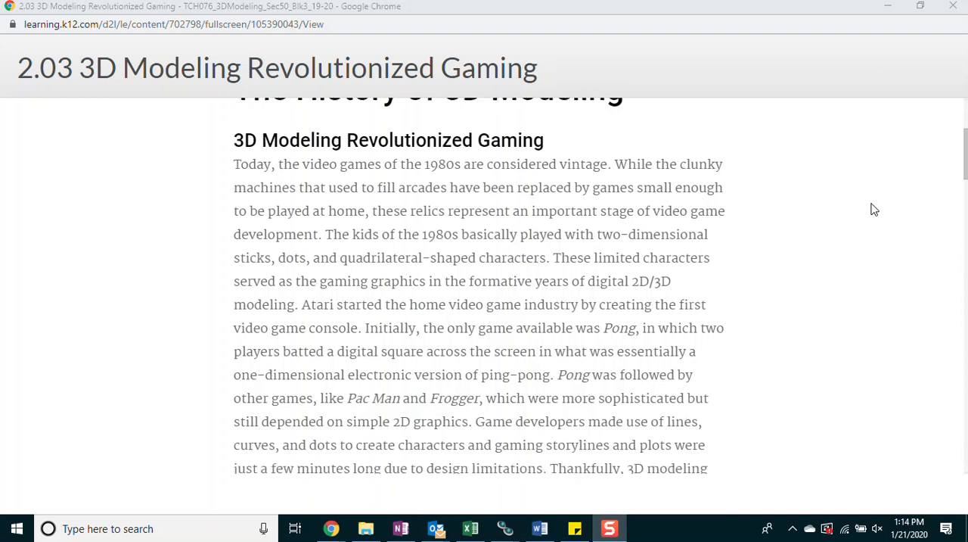
pyautogui.scroll(-3)
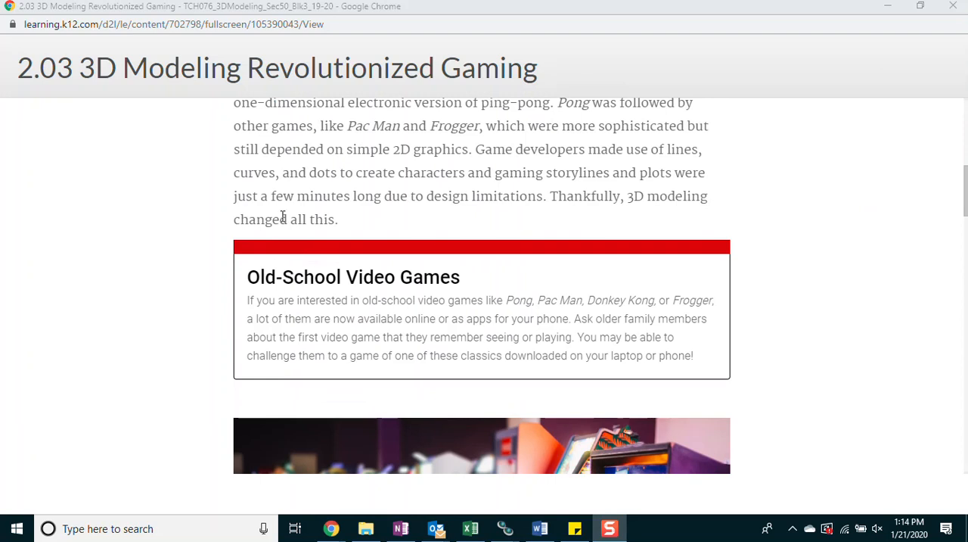
pyautogui.moveTo(520, 218)
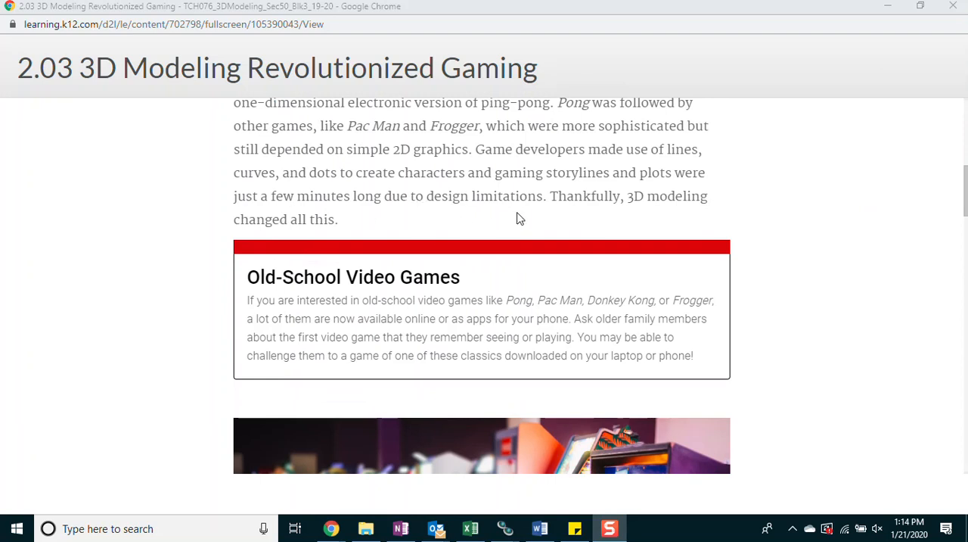
pyautogui.moveTo(738, 218)
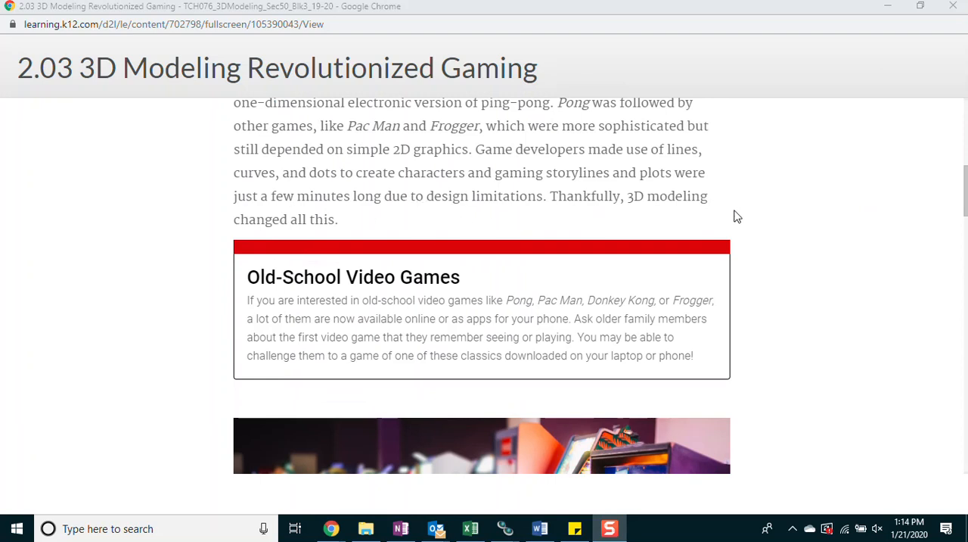
pyautogui.moveTo(835, 179)
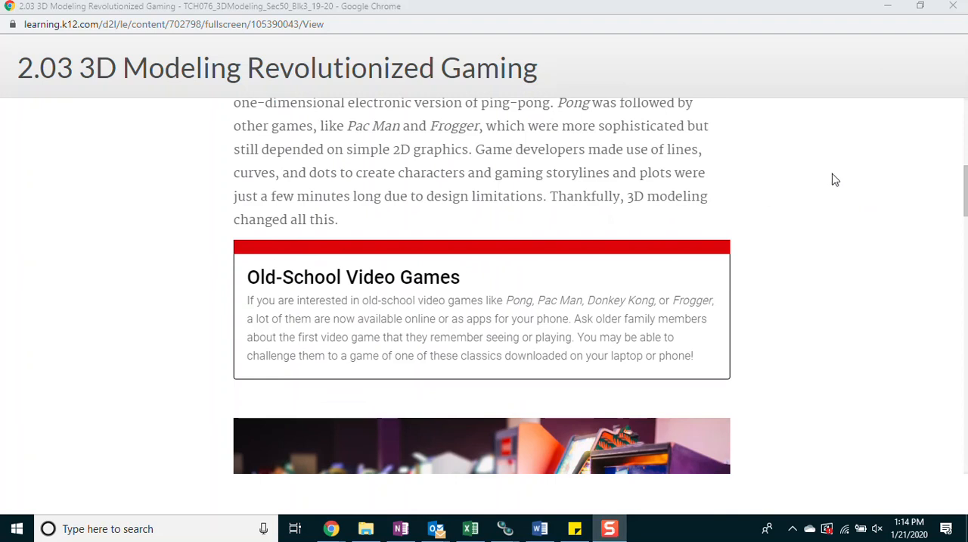
pyautogui.scroll(-3)
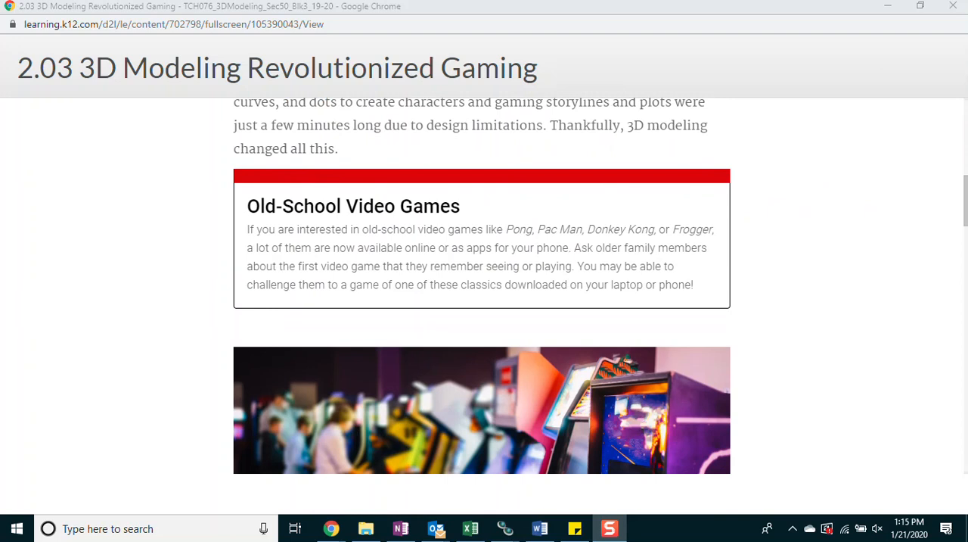
pyautogui.scroll(-3)
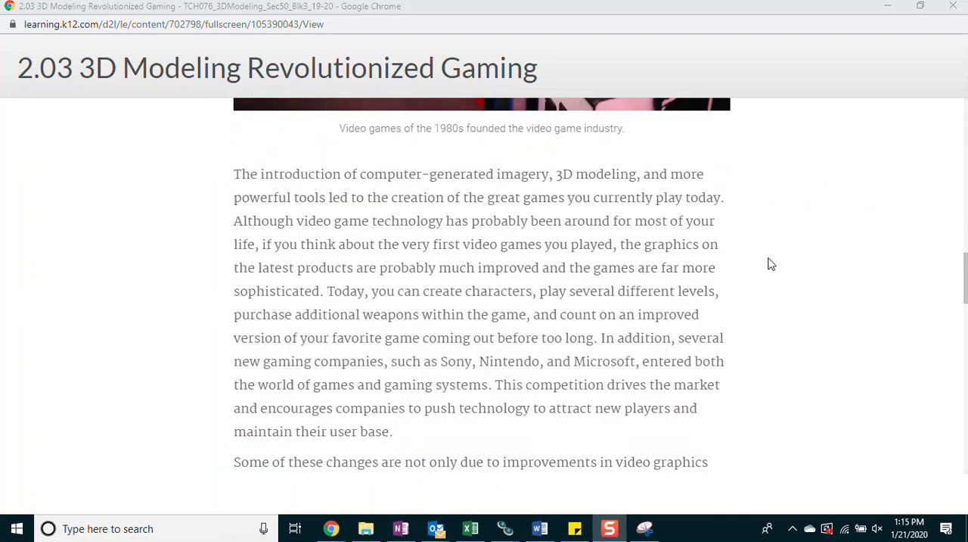
pyautogui.moveTo(859, 238)
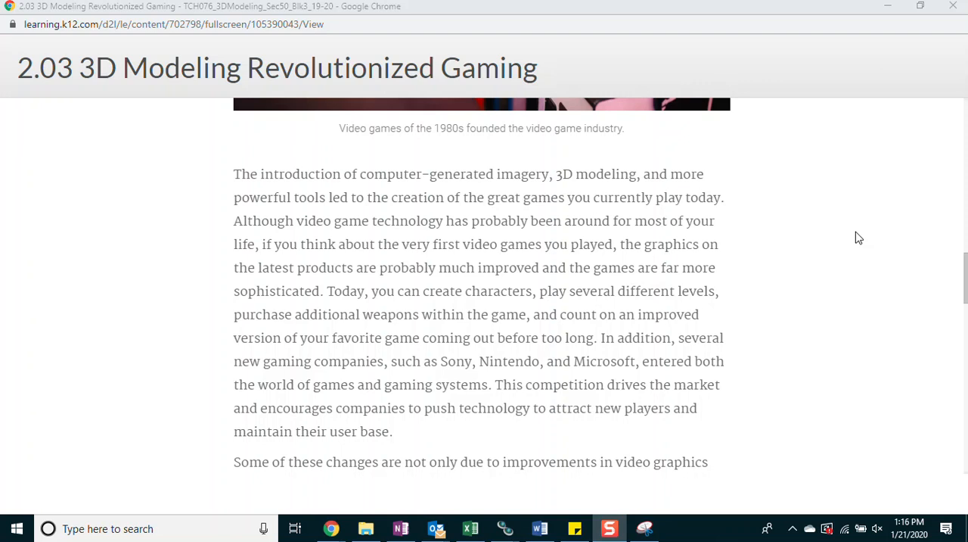
pyautogui.moveTo(796, 230)
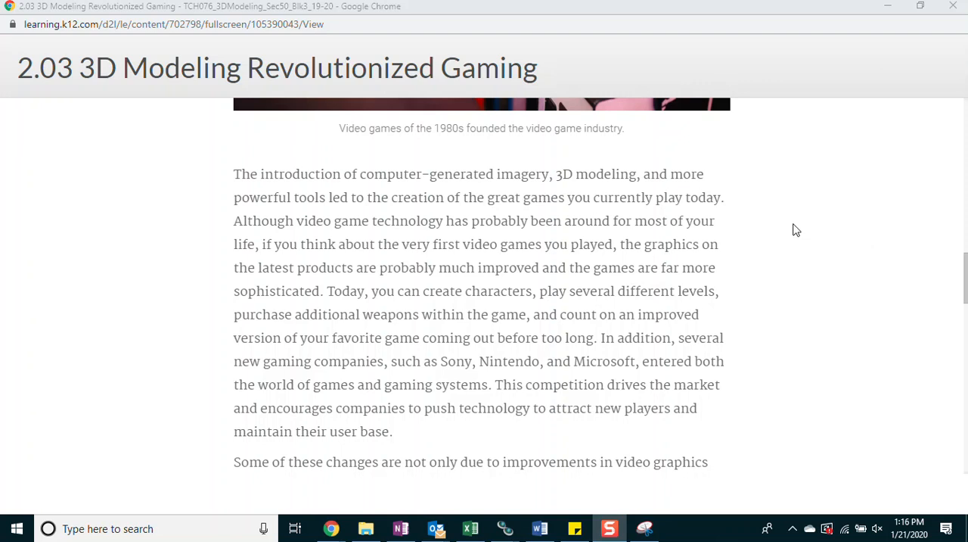
pyautogui.scroll(-3)
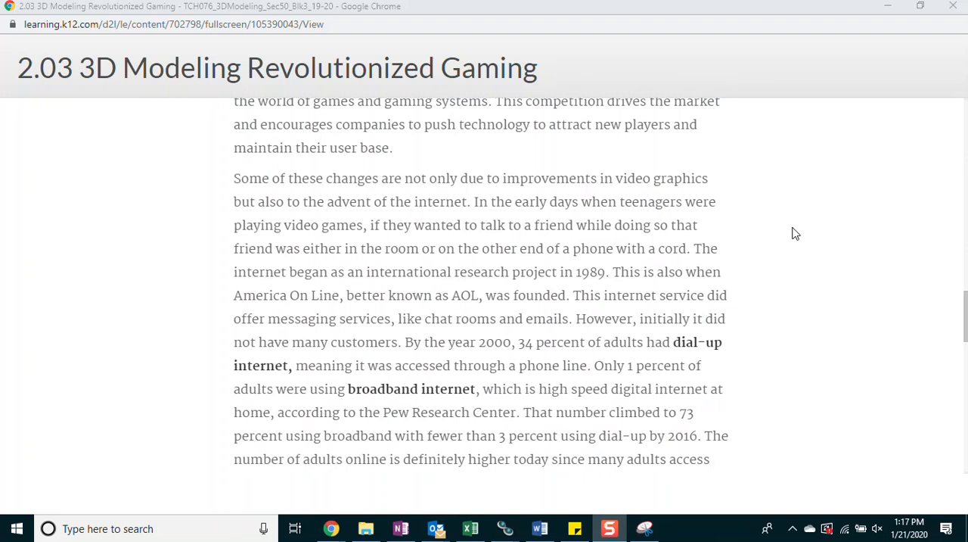
# Scroll through the rest of the 2.03 gaming lesson to its end before lesson 2.04
pyautogui.scroll(-3)
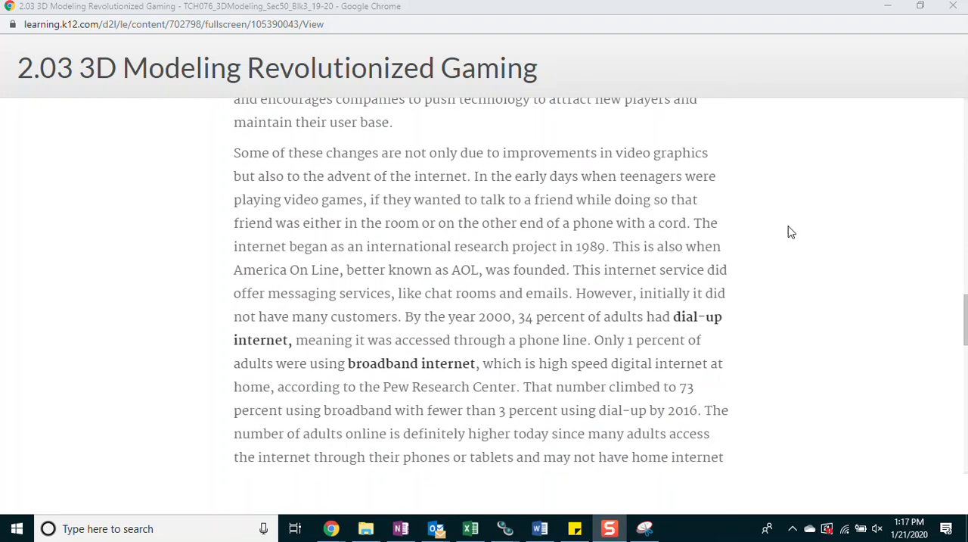
pyautogui.scroll(-3)
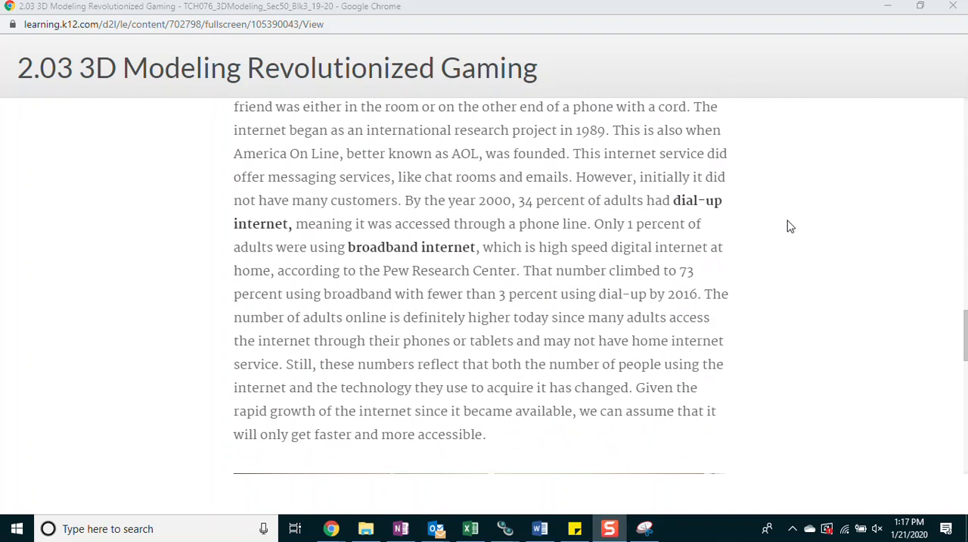
pyautogui.moveTo(789, 227)
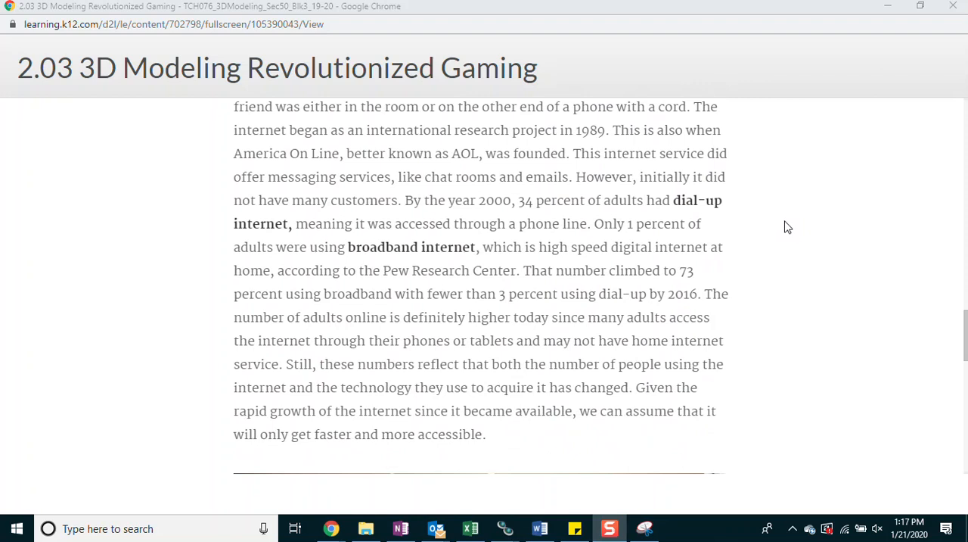
pyautogui.scroll(-3)
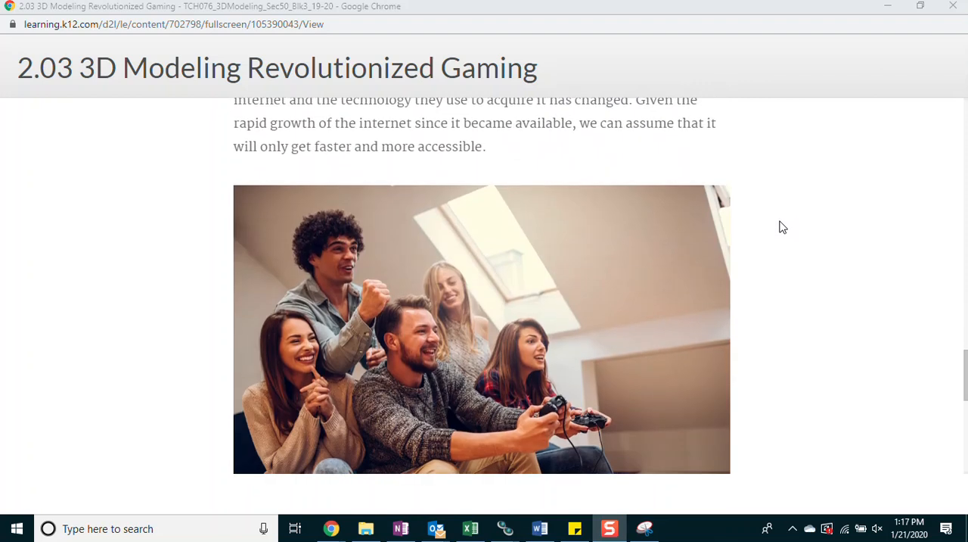
pyautogui.scroll(-3)
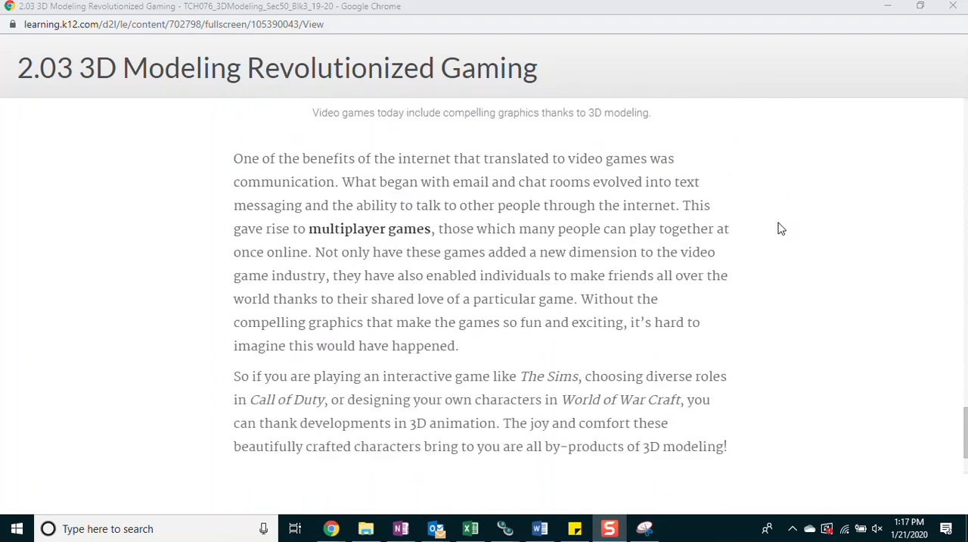
pyautogui.moveTo(808, 220)
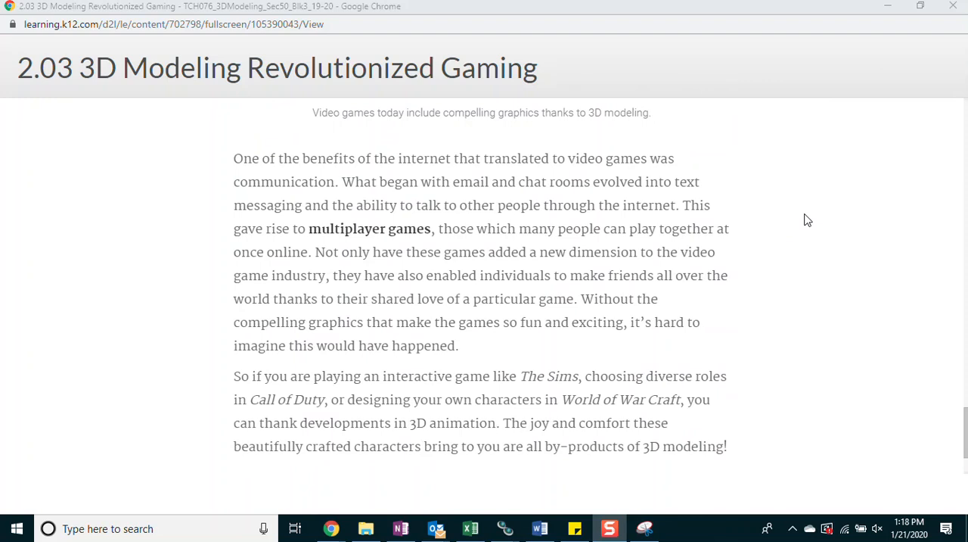
pyautogui.moveTo(802, 215)
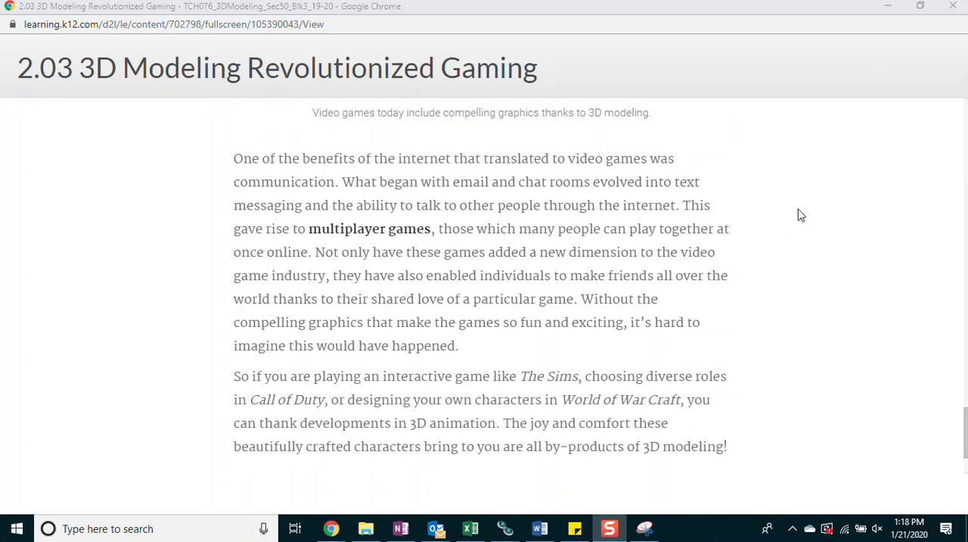
pyautogui.scroll(-3)
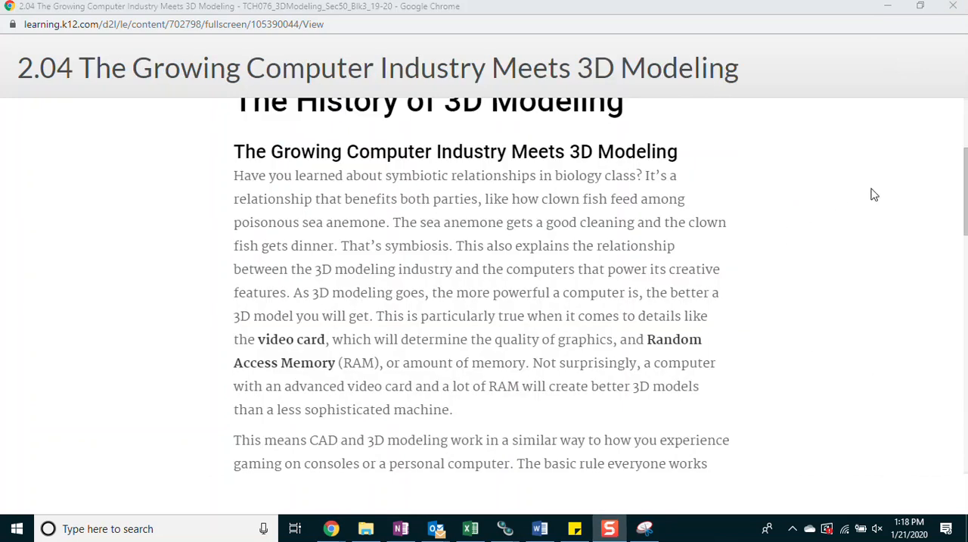
pyautogui.moveTo(873, 188)
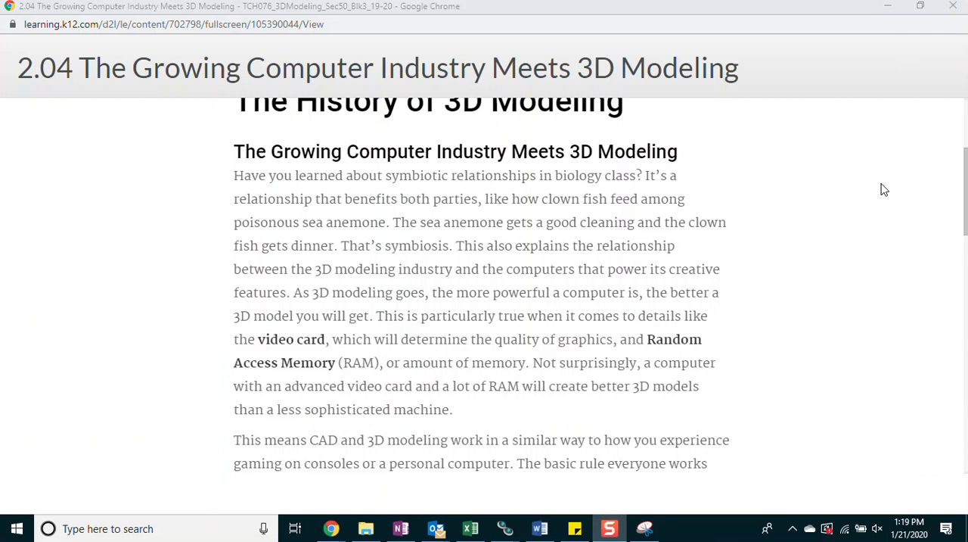
pyautogui.moveTo(882, 189)
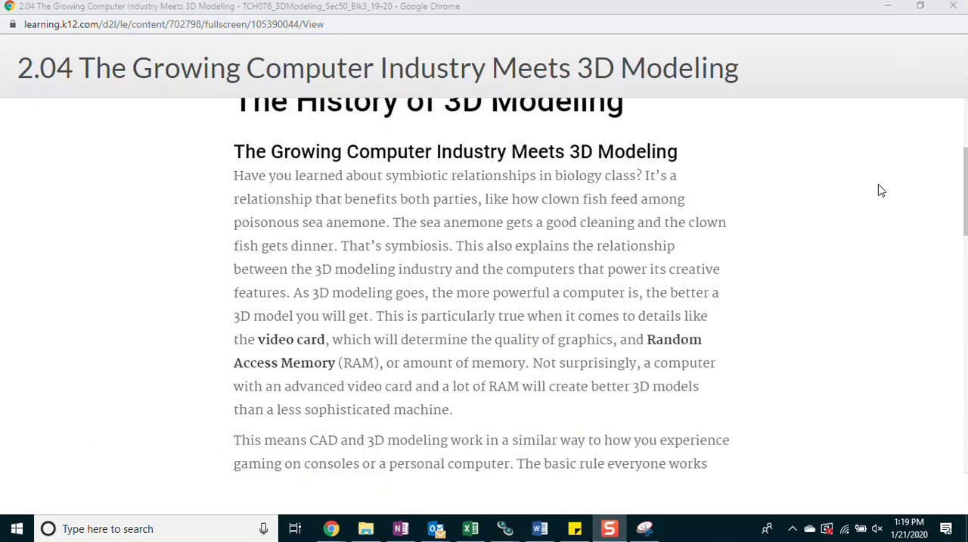
# Scroll through lesson 2.04 down to the DELL and Windows/Autodesk paragraph and image
pyautogui.scroll(-3)
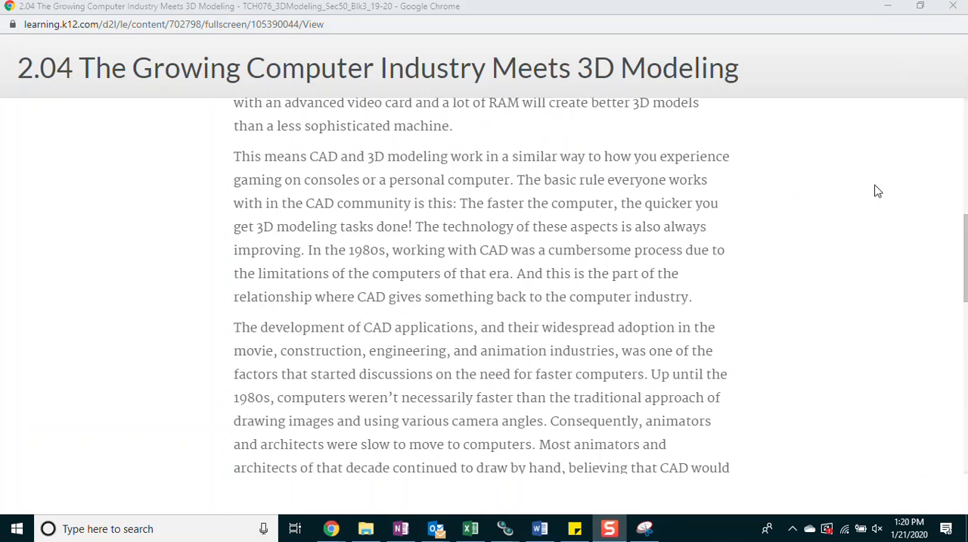
pyautogui.moveTo(875, 198)
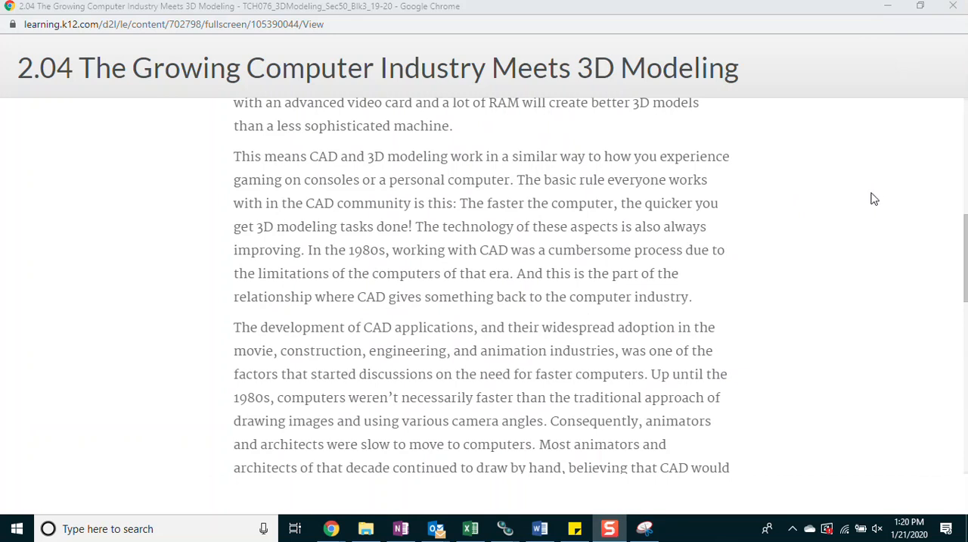
pyautogui.moveTo(872, 191)
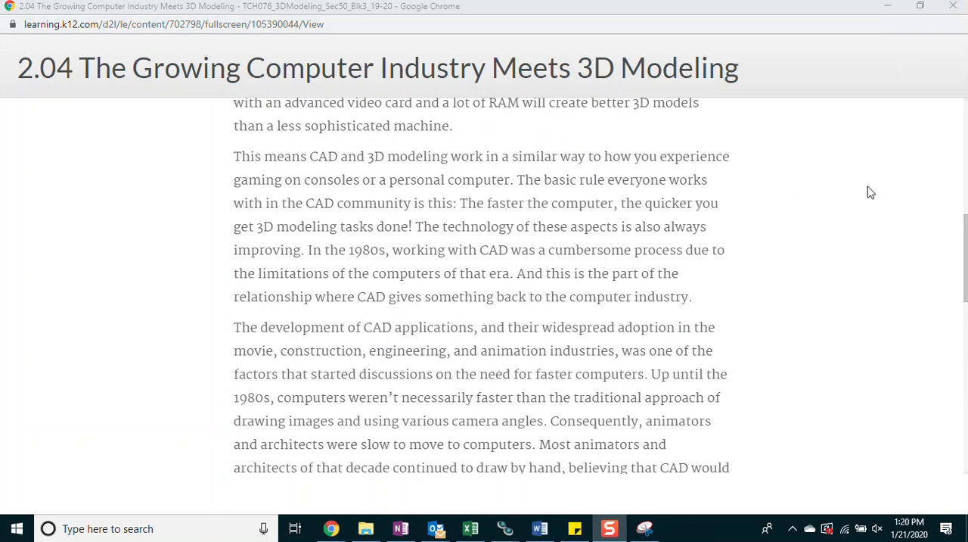
pyautogui.scroll(-3)
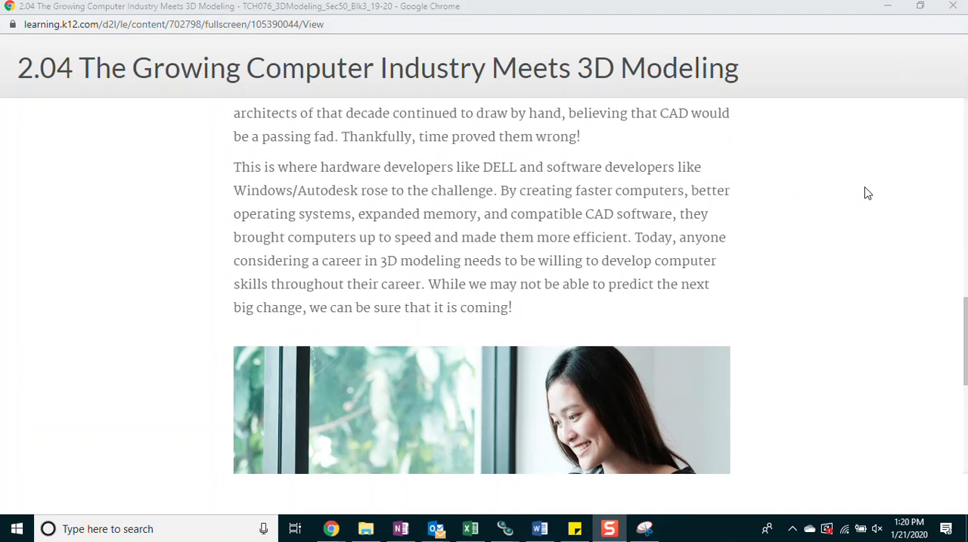
pyautogui.moveTo(866, 191)
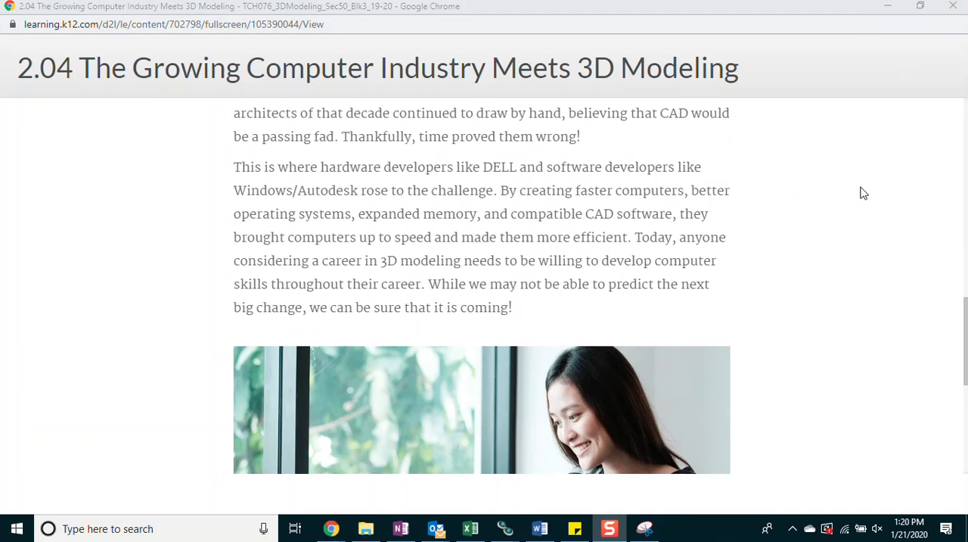
pyautogui.scroll(-3)
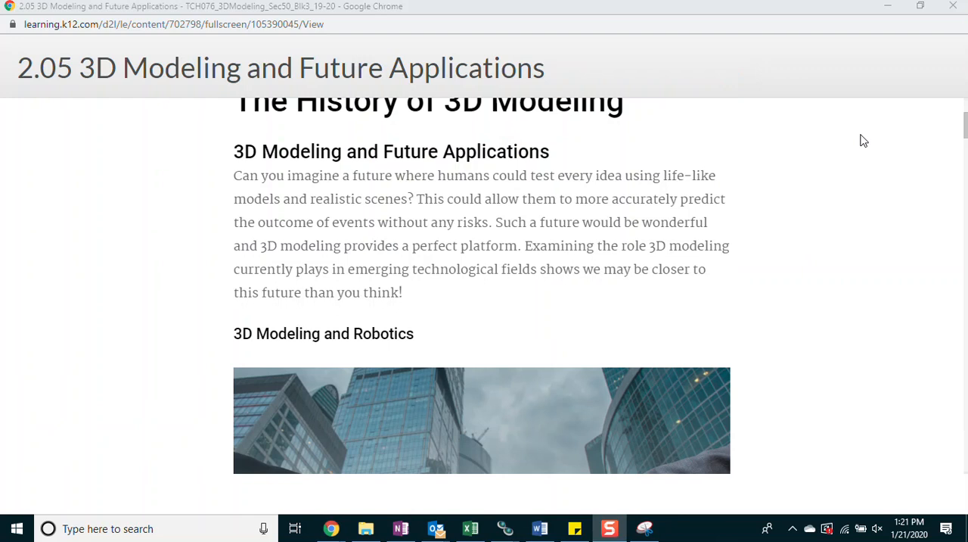
# Scroll through the 3D Modeling and Robotics section of lesson 2.05 to the Simulations and Training heading
pyautogui.scroll(-3)
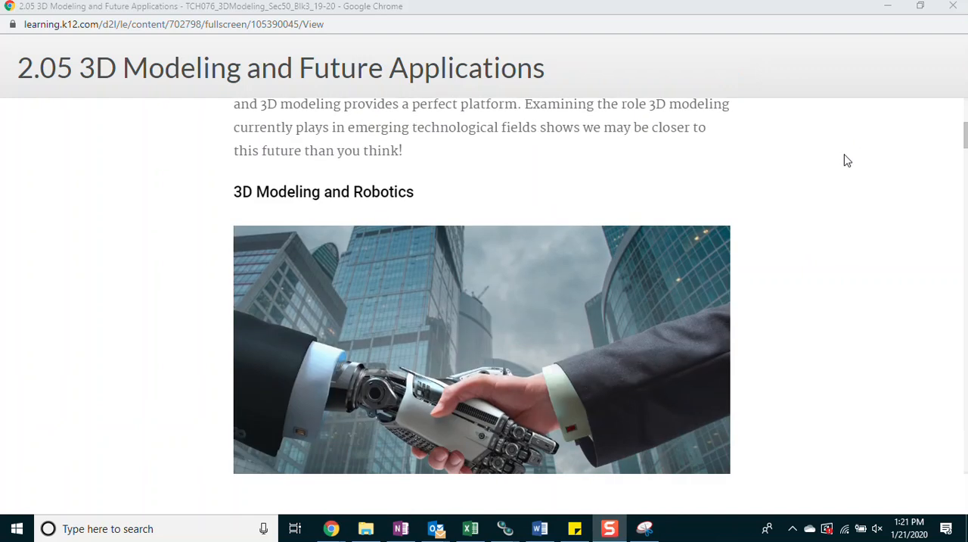
pyautogui.scroll(-3)
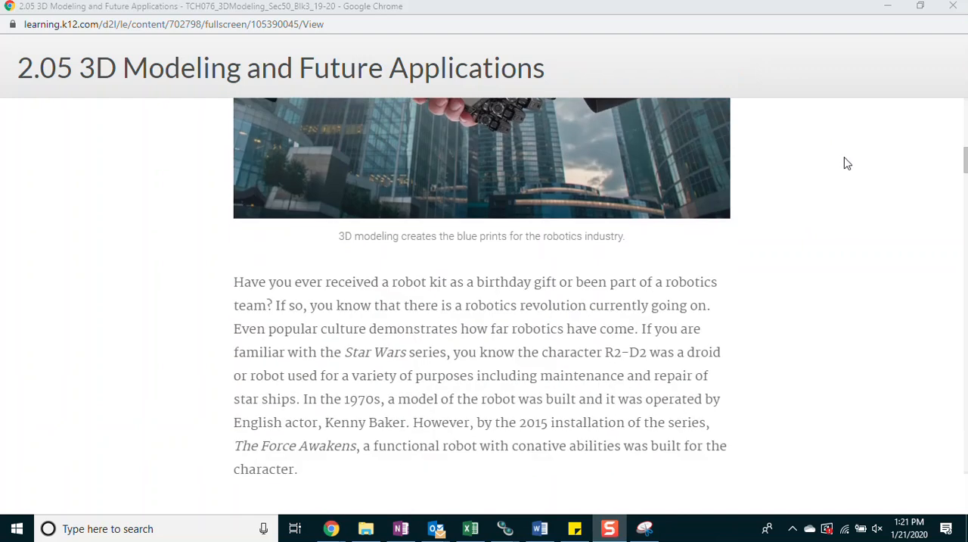
pyautogui.scroll(-3)
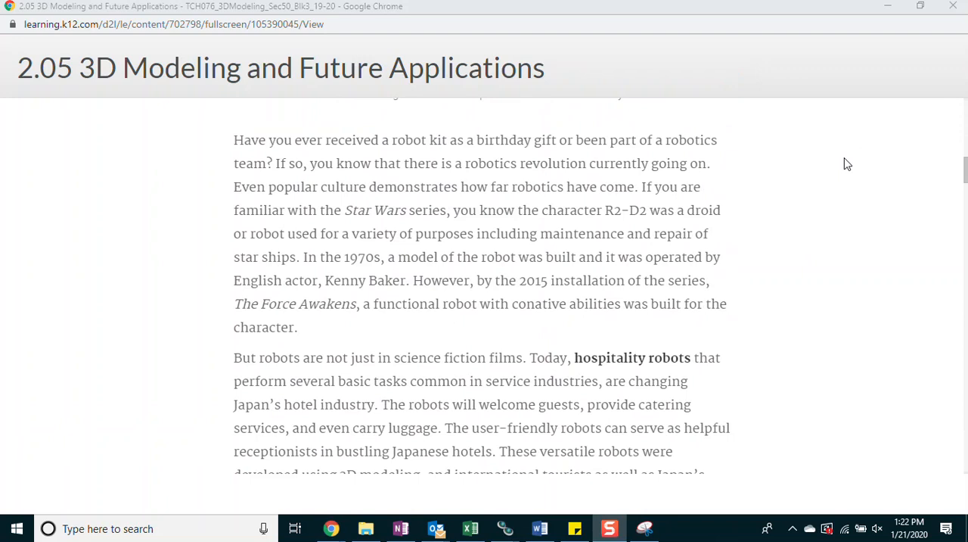
pyautogui.scroll(-3)
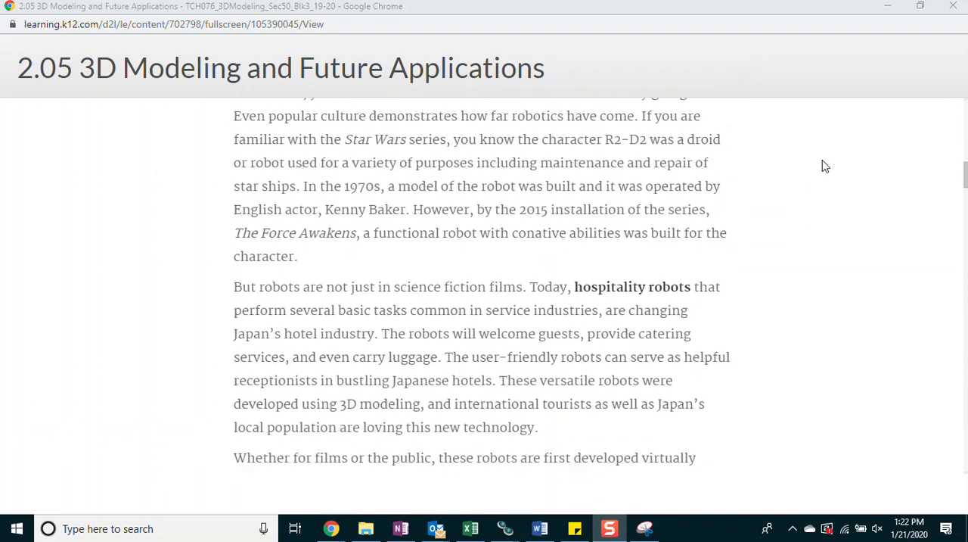
pyautogui.scroll(-3)
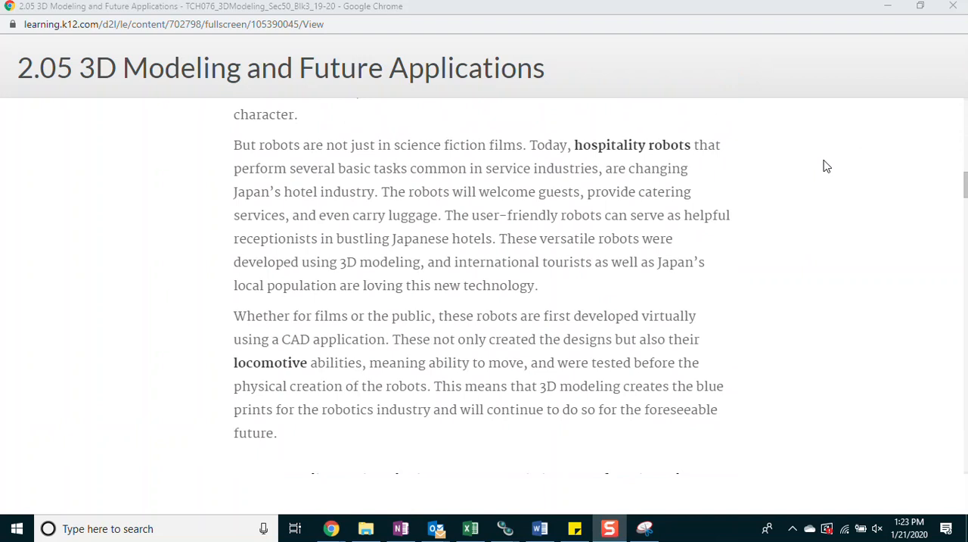
pyautogui.moveTo(823, 165)
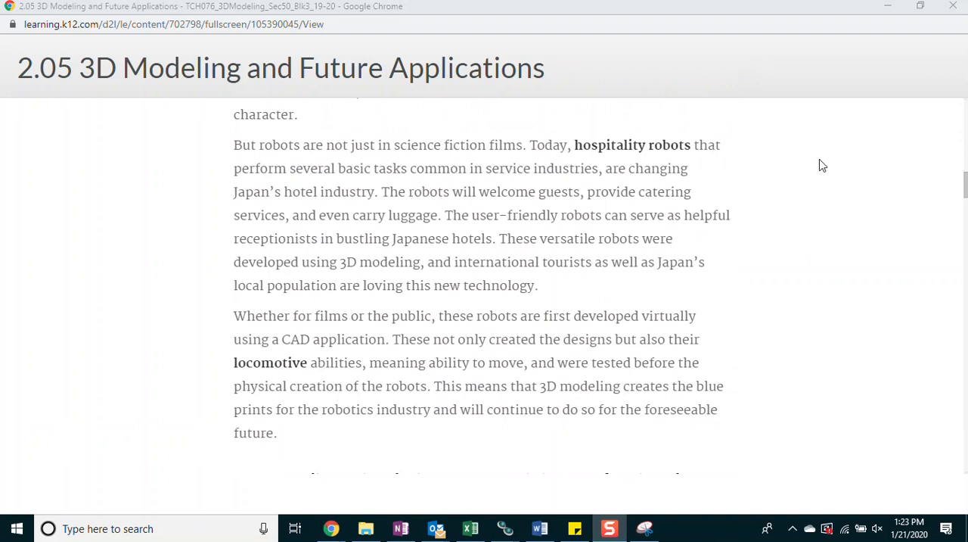
pyautogui.scroll(-3)
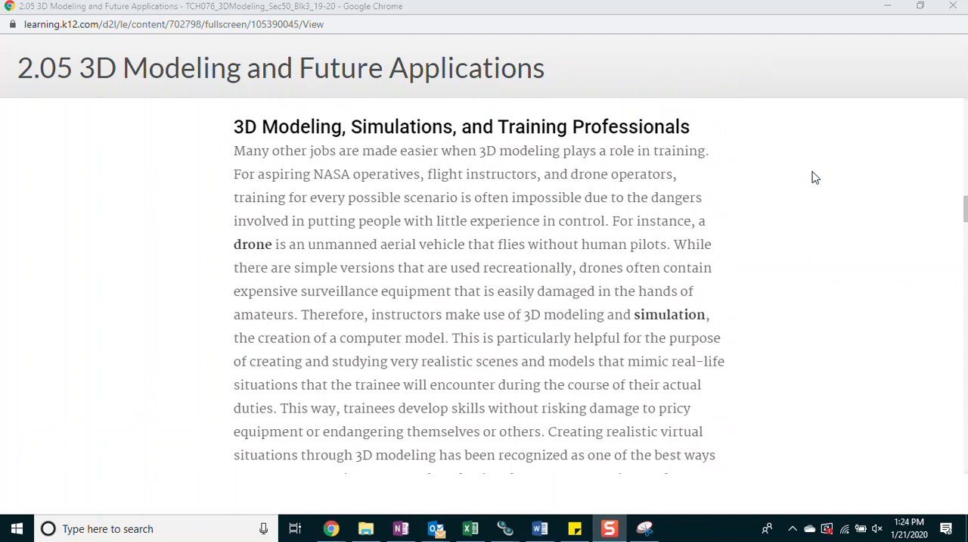
# Scroll lesson 2.05 past the drone and NASA simulation passages into the 3D Printing section
pyautogui.scroll(-3)
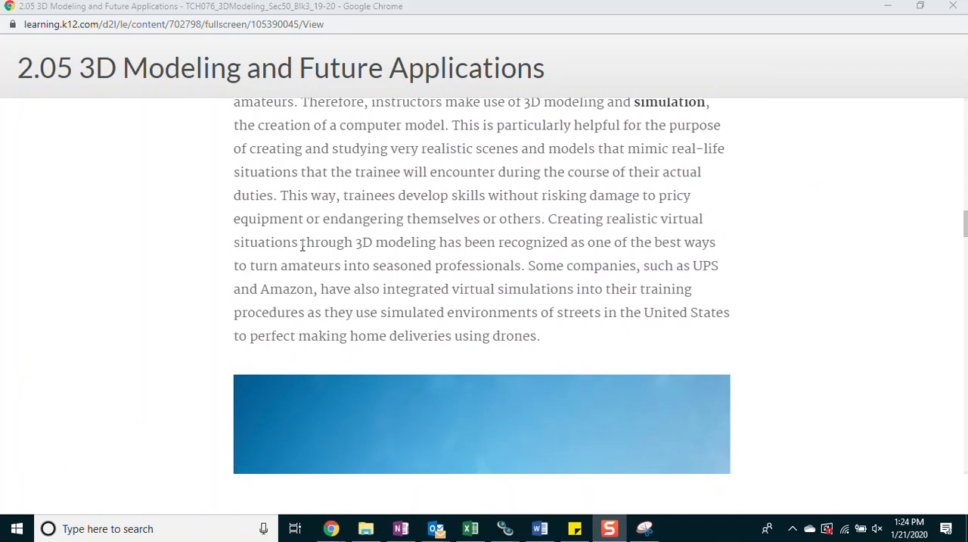
pyautogui.moveTo(820, 242)
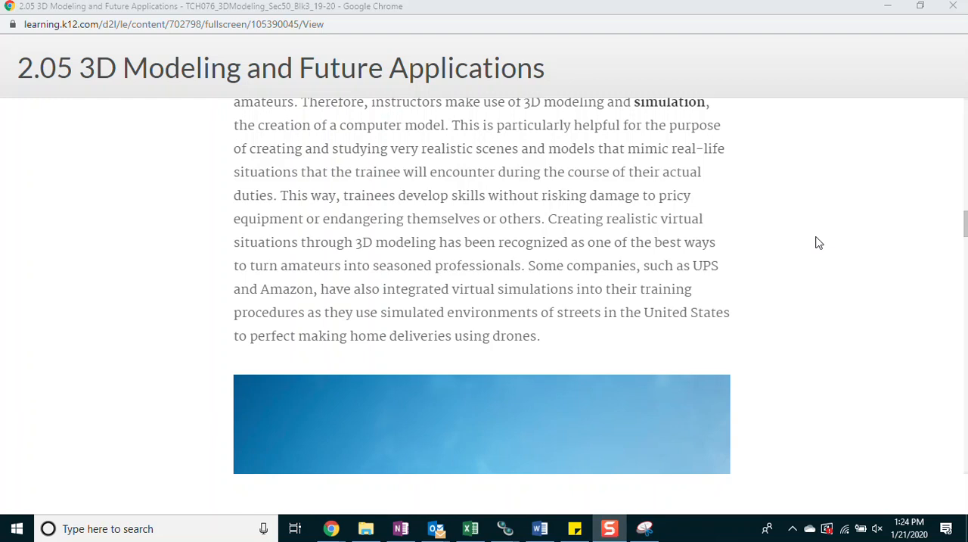
pyautogui.scroll(-3)
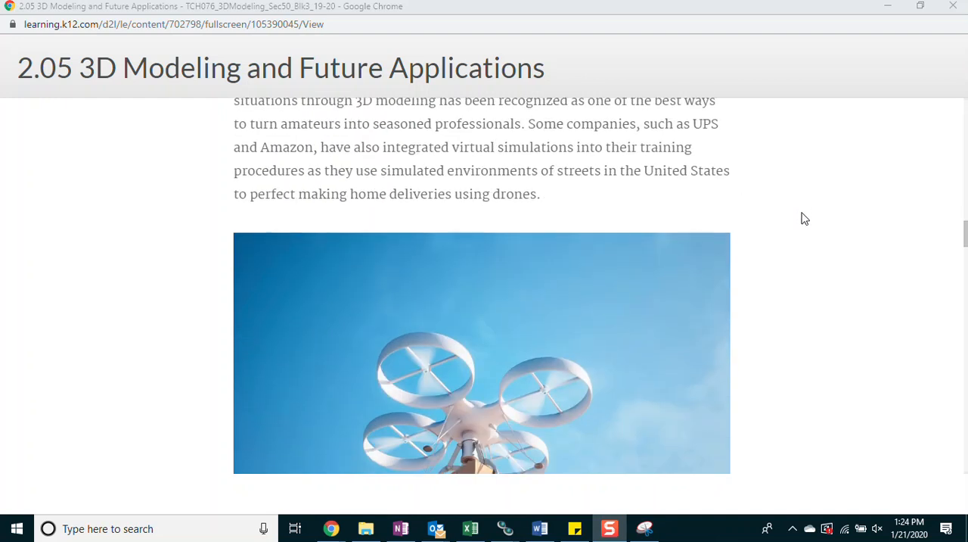
pyautogui.scroll(-3)
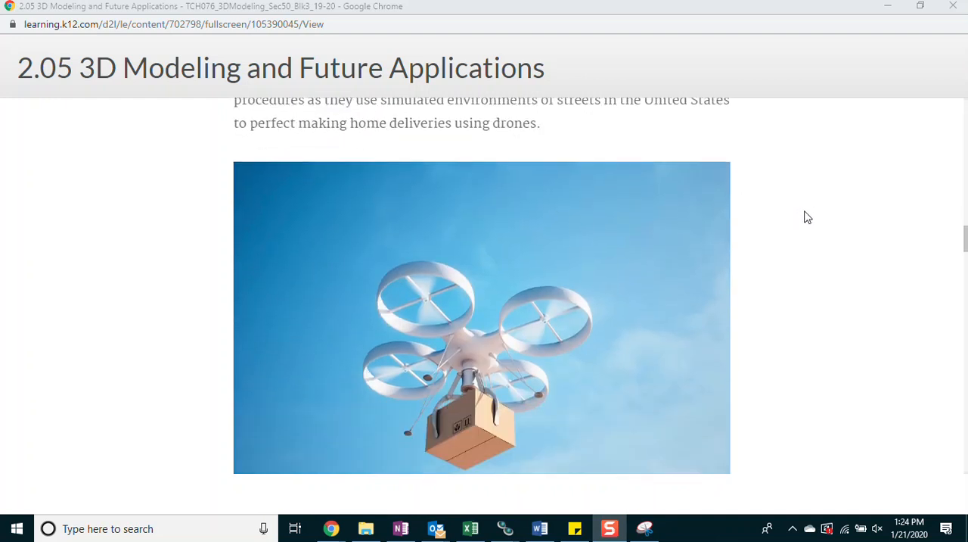
pyautogui.scroll(-3)
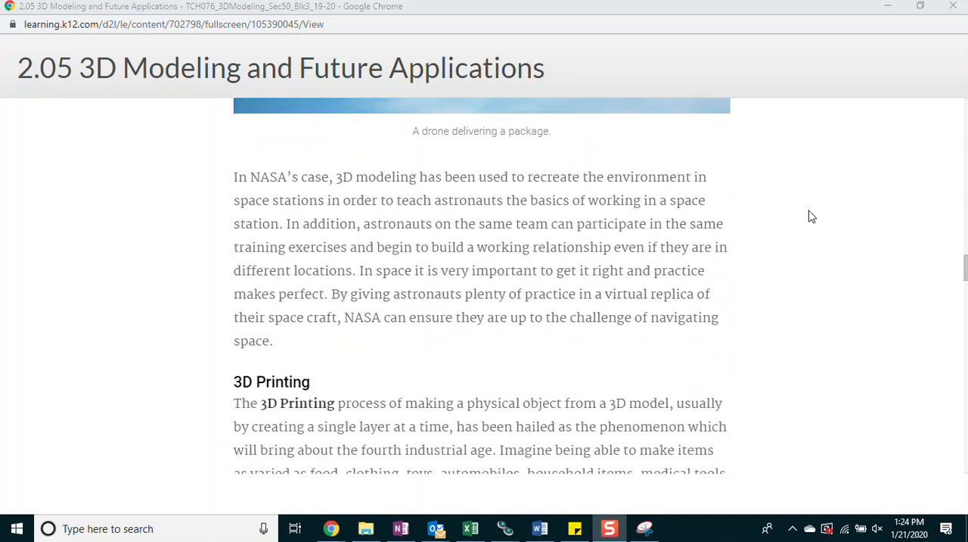
pyautogui.scroll(-3)
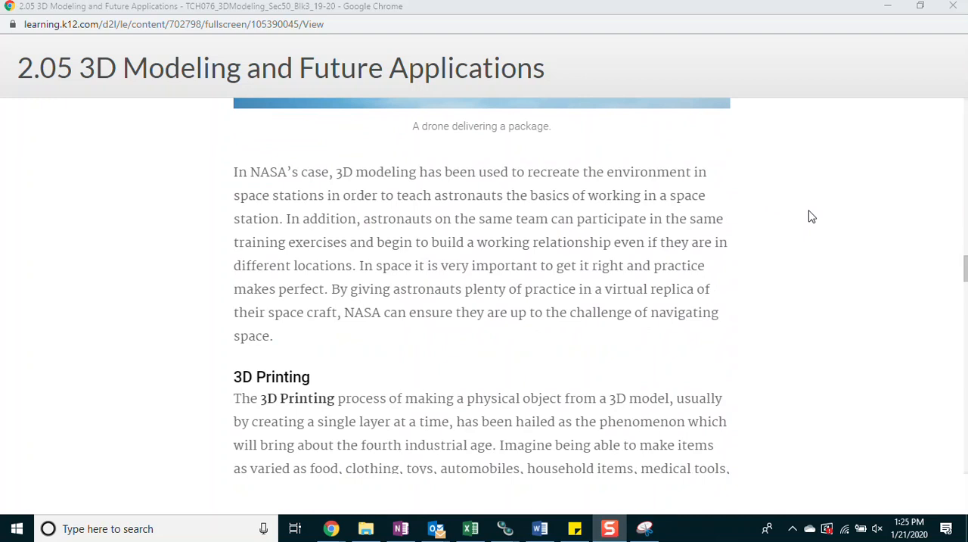
pyautogui.scroll(-3)
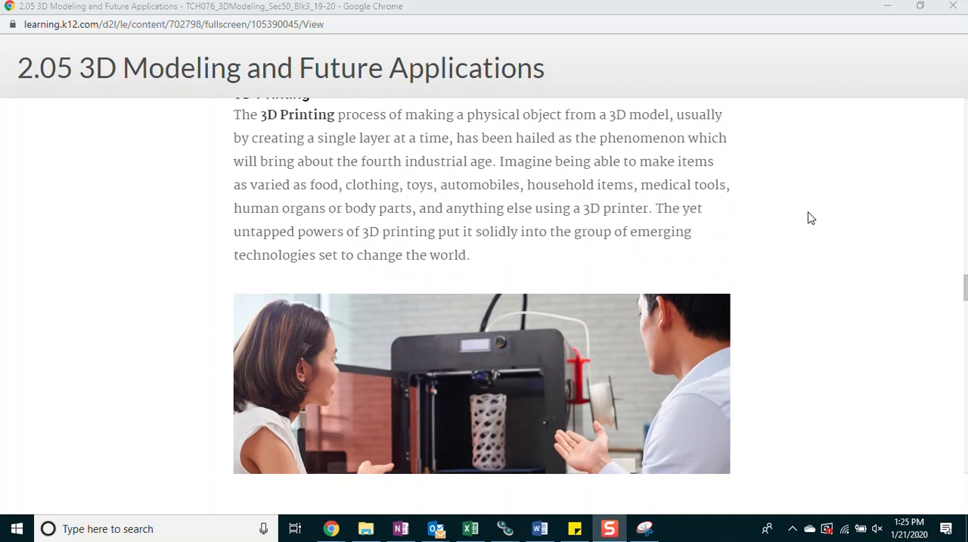
# Scroll the 2.05 lesson through the 3D Printing and Internet of Things paragraphs to the Disruptive Technology box
pyautogui.scroll(-3)
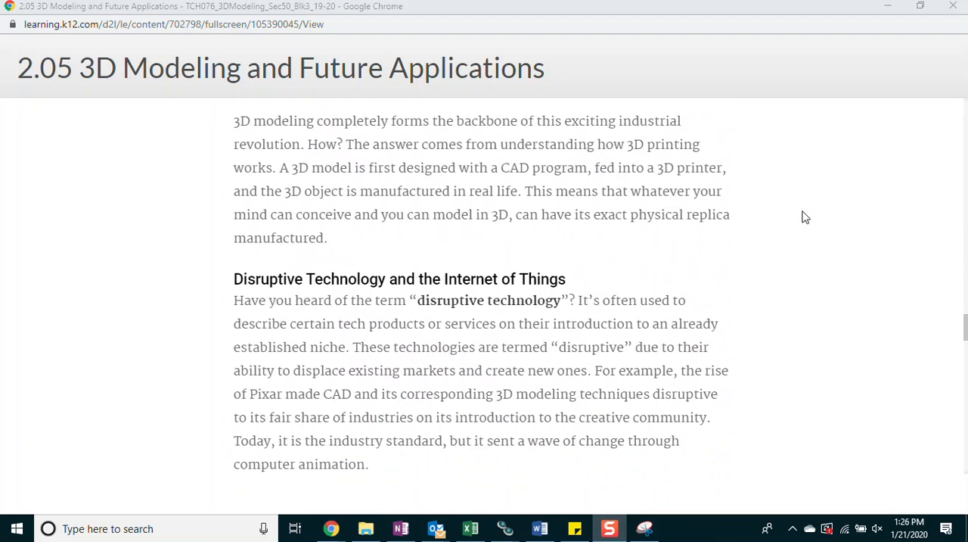
pyautogui.moveTo(805, 221)
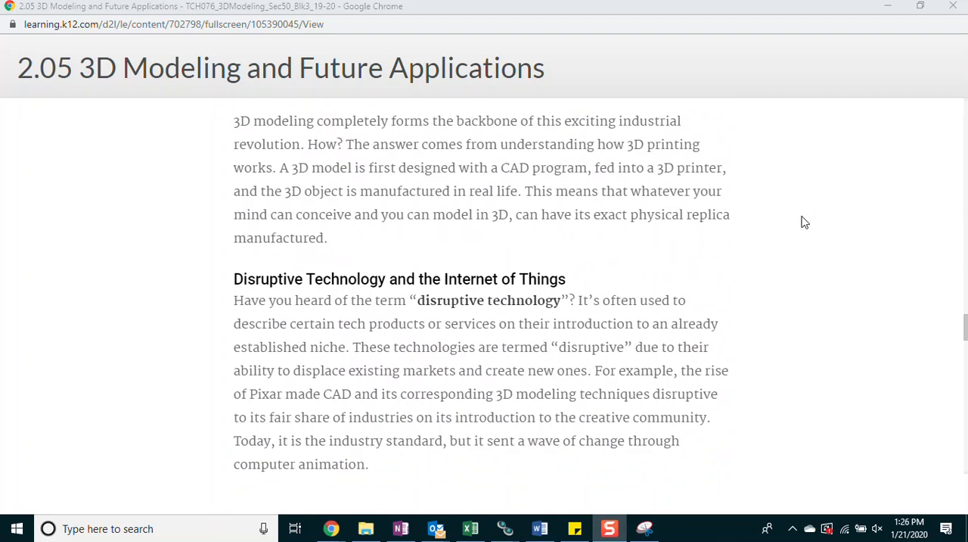
pyautogui.scroll(-3)
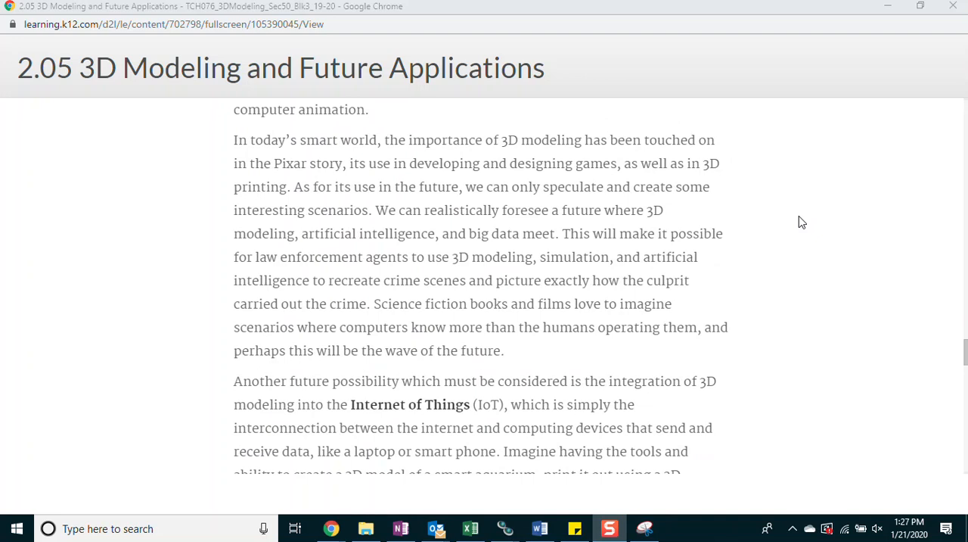
pyautogui.moveTo(799, 221)
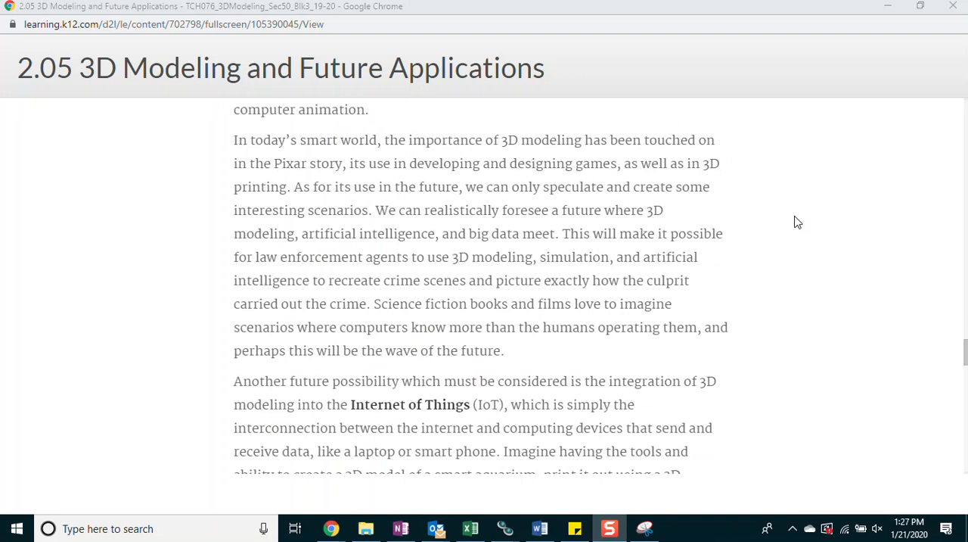
pyautogui.scroll(-3)
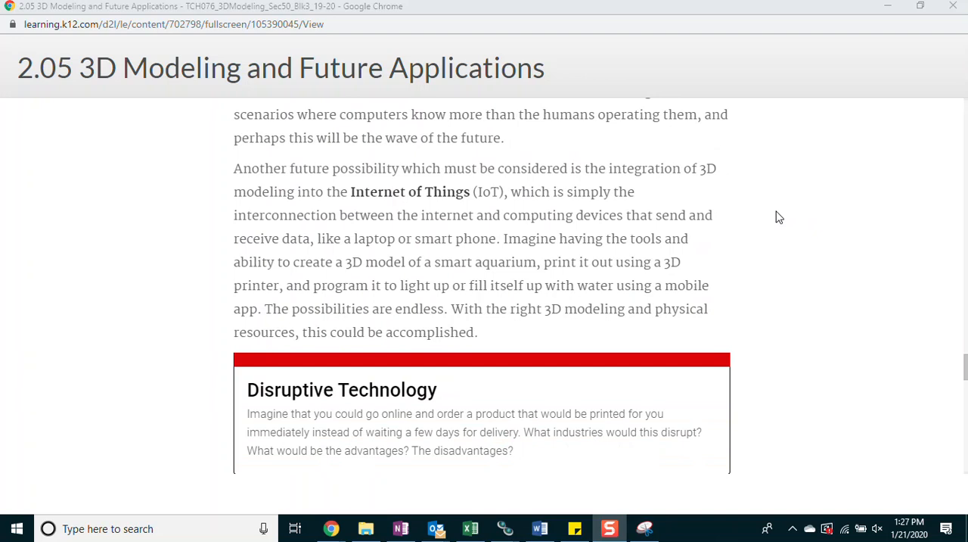
# Scroll past the Disruptive Technology box to the 3D Modeling and Its Effects on Society heading
pyautogui.scroll(-3)
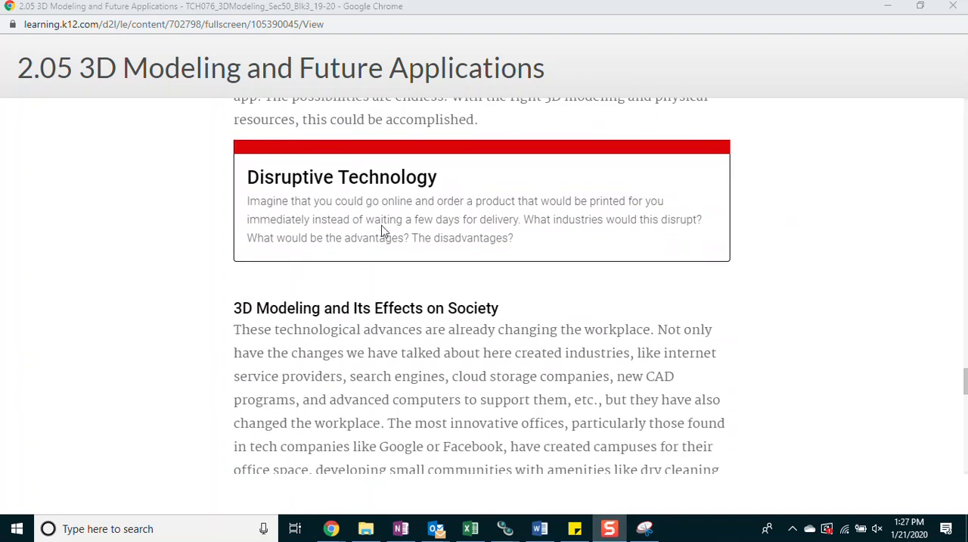
pyautogui.moveTo(224, 223)
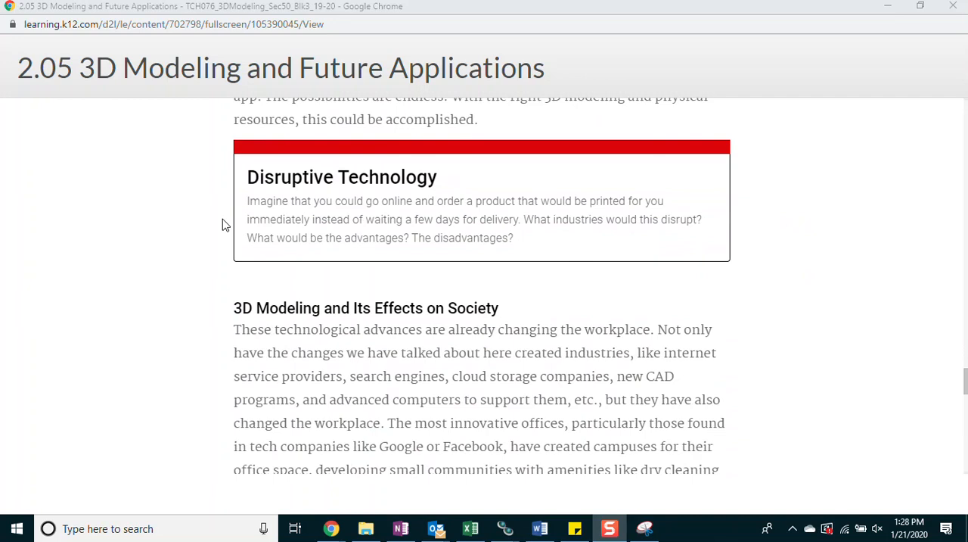
pyautogui.scroll(-3)
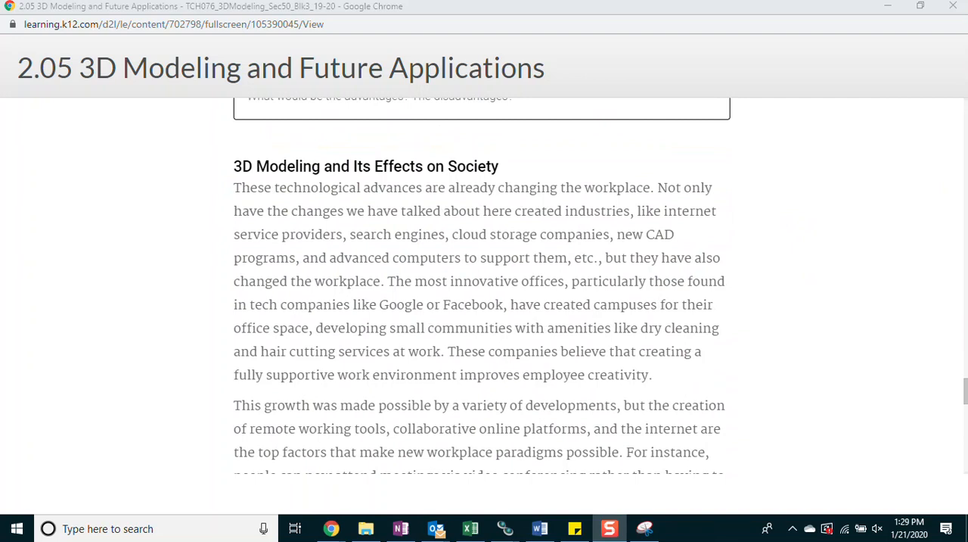
# Scroll through the workplace paragraphs to the remote work and daily commutes passage
pyautogui.scroll(-3)
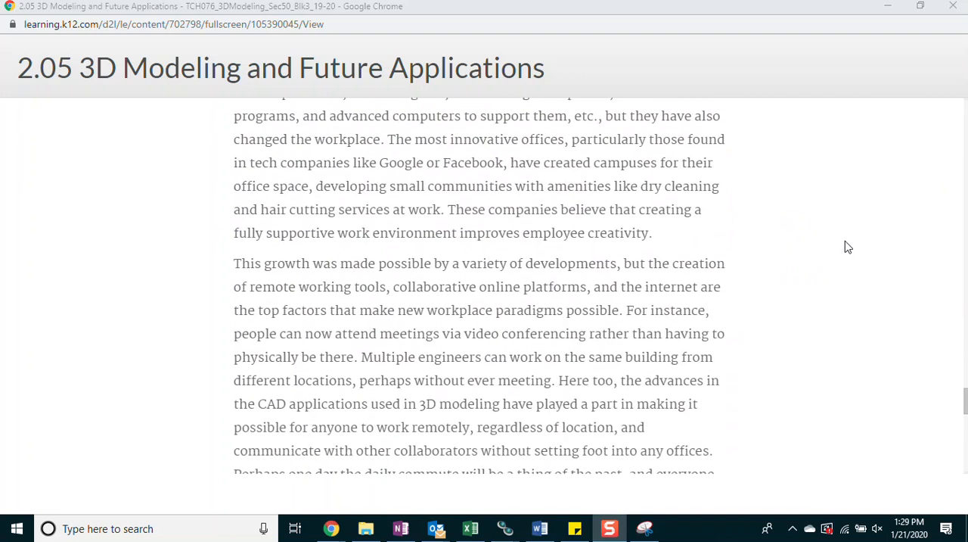
pyautogui.scroll(-3)
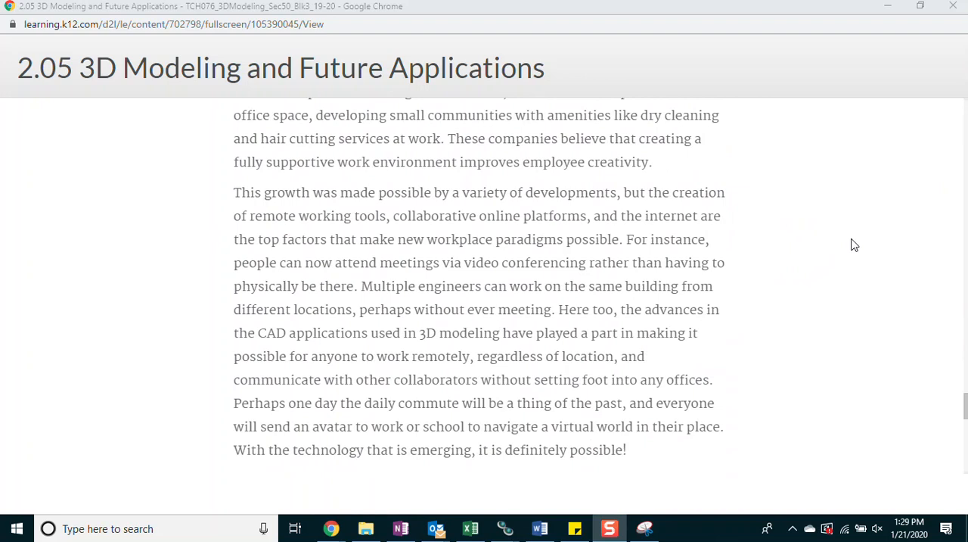
# Scroll past the video-conferencing photo to the lesson's Conclusion section
pyautogui.scroll(-3)
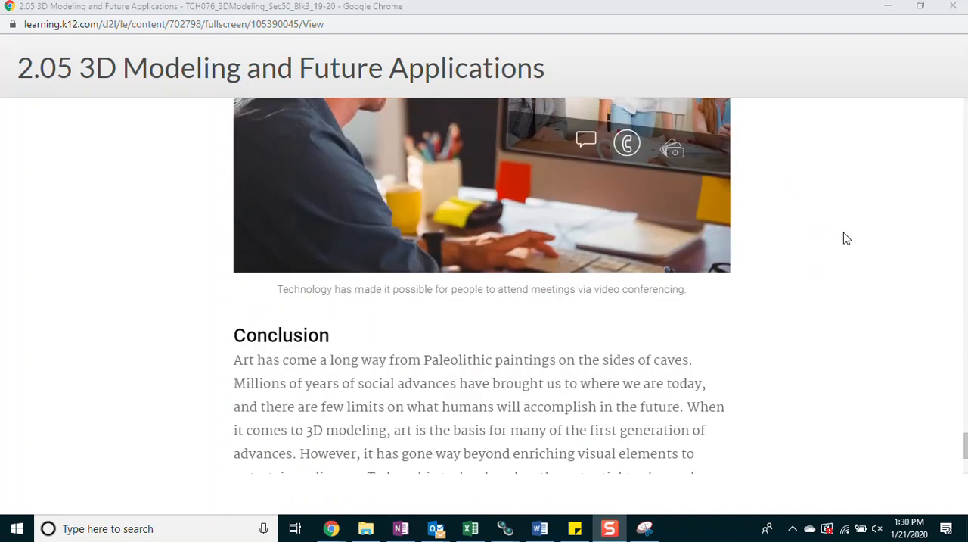
pyautogui.scroll(-3)
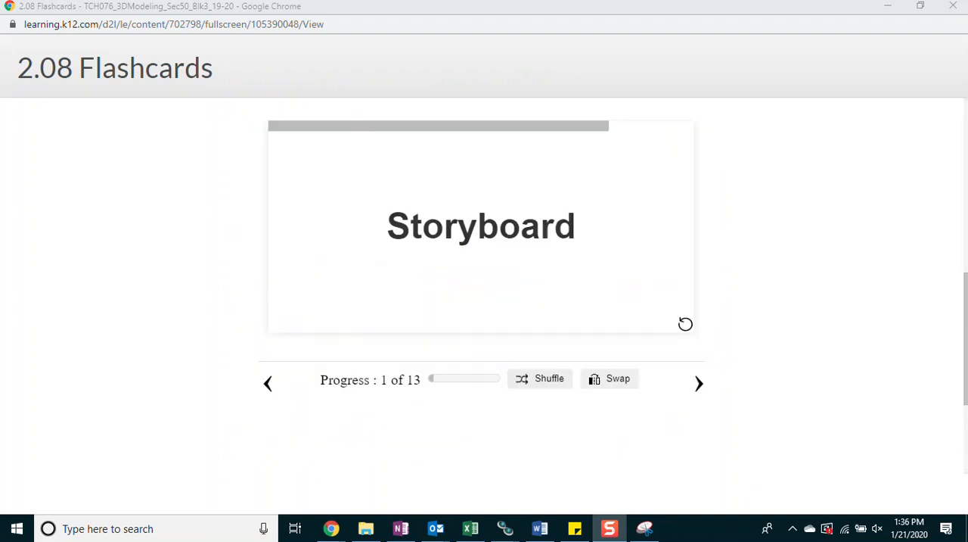
# Review the Storyboard, Multiplayer games and Simulation flashcards with their definitions
pyautogui.click(481, 225)
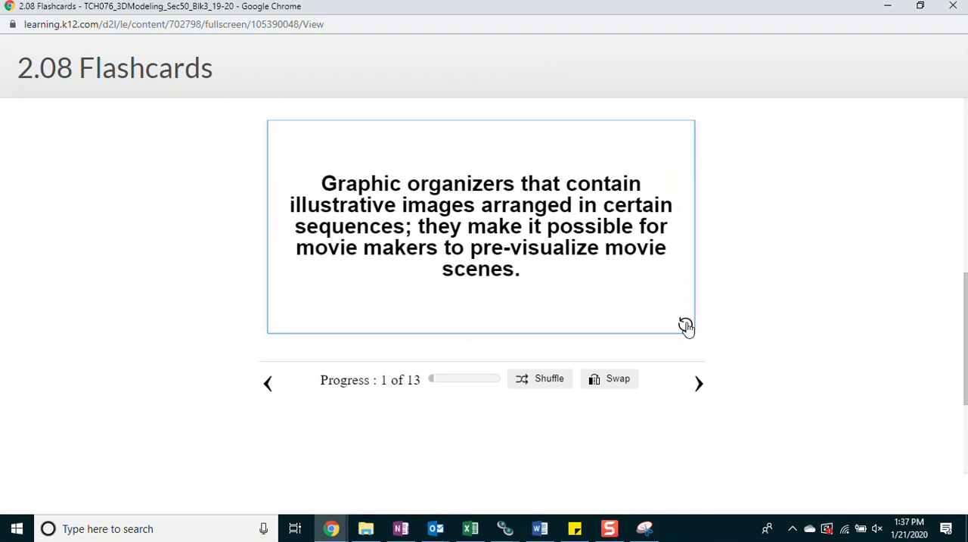
pyautogui.click(697, 383)
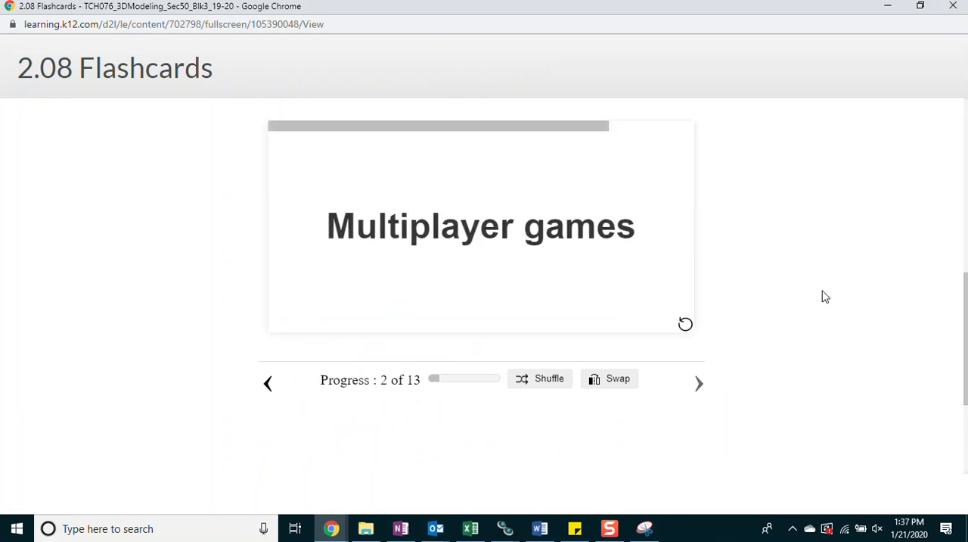
pyautogui.moveTo(684, 329)
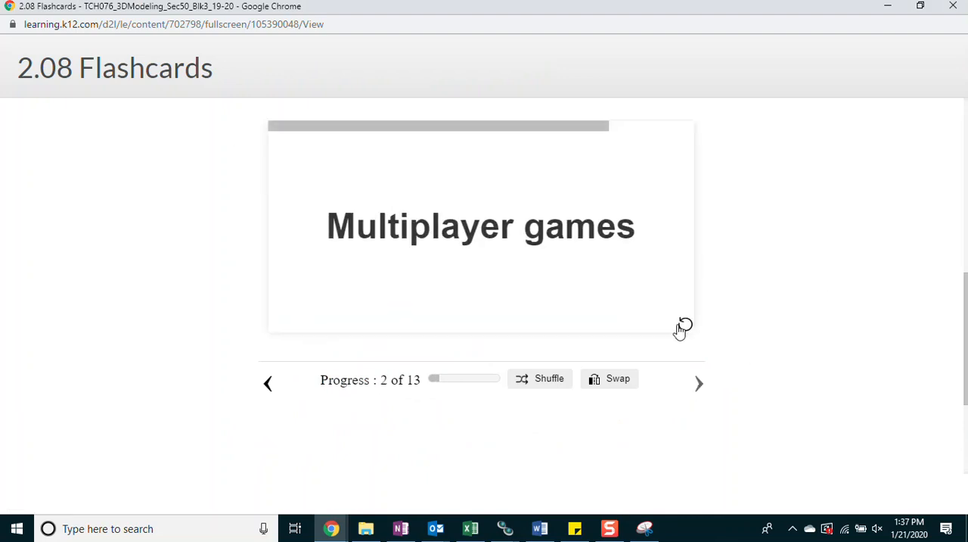
pyautogui.click(481, 226)
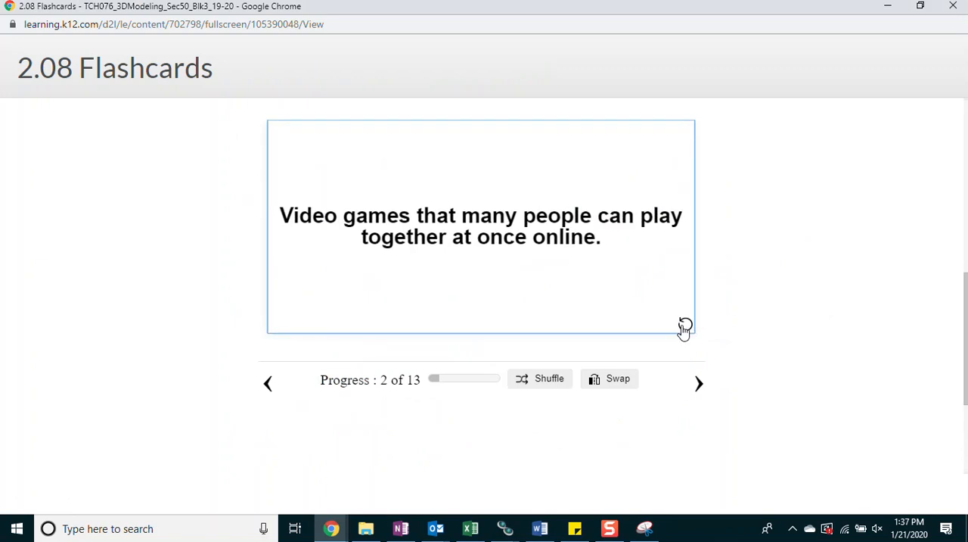
pyautogui.moveTo(685, 327)
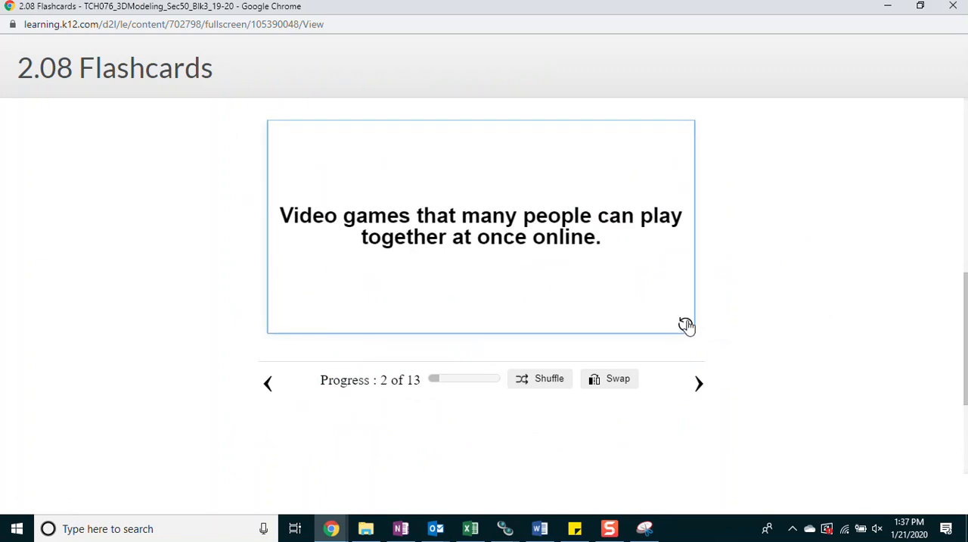
pyautogui.click(481, 227)
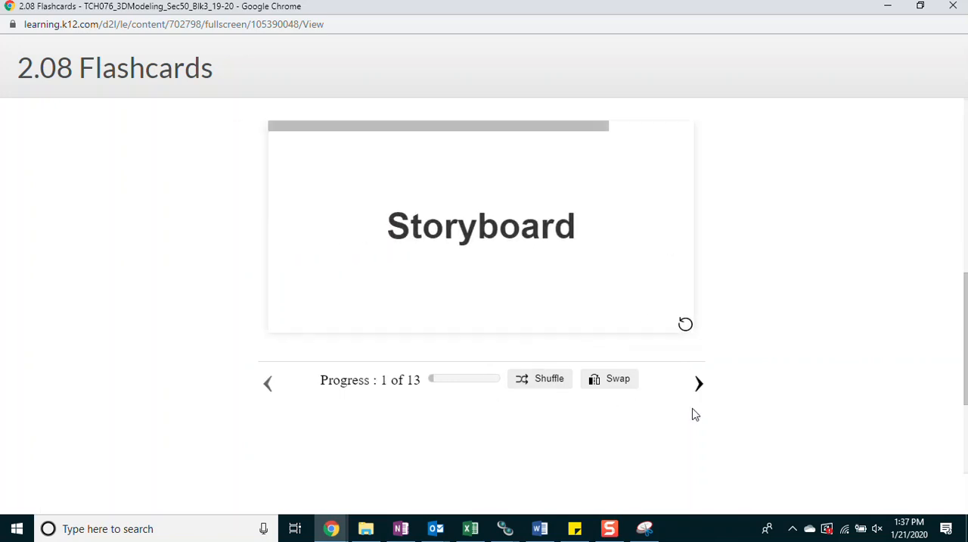
pyautogui.click(699, 382)
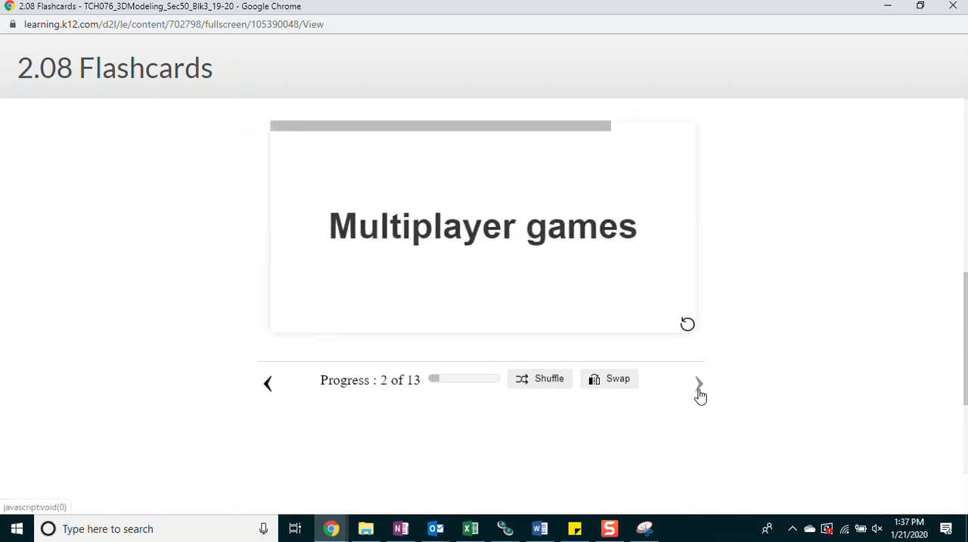
pyautogui.click(699, 383)
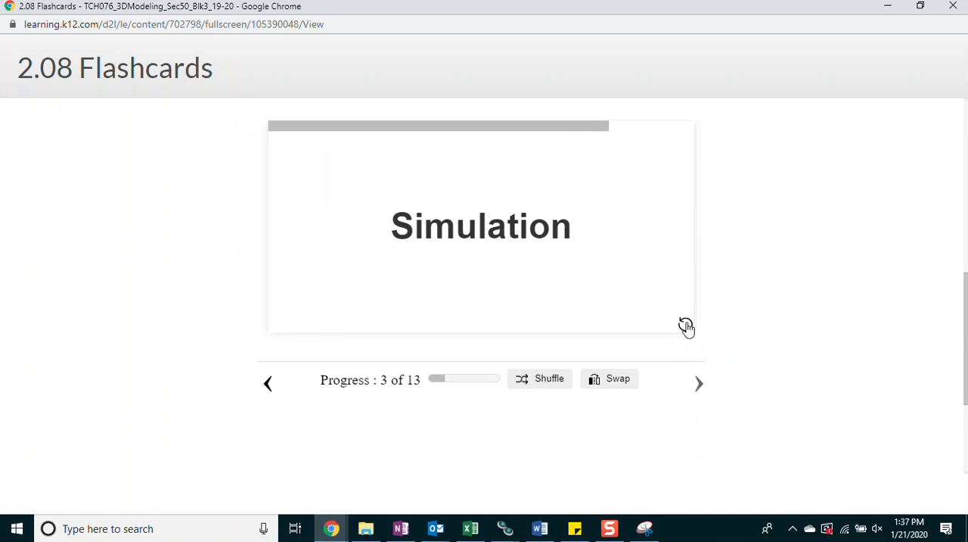
pyautogui.click(482, 225)
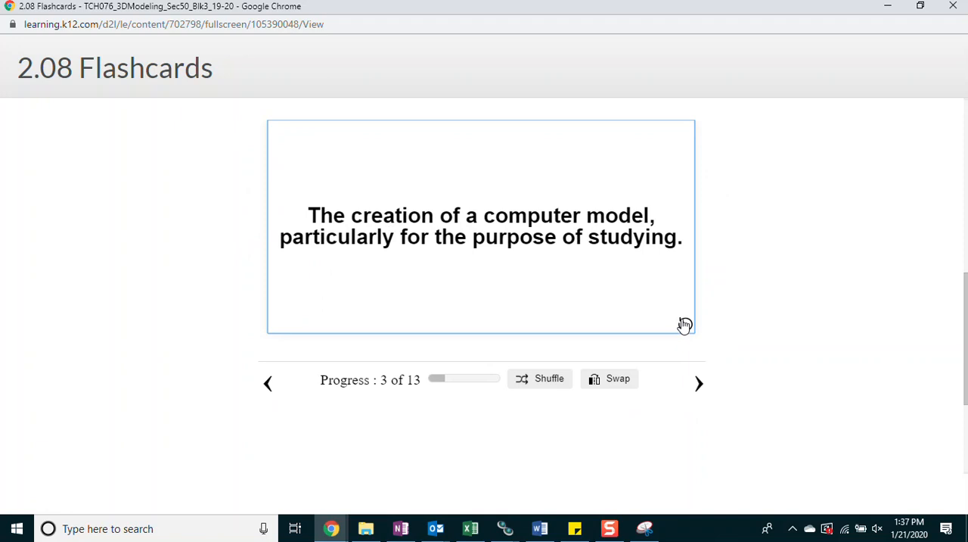
# Review card 4 and the Random access memory card, flipping each to its definition and back
pyautogui.click(699, 382)
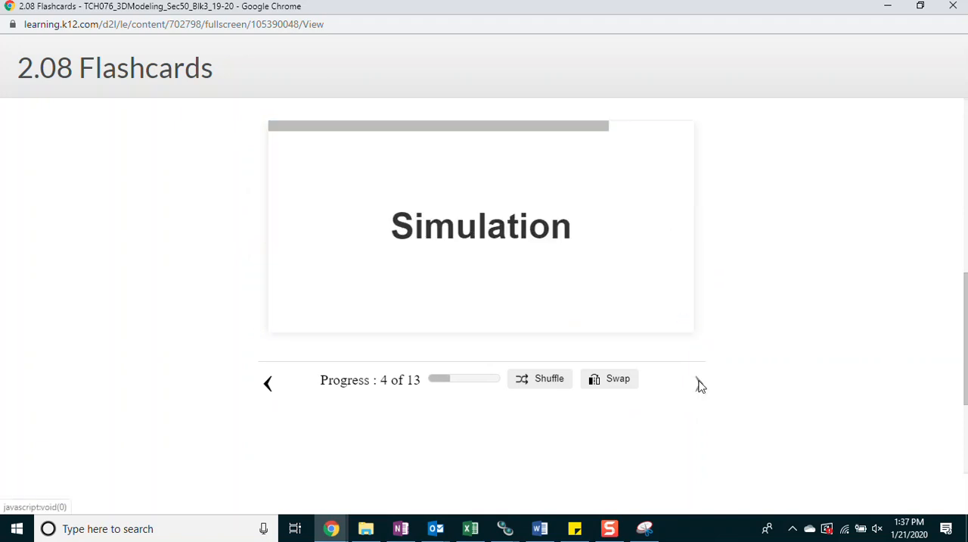
pyautogui.click(481, 225)
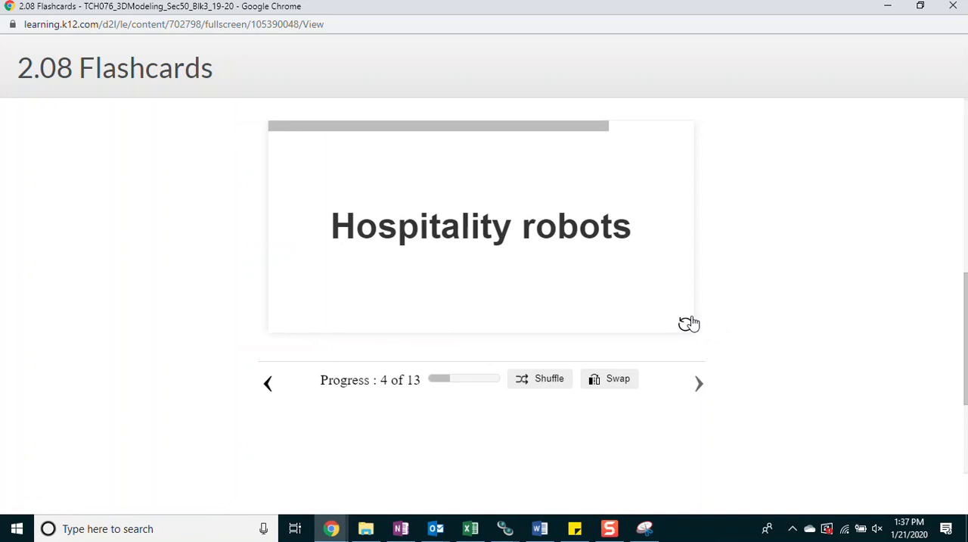
pyautogui.click(481, 226)
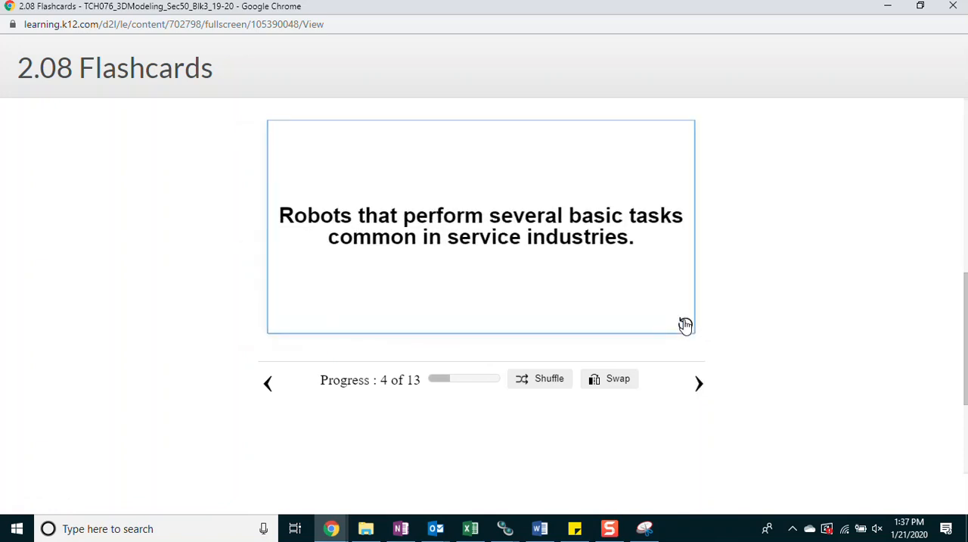
pyautogui.moveTo(684, 326)
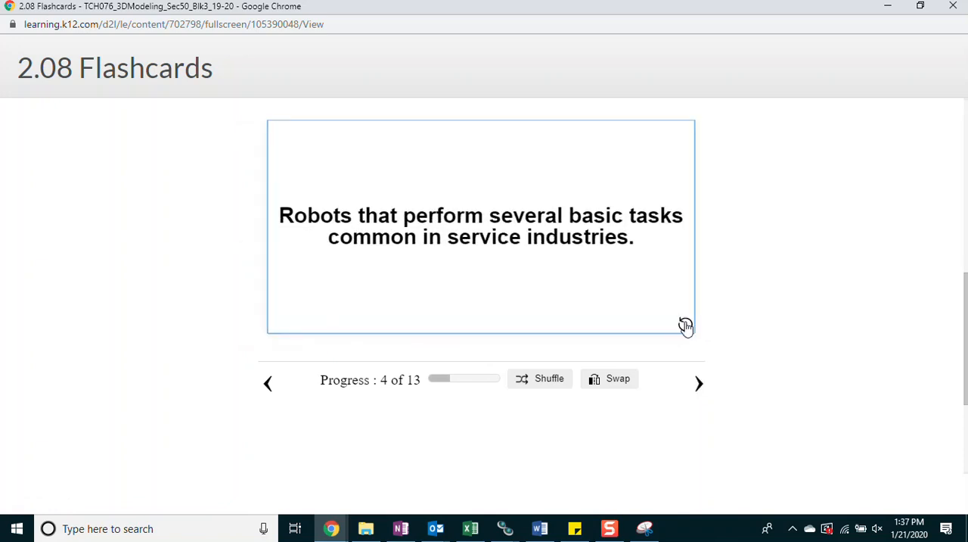
pyautogui.click(481, 227)
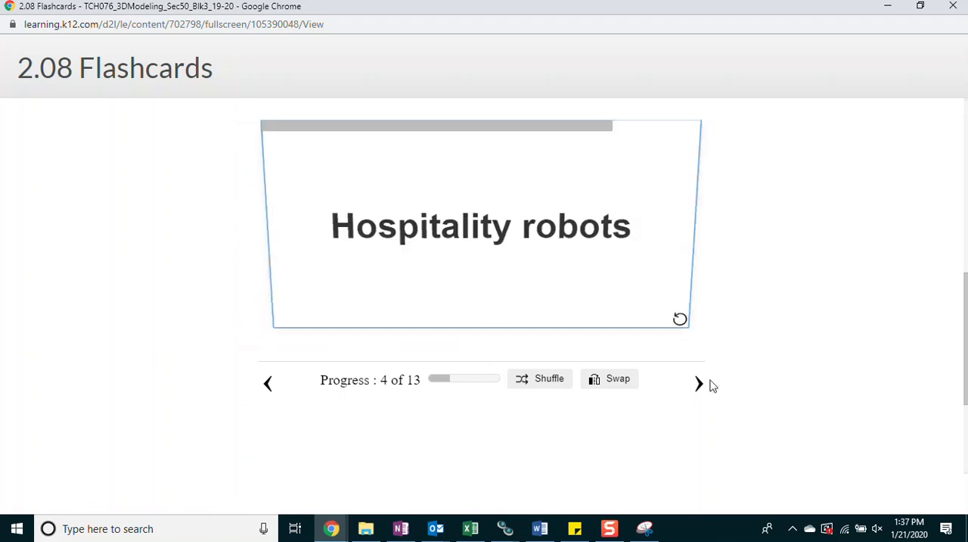
pyautogui.click(699, 383)
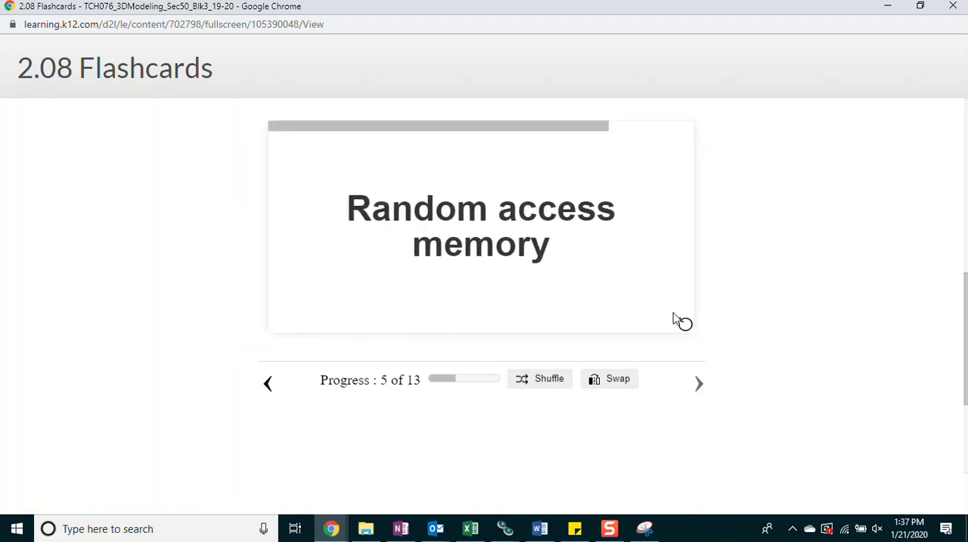
pyautogui.click(482, 226)
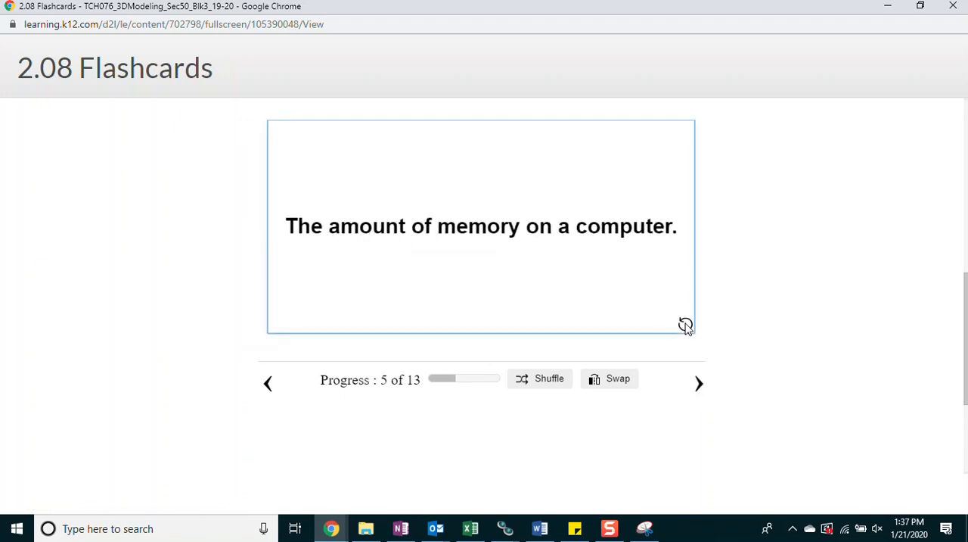
pyautogui.click(481, 227)
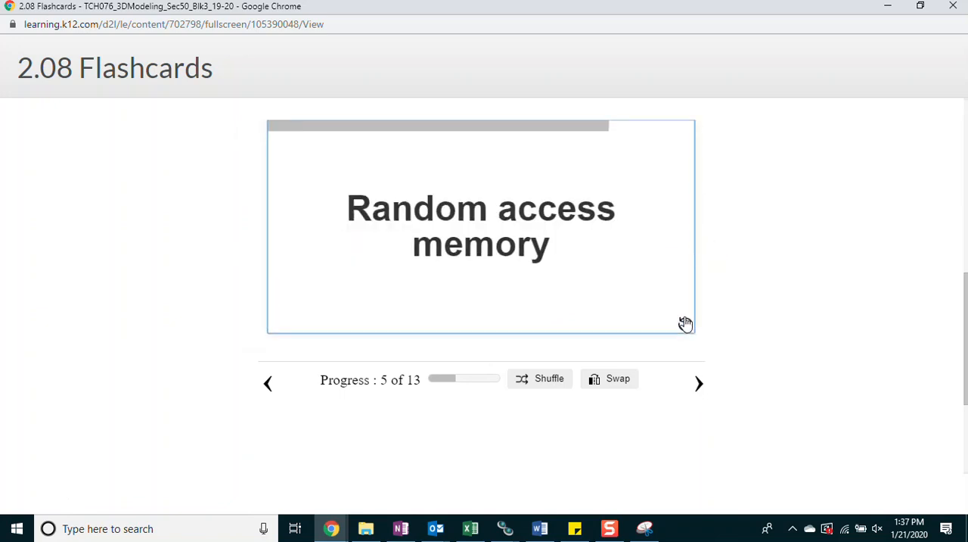
# Review the Venus sculptures, seventh, eighth and Disruptive technology flashcards with definitions
pyautogui.click(699, 383)
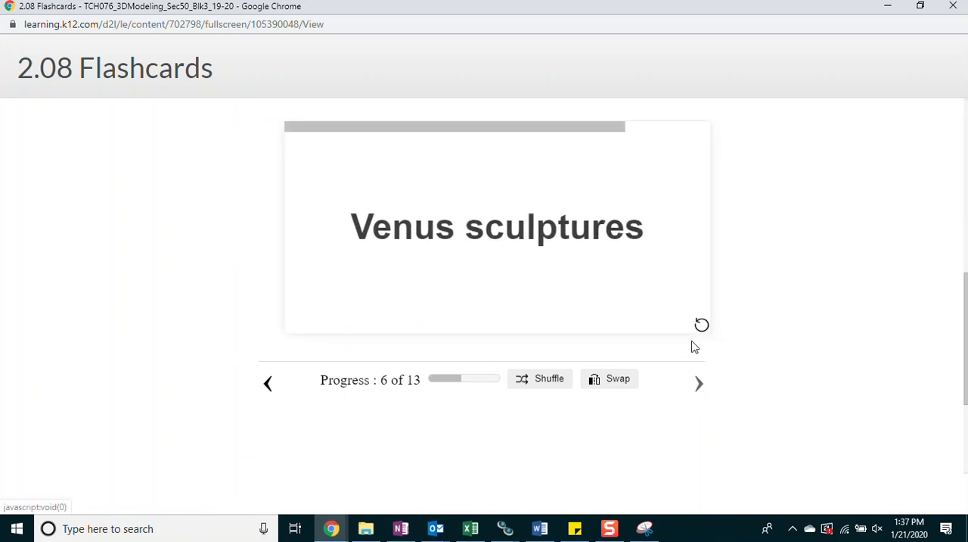
pyautogui.click(496, 227)
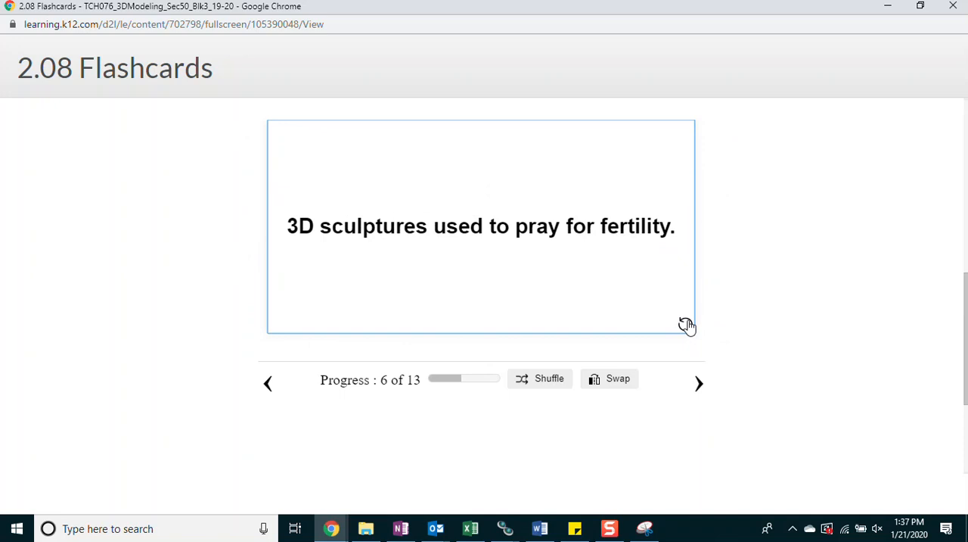
pyautogui.click(698, 383)
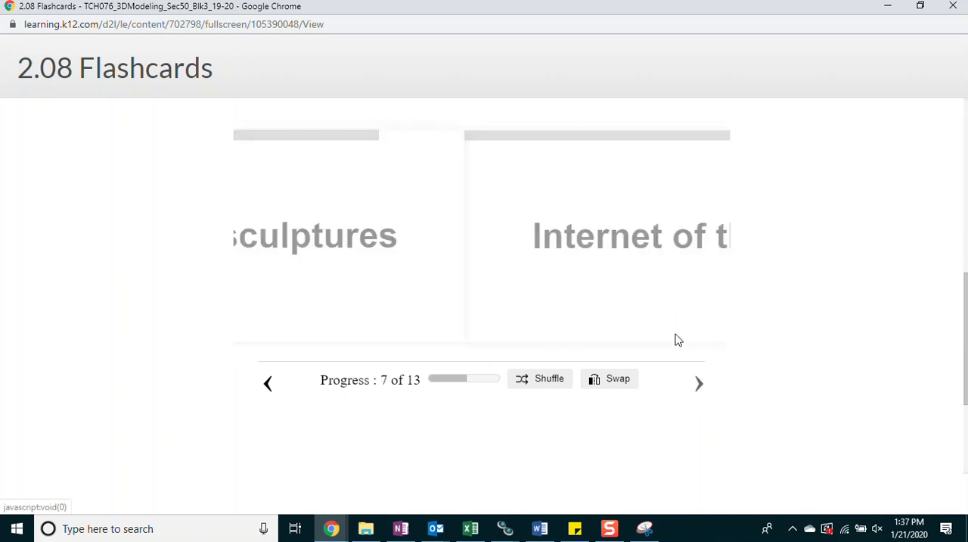
pyautogui.click(482, 227)
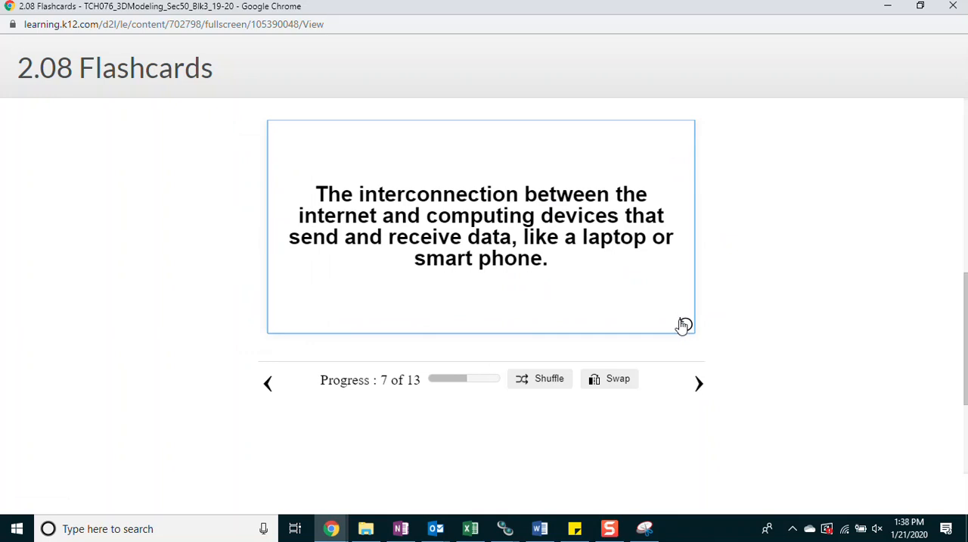
pyautogui.click(699, 383)
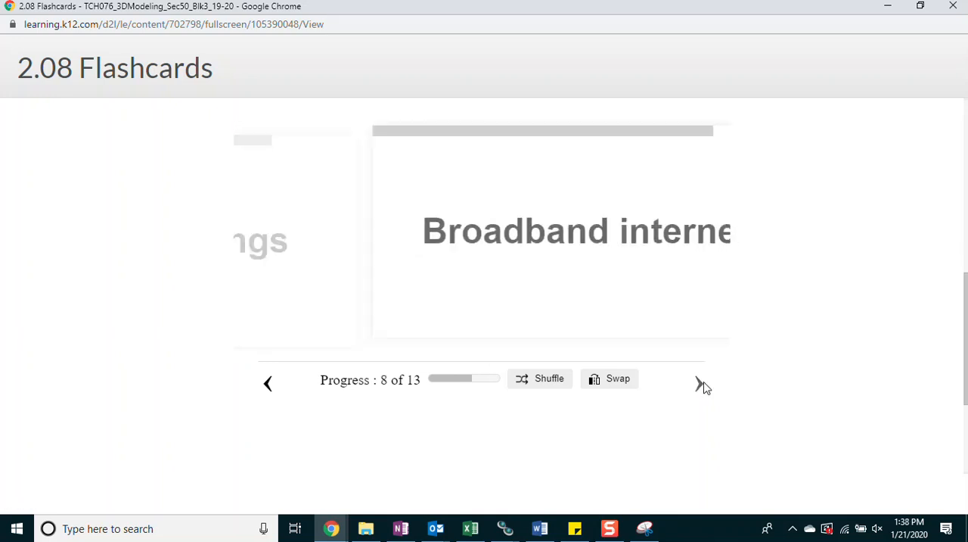
pyautogui.click(481, 226)
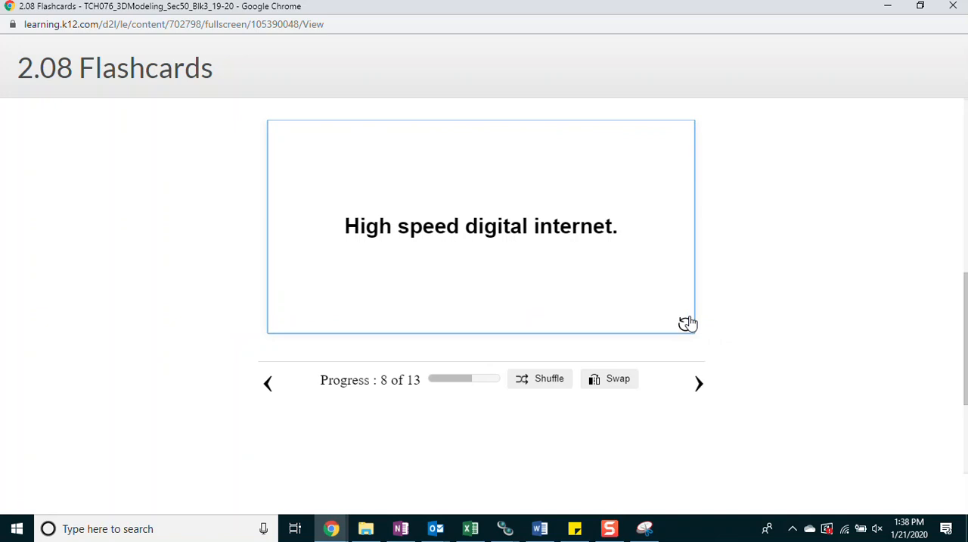
pyautogui.click(699, 383)
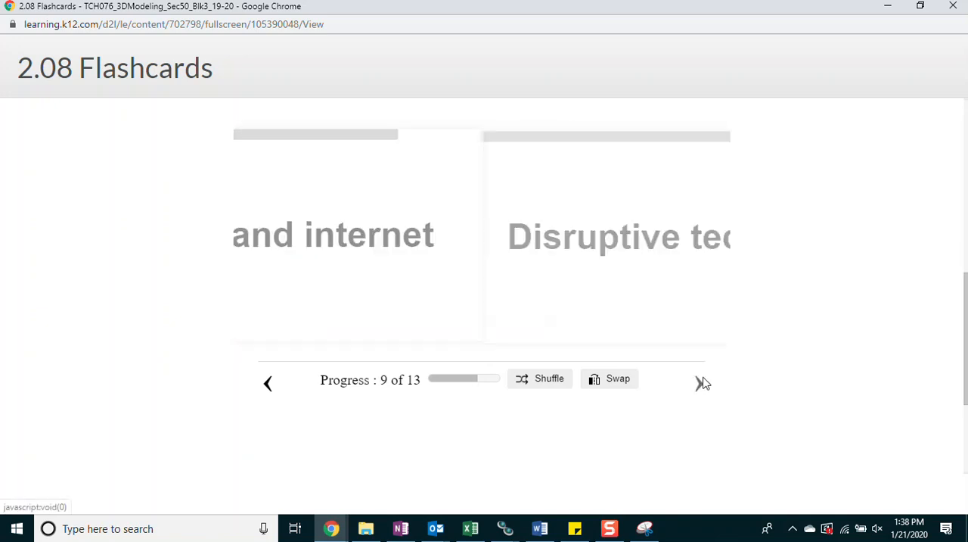
pyautogui.click(481, 227)
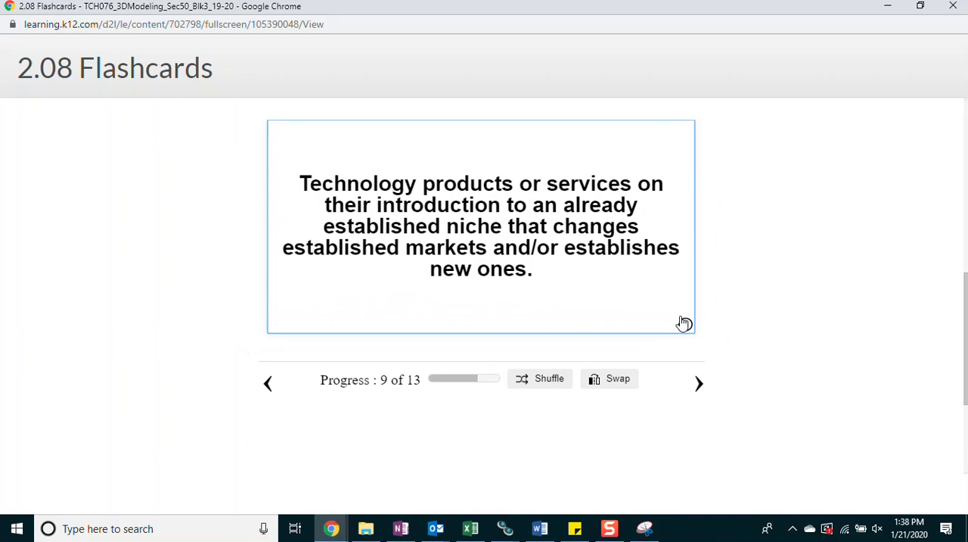
# Review the Video card, Locomotive, Paleolithic art and Drone cards to finish all 13 flashcards
pyautogui.click(699, 383)
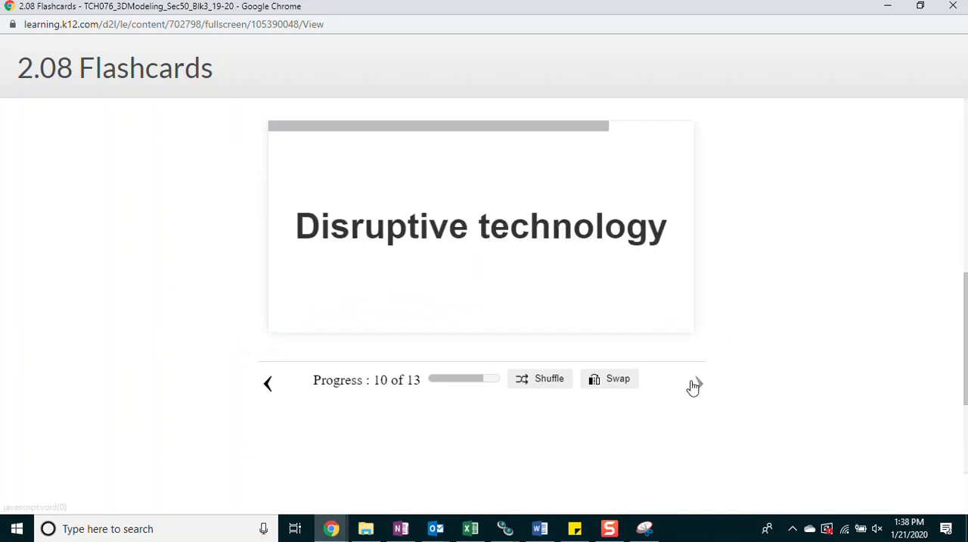
pyautogui.click(481, 226)
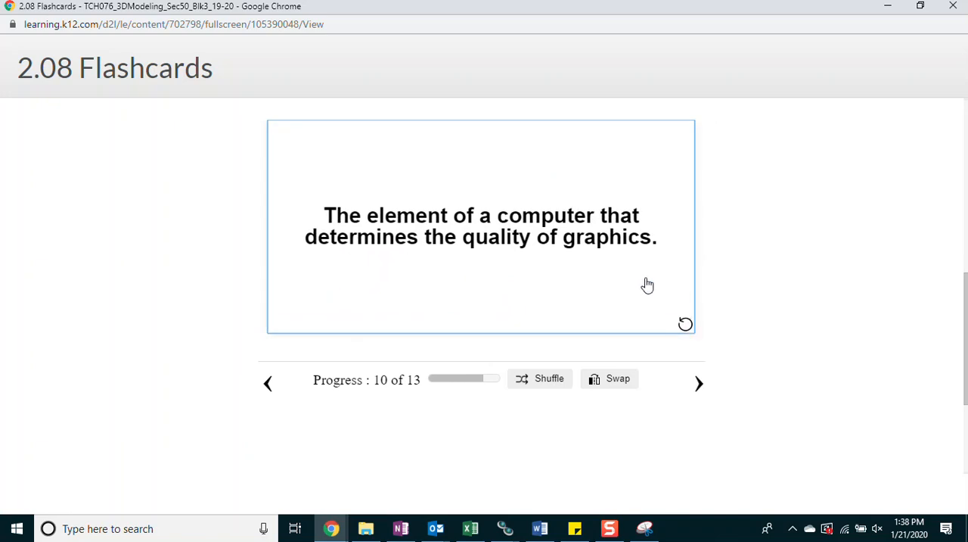
pyautogui.click(481, 227)
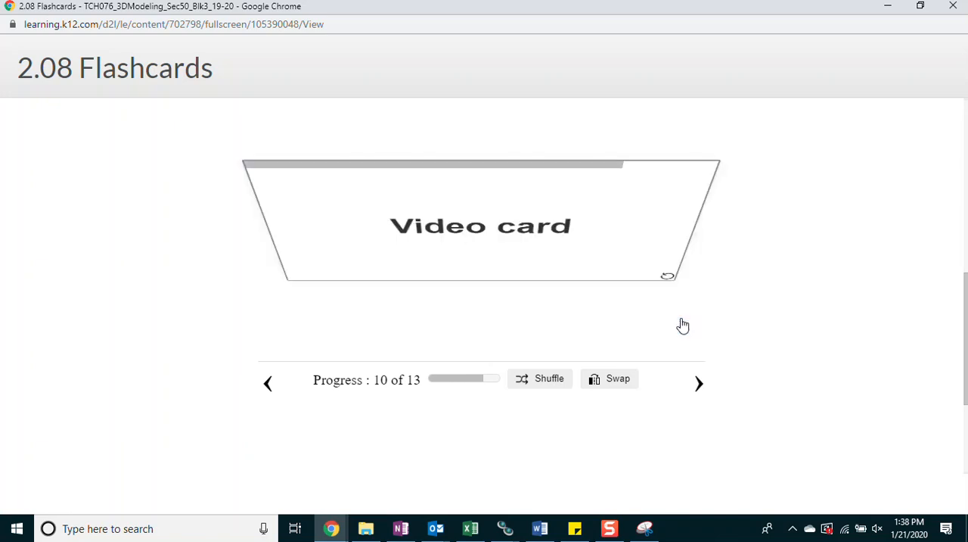
pyautogui.click(699, 384)
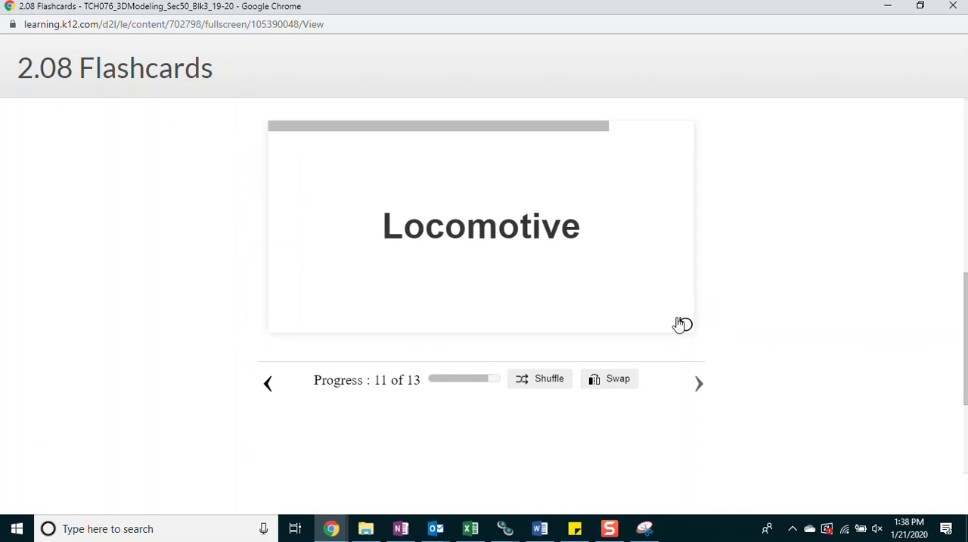
pyautogui.click(481, 225)
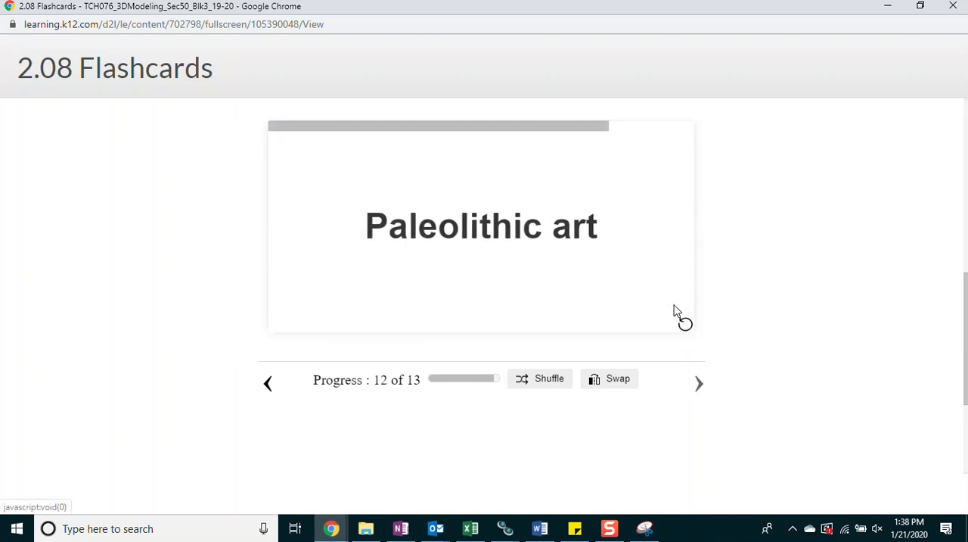
pyautogui.click(481, 225)
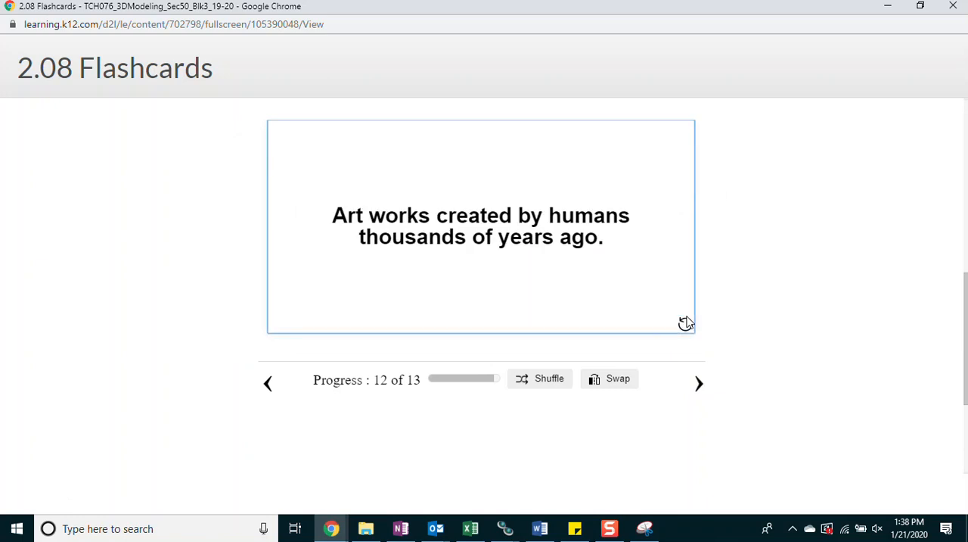
pyautogui.moveTo(683, 321)
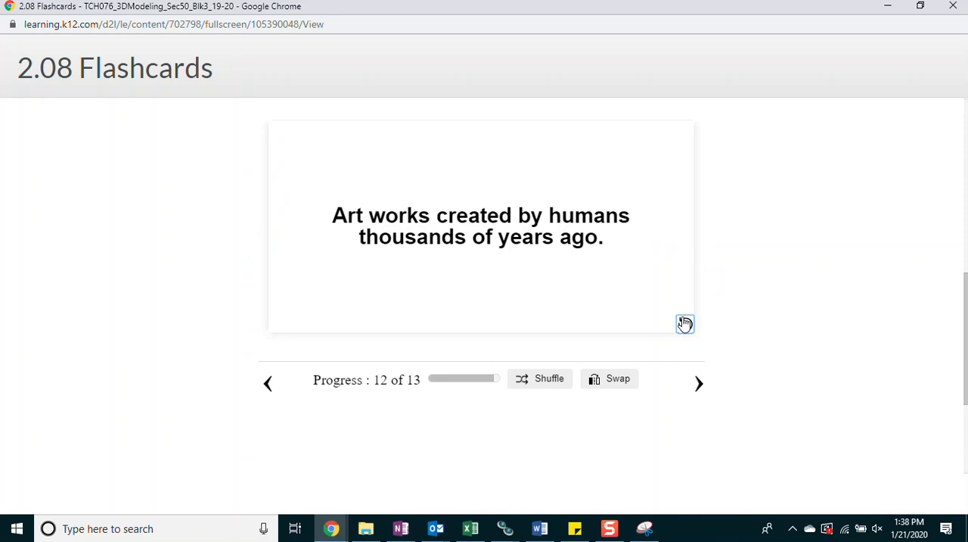
pyautogui.click(699, 383)
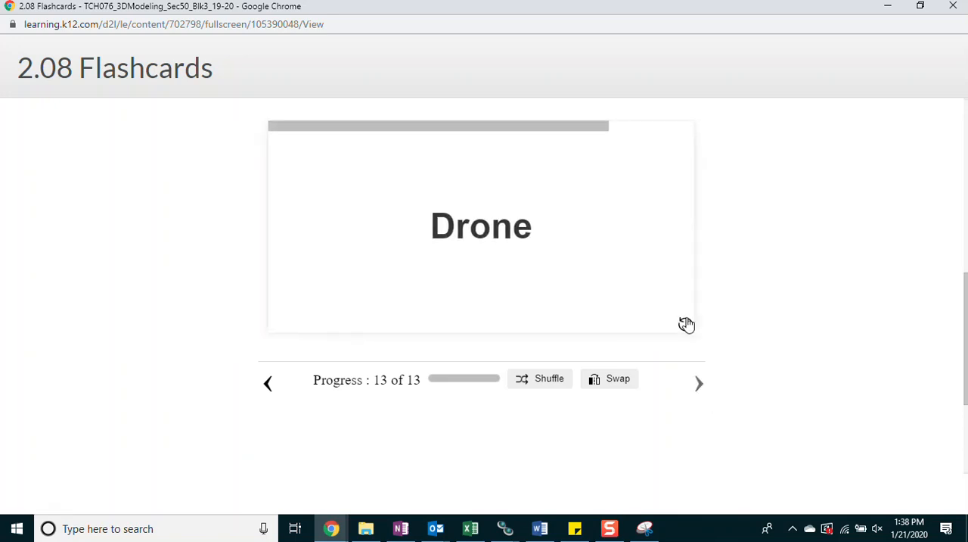
pyautogui.click(481, 225)
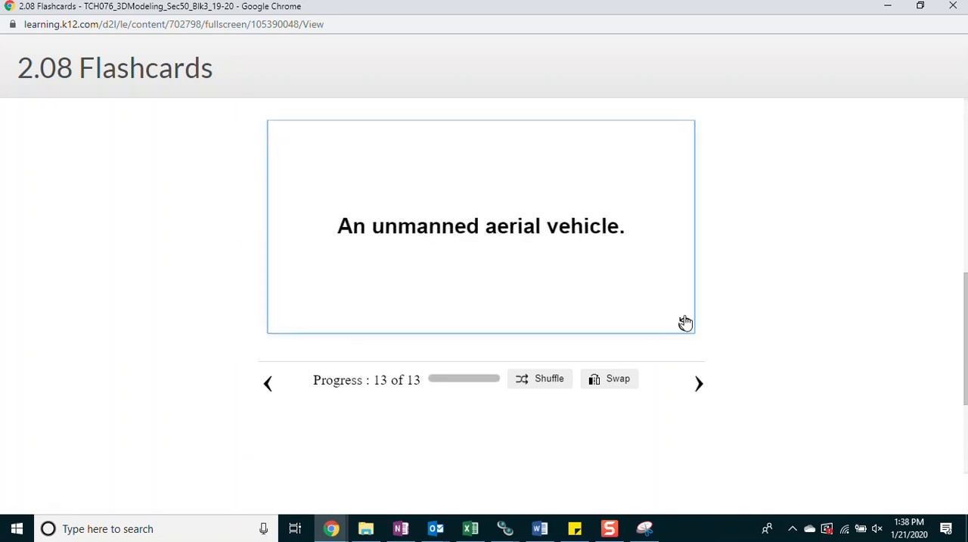
pyautogui.click(481, 226)
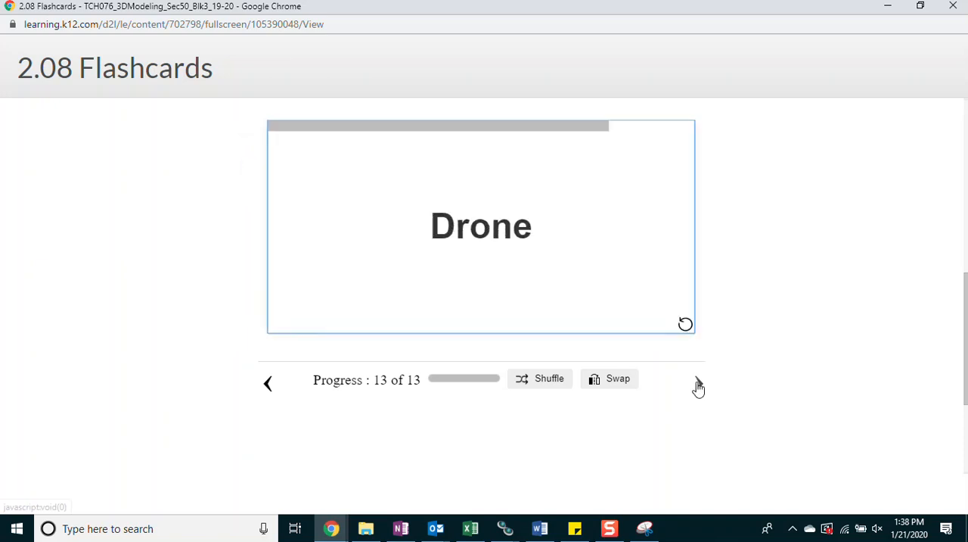
pyautogui.click(697, 383)
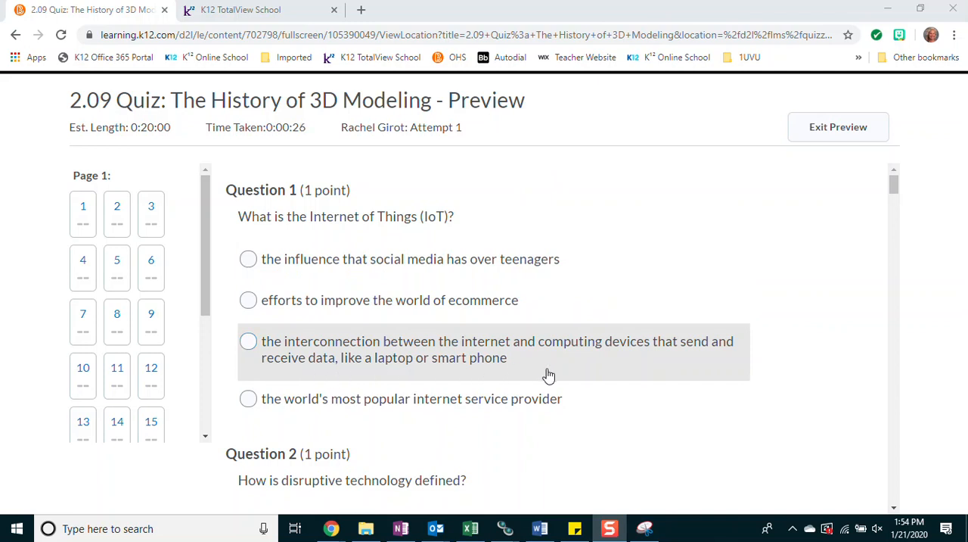
# Answer the IoT question with interconnected computing devices and move down to the next questions
pyautogui.click(249, 340)
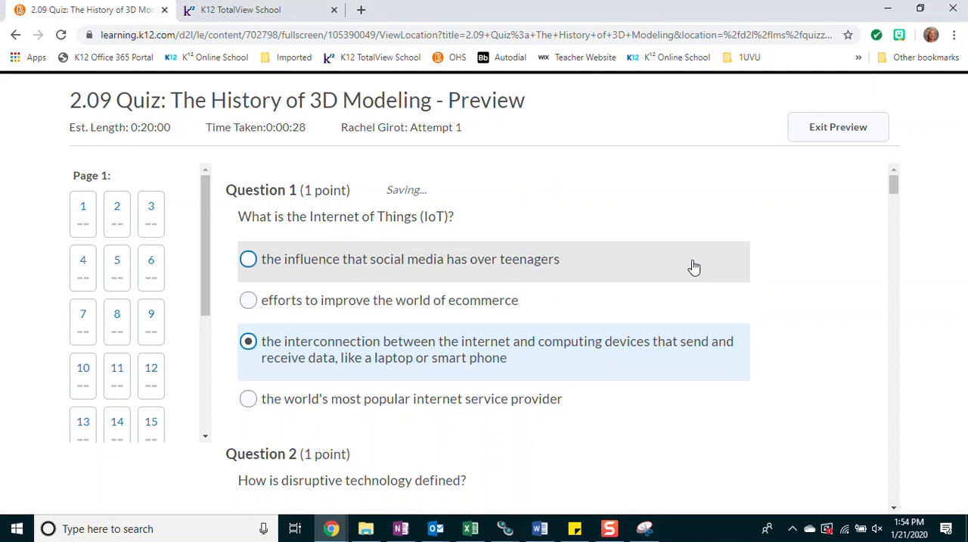
pyautogui.scroll(-3)
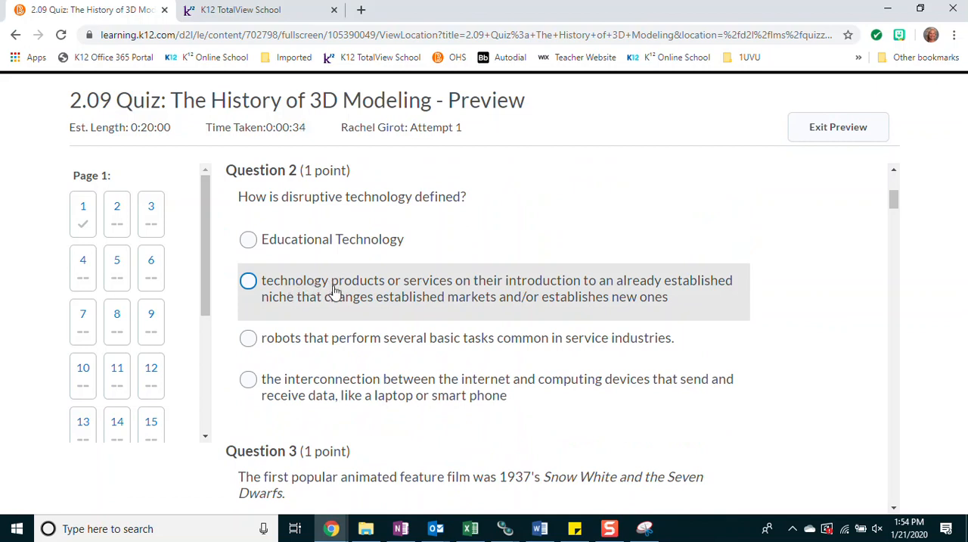
pyautogui.moveTo(611, 297)
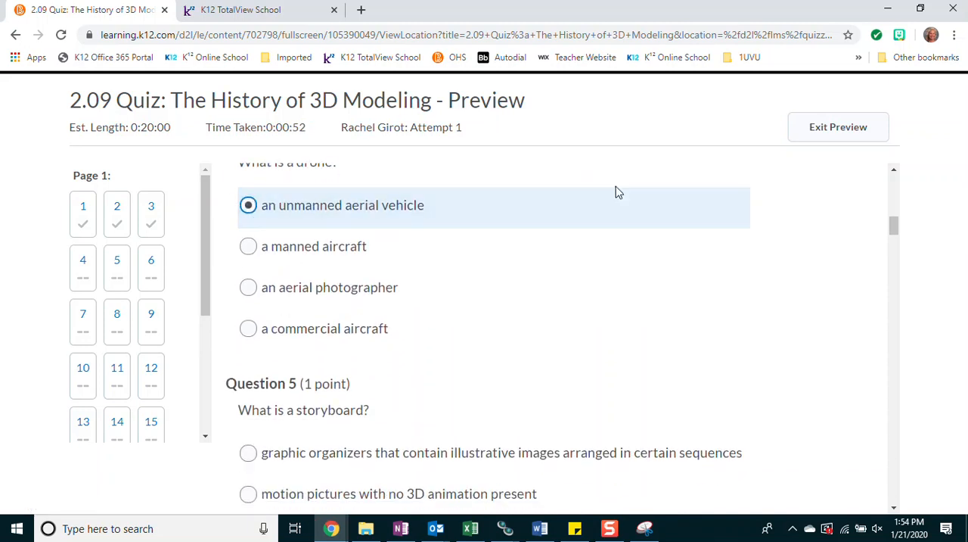
pyautogui.scroll(-3)
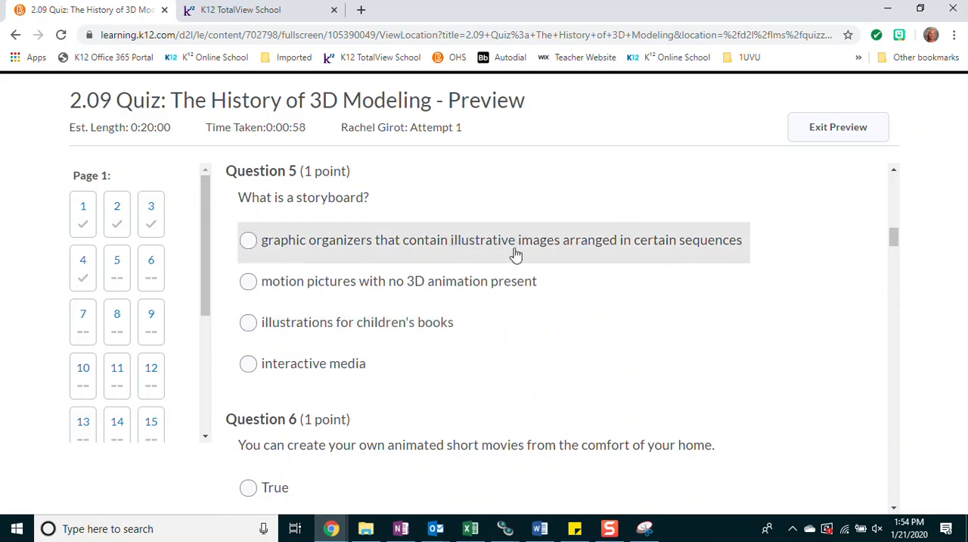
# Answer the storyboard question with graphic organizers and mark the 3D modeling simulation statement True
pyautogui.click(249, 239)
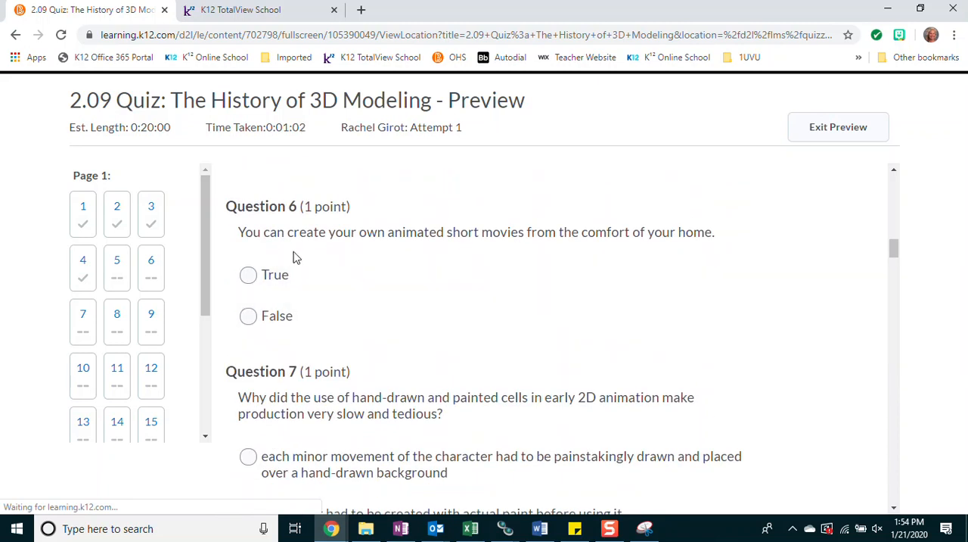
pyautogui.moveTo(502, 250)
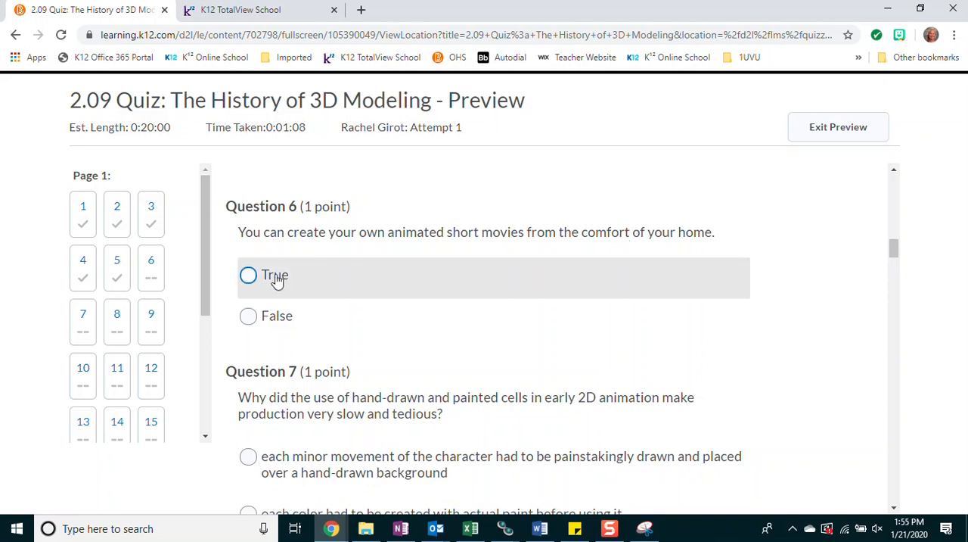
pyautogui.scroll(-3)
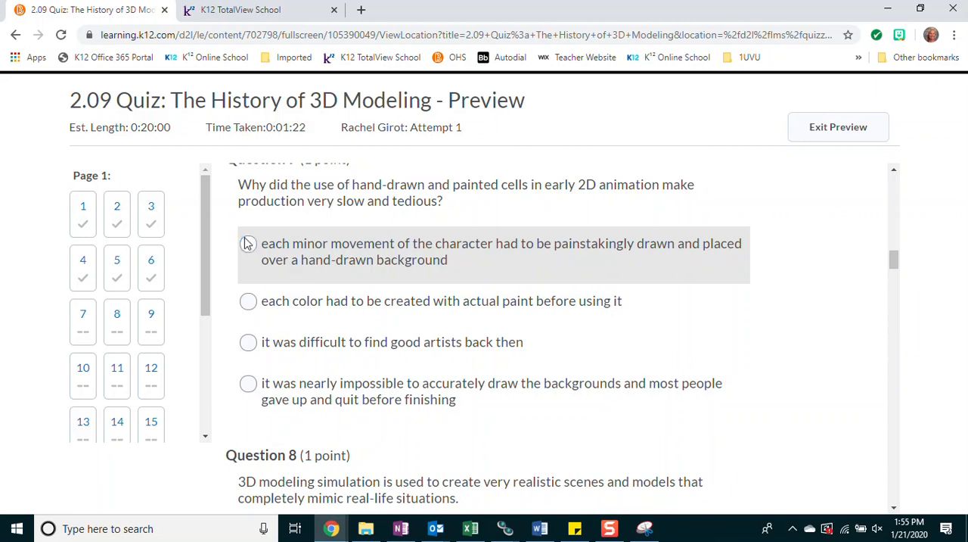
pyautogui.scroll(-3)
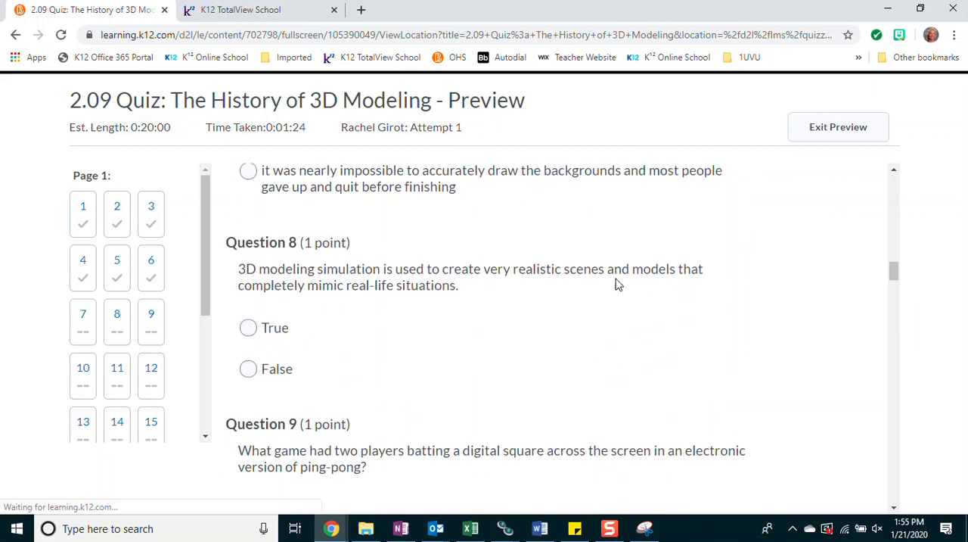
pyautogui.scroll(-3)
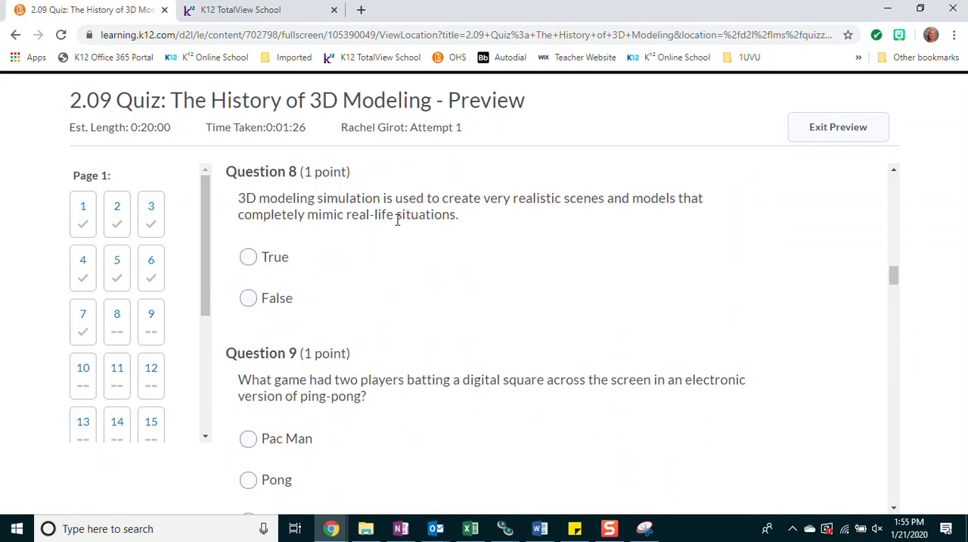
pyautogui.moveTo(767, 219)
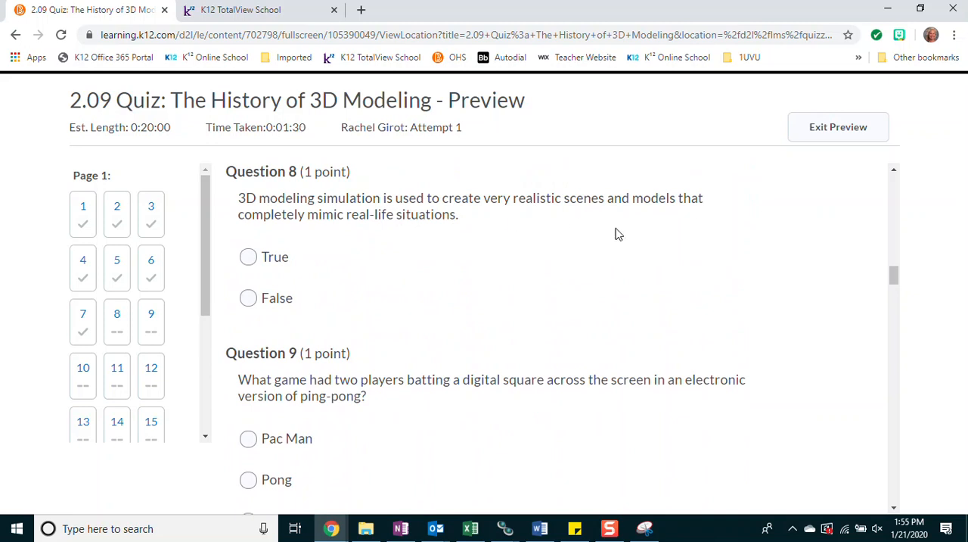
pyautogui.click(248, 257)
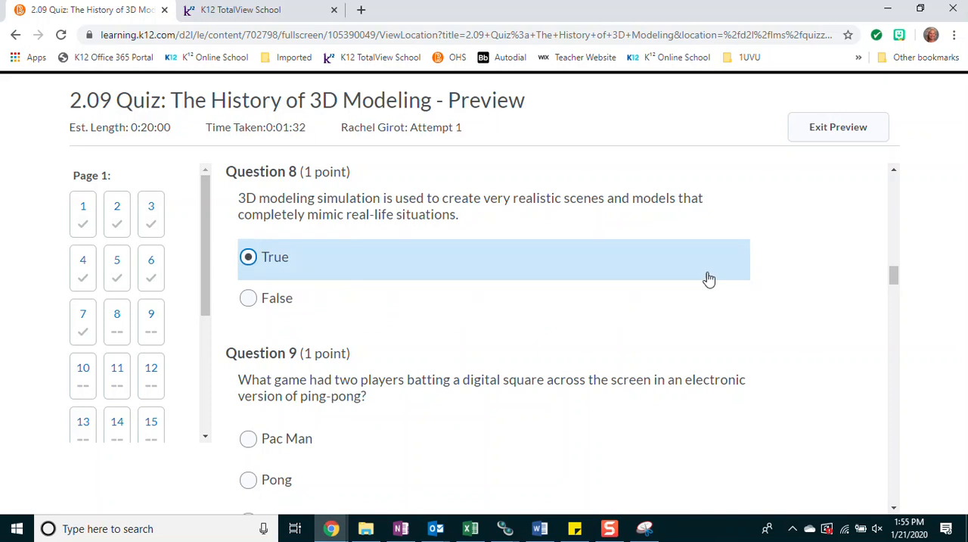
pyautogui.scroll(-3)
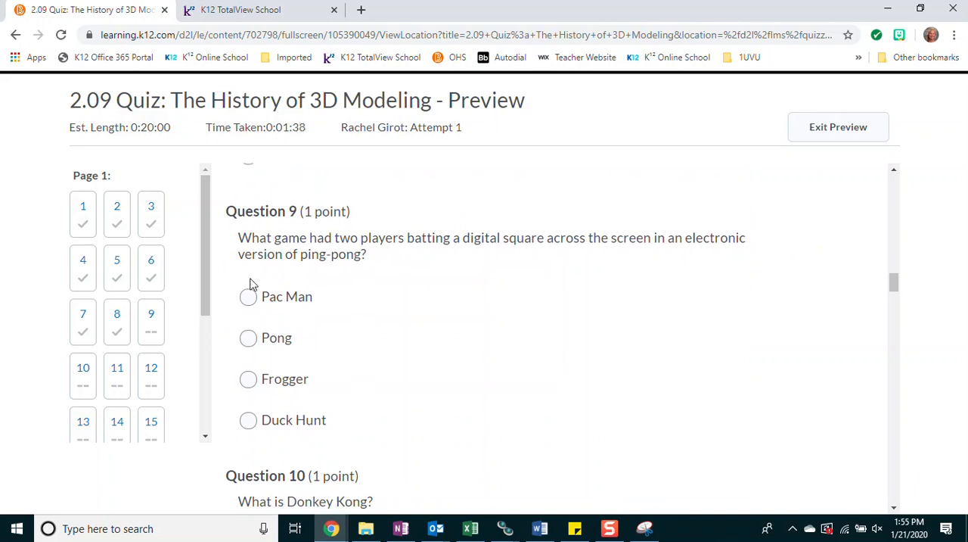
# Answer the ping-pong game, one-minute 1890s movies and layer-by-layer 3D printing questions
pyautogui.click(248, 330)
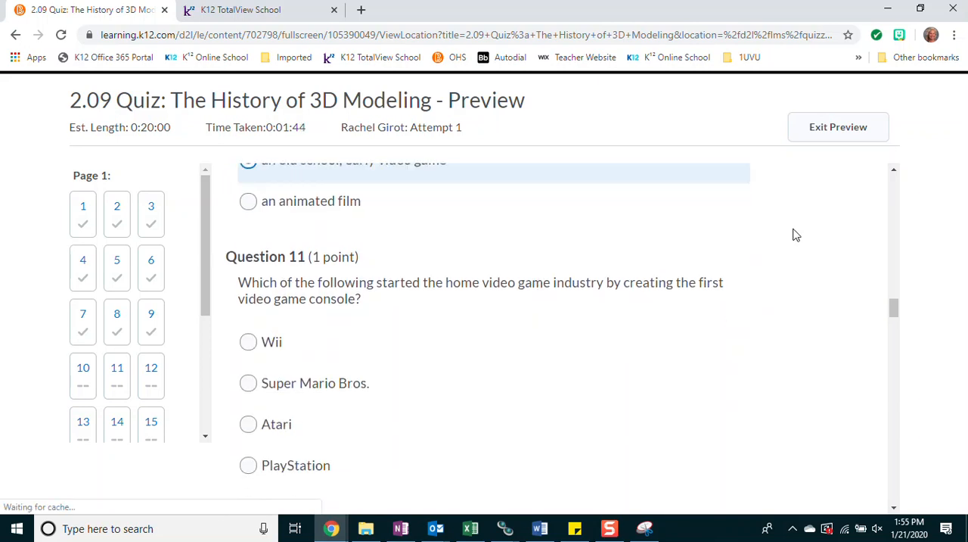
pyautogui.scroll(-3)
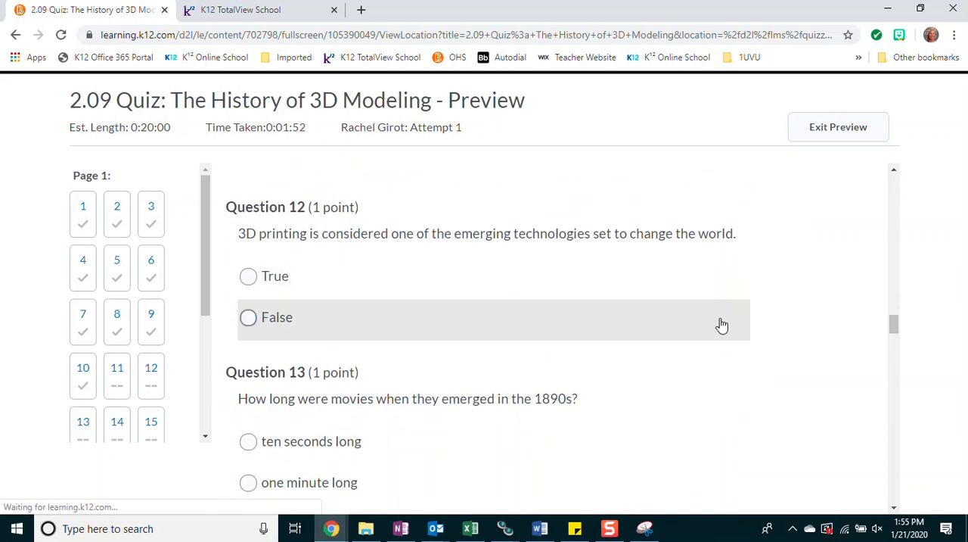
pyautogui.moveTo(808, 383)
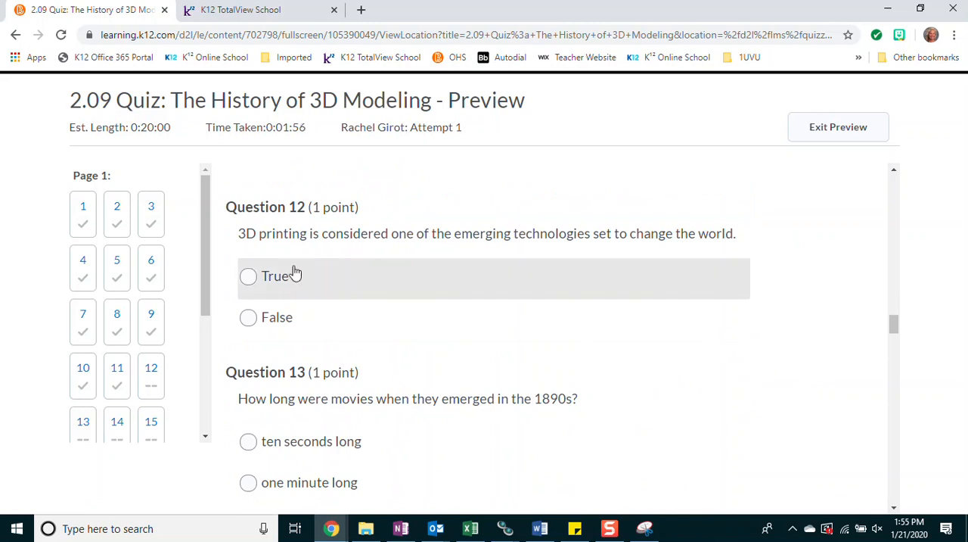
pyautogui.scroll(-3)
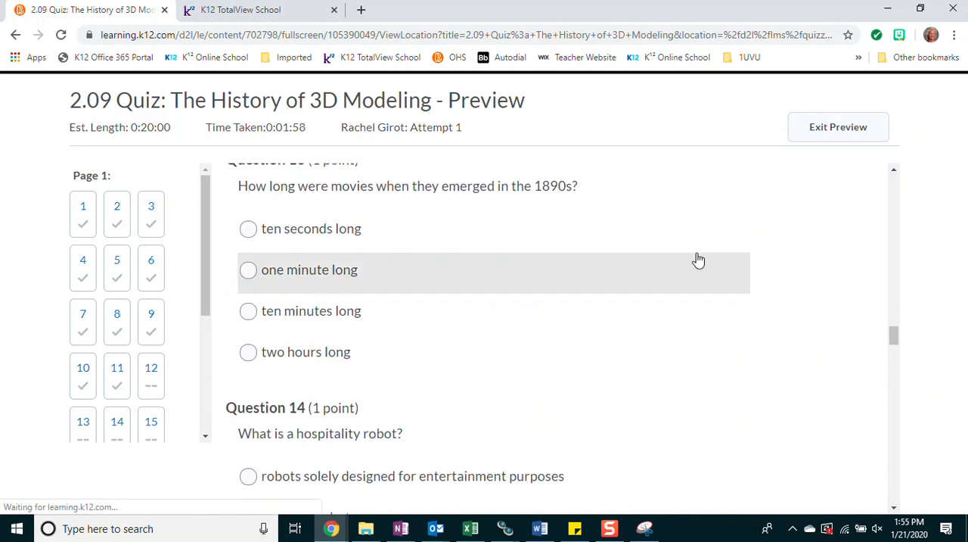
pyautogui.moveTo(762, 291)
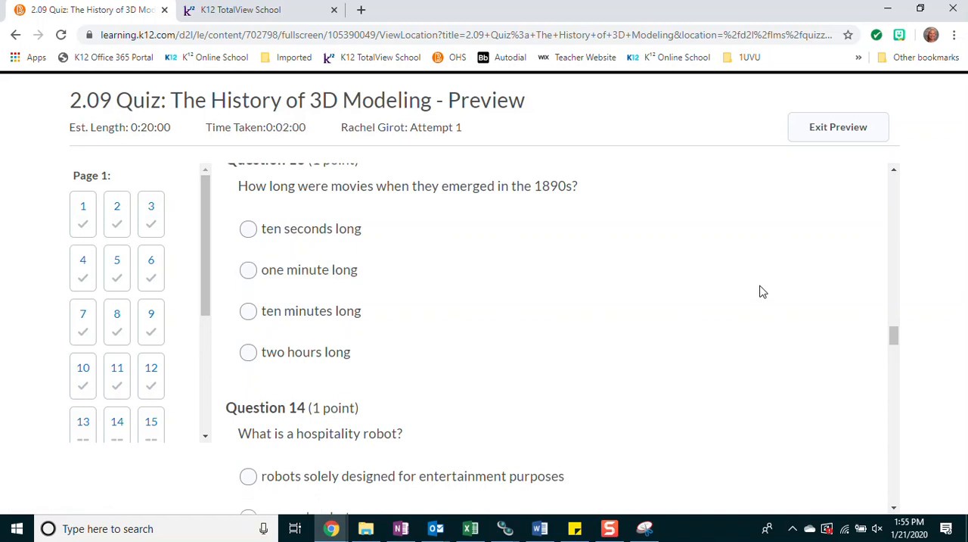
pyautogui.click(248, 269)
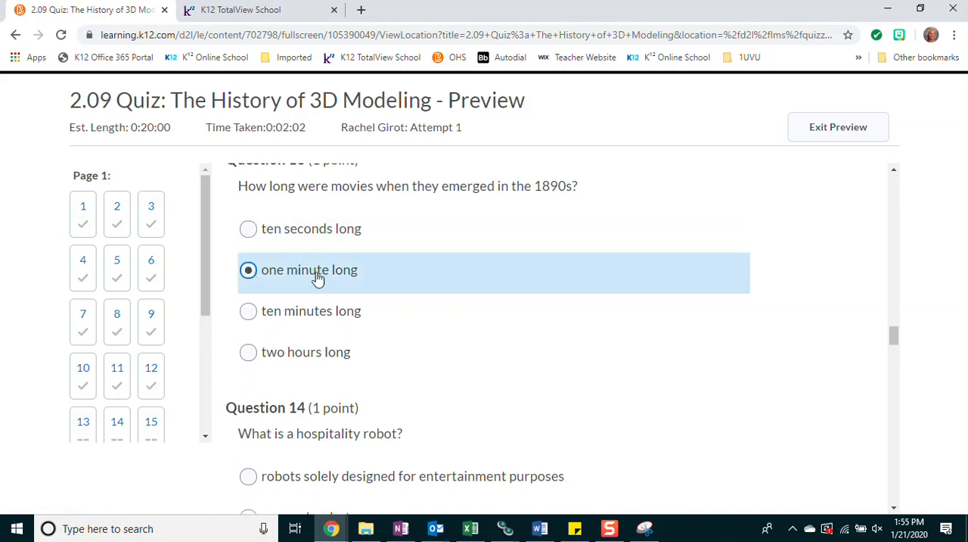
pyautogui.scroll(-3)
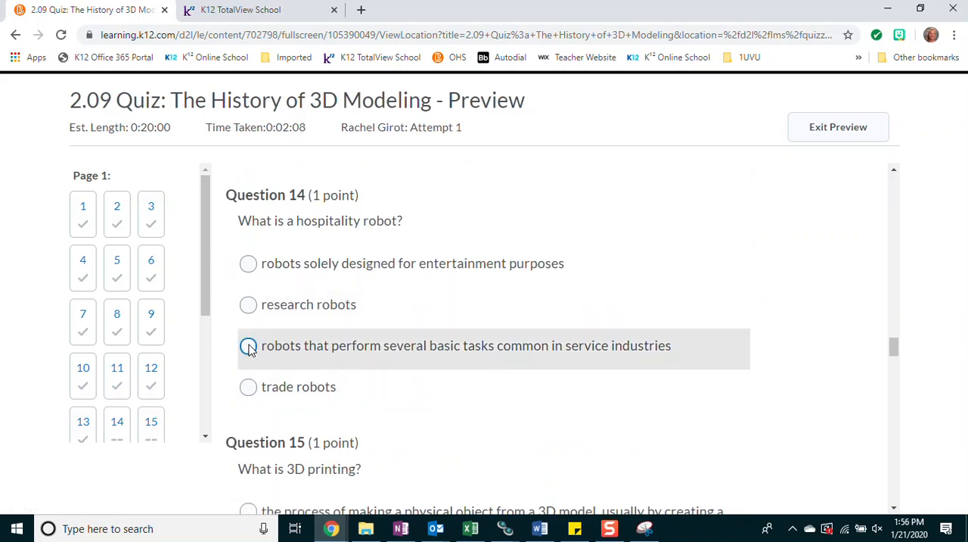
pyautogui.scroll(-3)
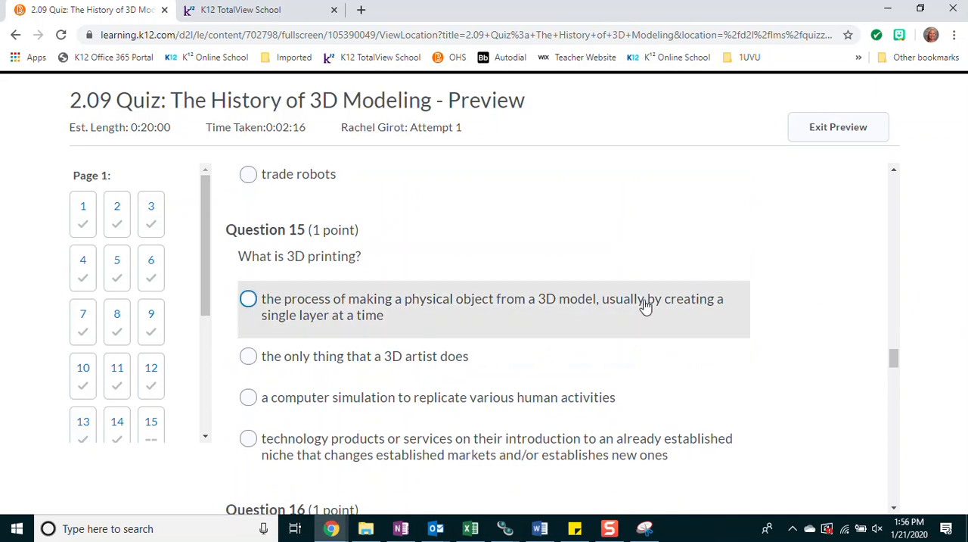
pyautogui.click(248, 298)
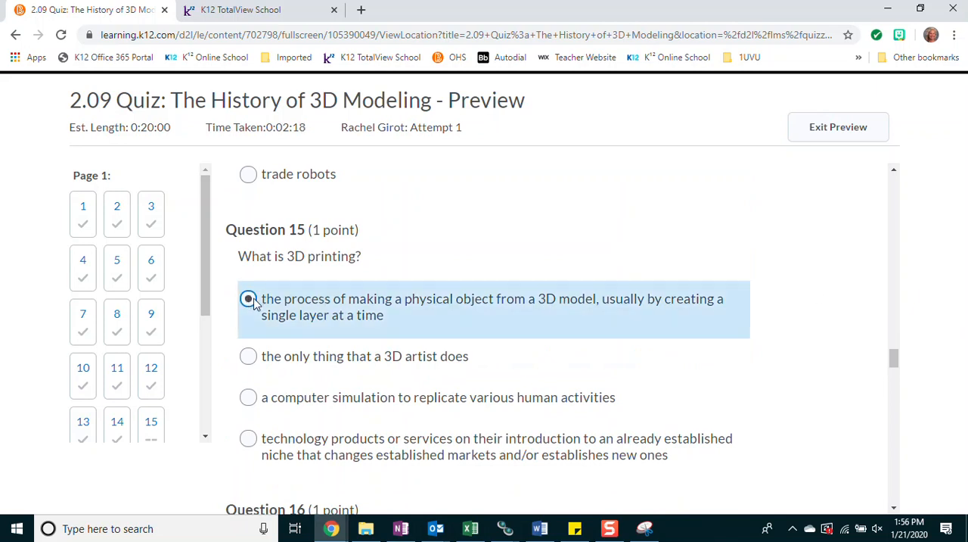
pyautogui.scroll(-3)
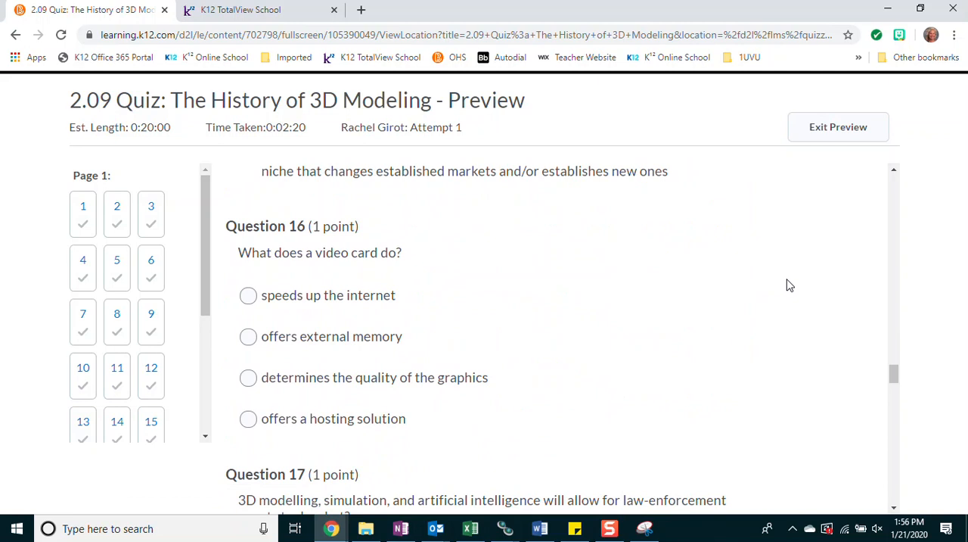
pyautogui.moveTo(308, 367)
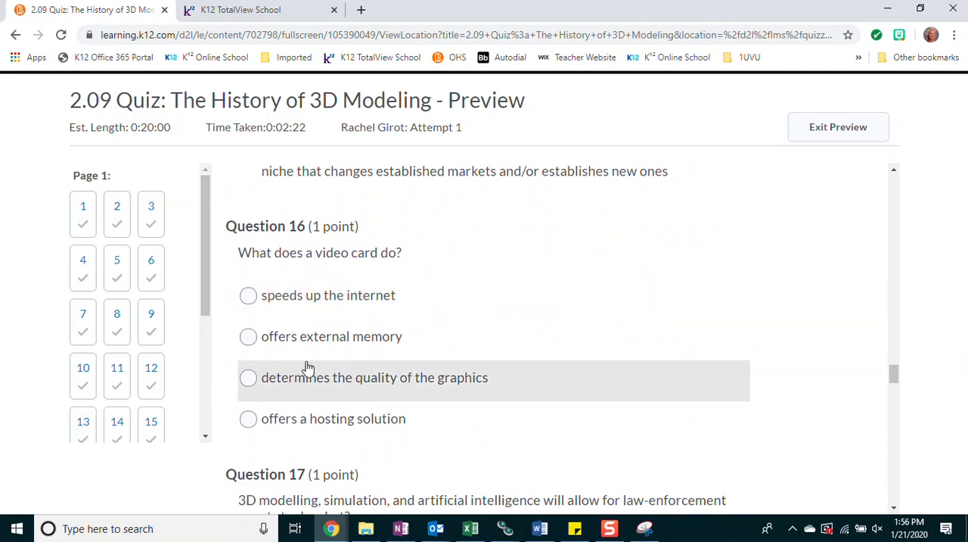
# Answer questions 16-19: video card, question 17, RAM for memory, and the Star Wars droid for R2-D2
pyautogui.click(248, 378)
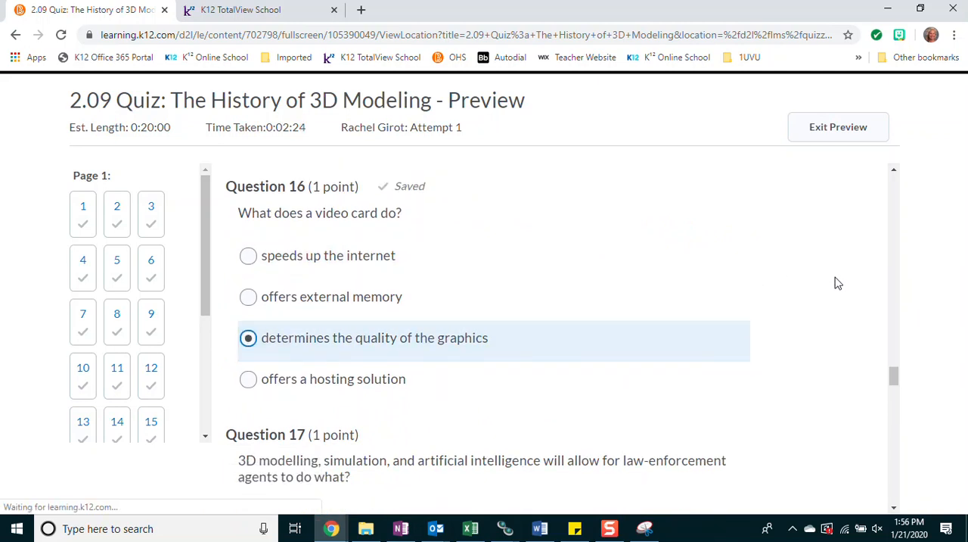
pyautogui.scroll(-3)
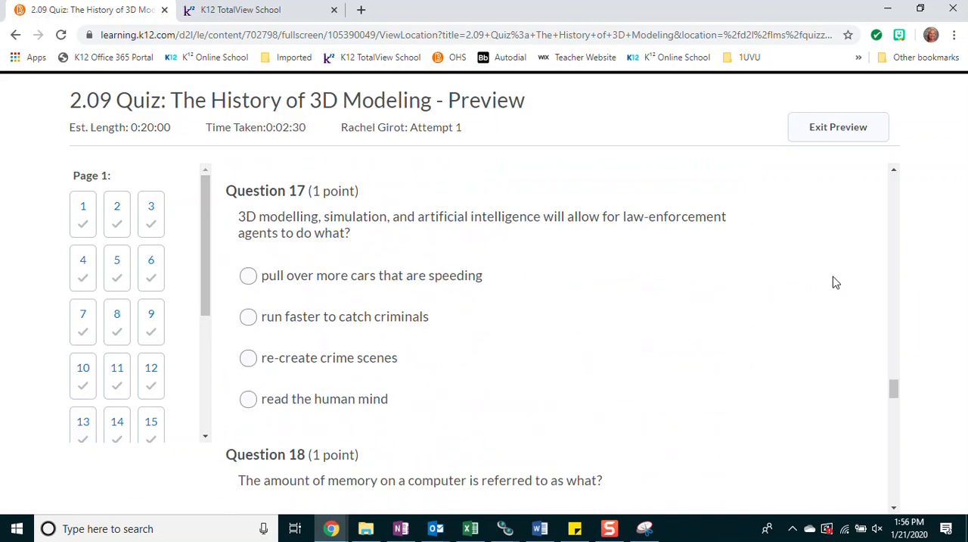
pyautogui.click(248, 357)
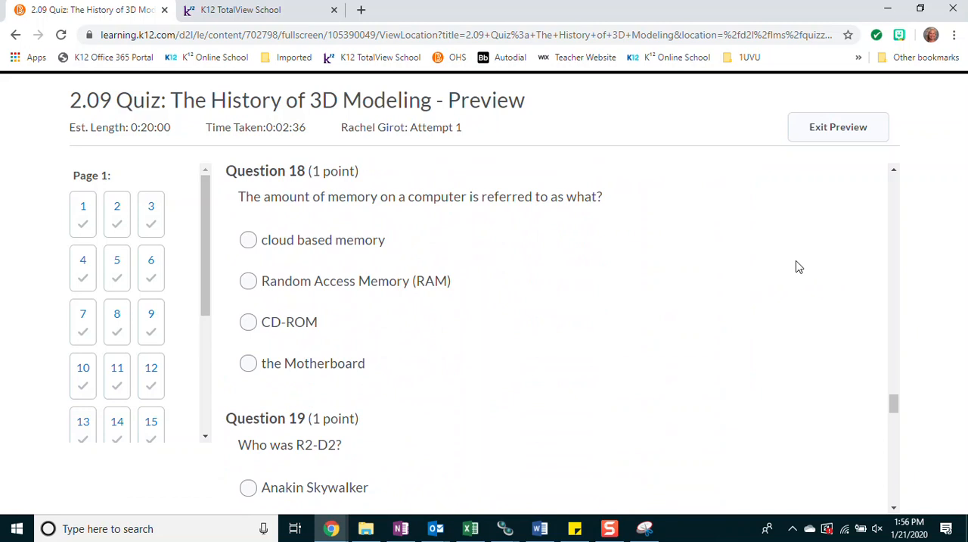
pyautogui.click(248, 281)
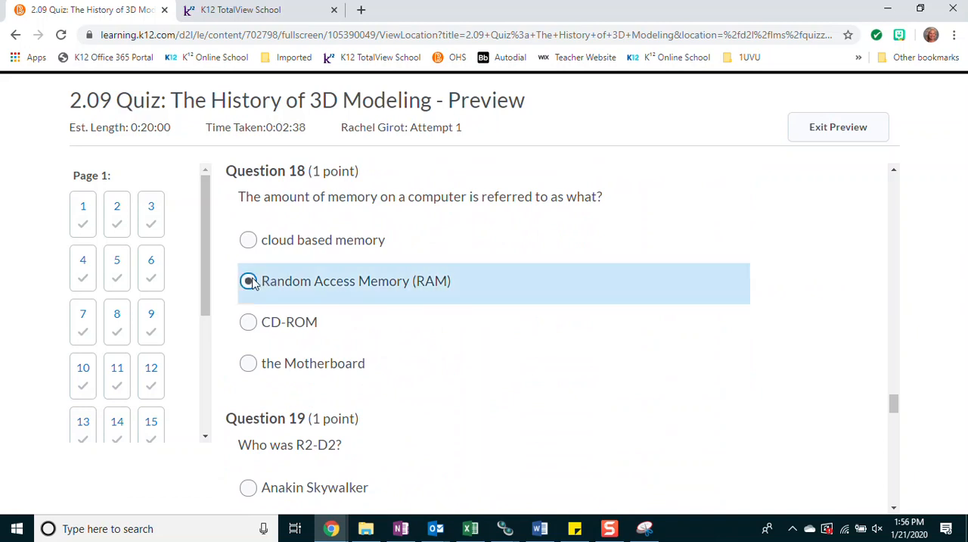
pyautogui.scroll(-3)
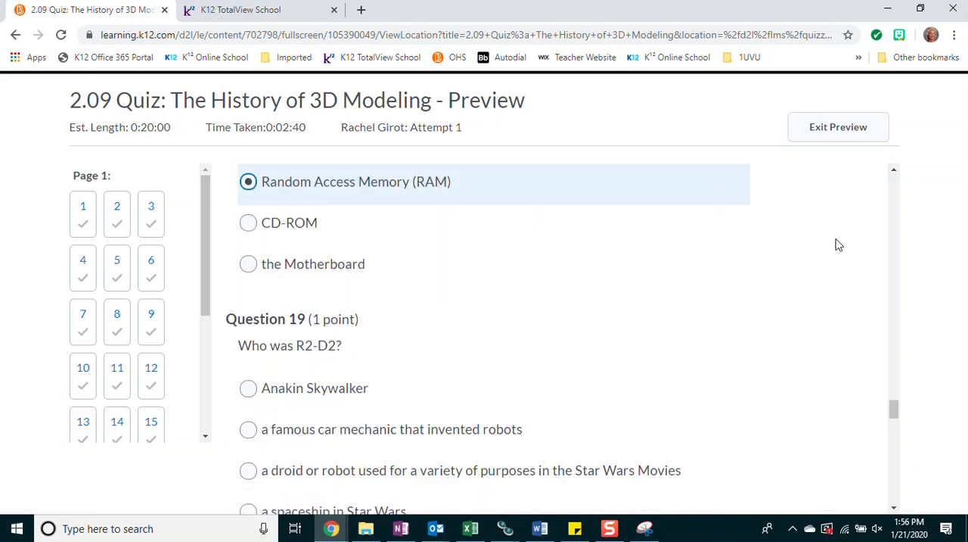
pyautogui.scroll(-3)
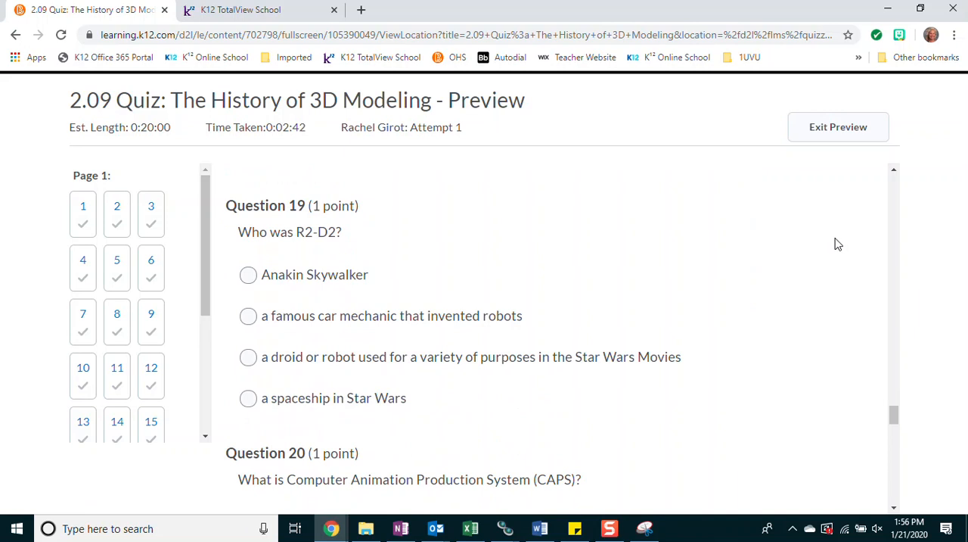
pyautogui.click(248, 356)
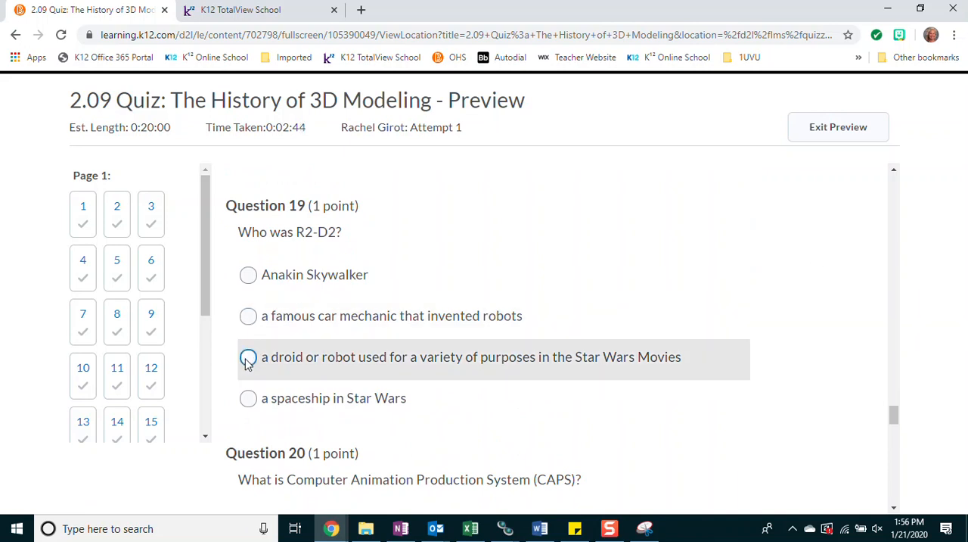
pyautogui.click(248, 355)
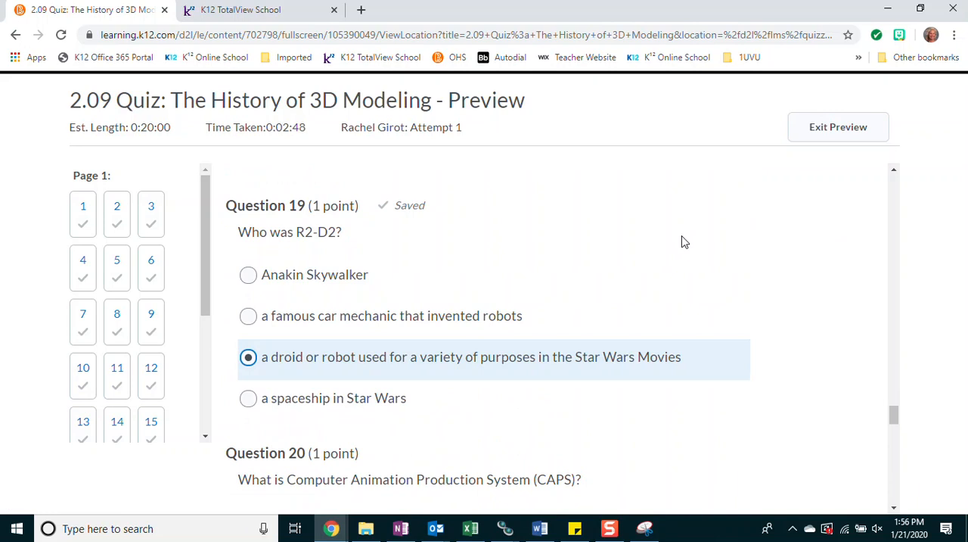
pyautogui.moveTo(781, 236)
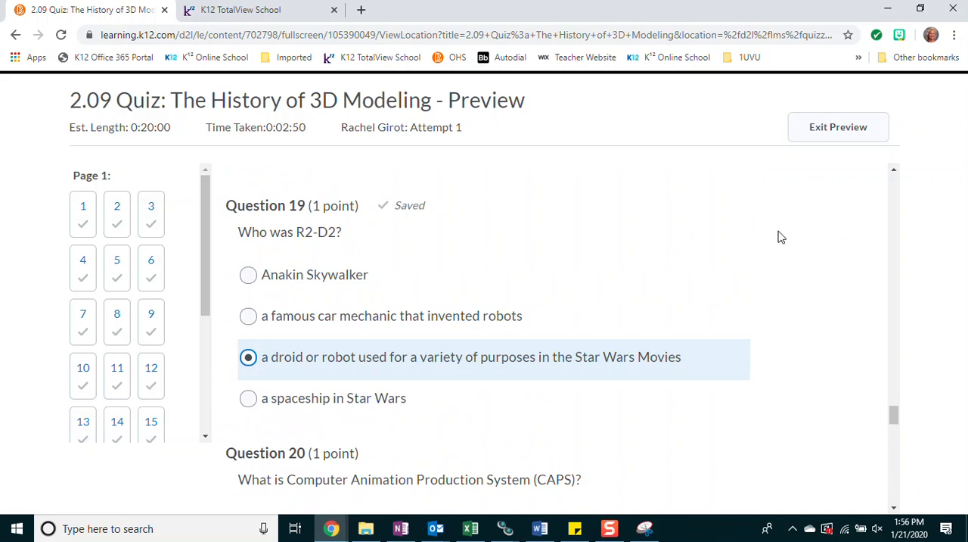
# Answer questions 20-22 with 2D/3D modeling software, creating a computer model and Pixar Image Computer
pyautogui.scroll(-3)
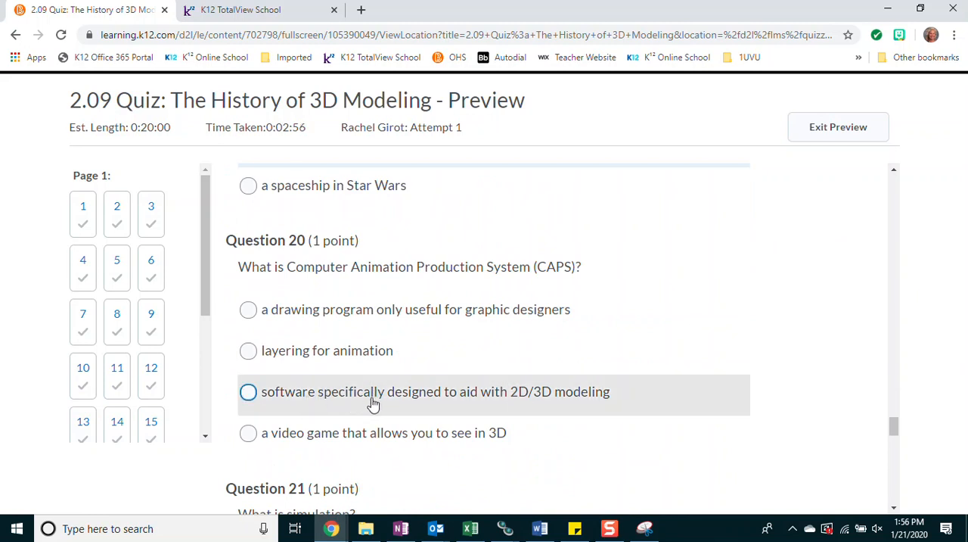
pyautogui.moveTo(597, 400)
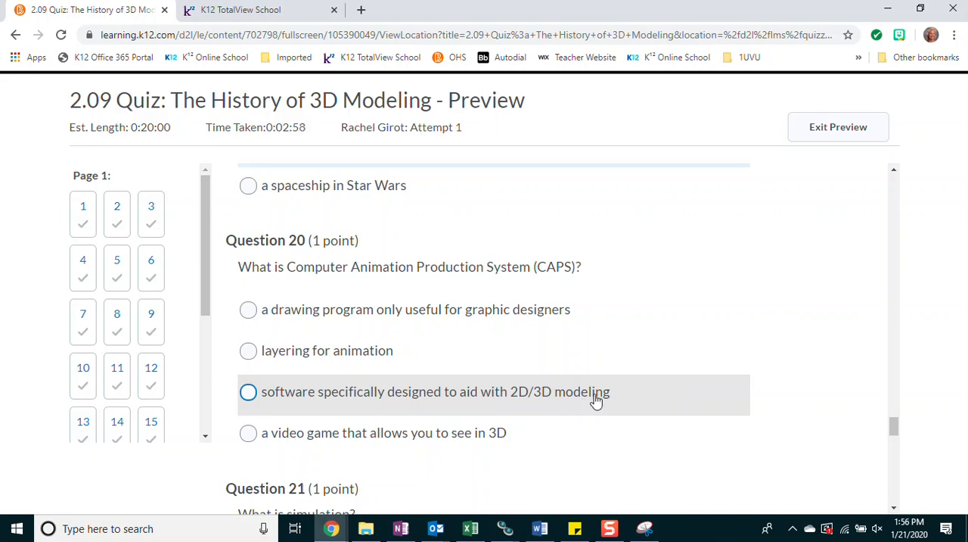
pyautogui.click(248, 390)
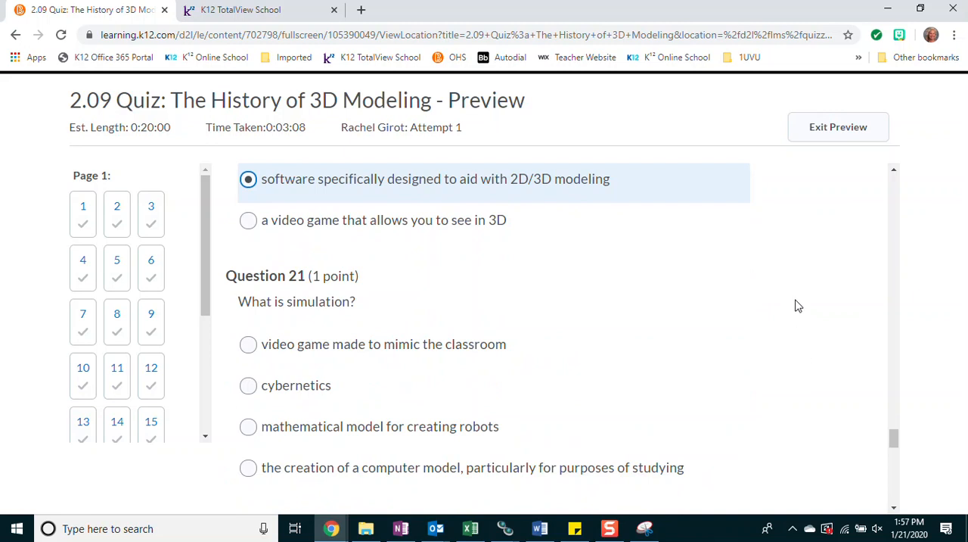
pyautogui.click(248, 396)
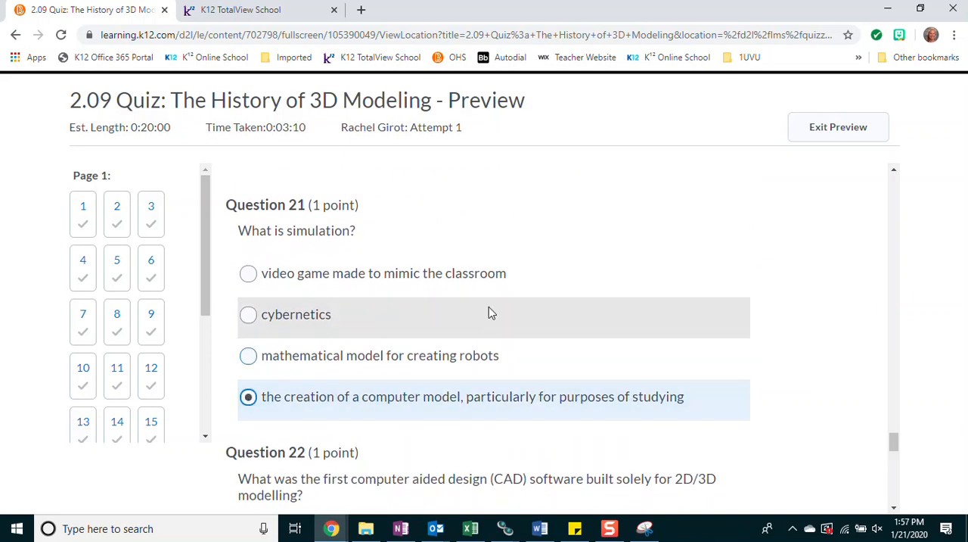
pyautogui.scroll(-3)
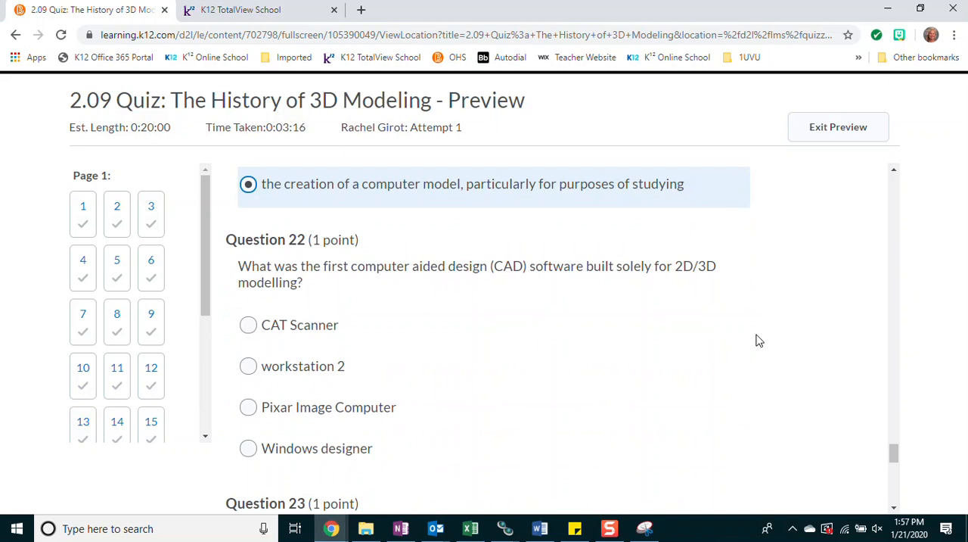
pyautogui.click(248, 407)
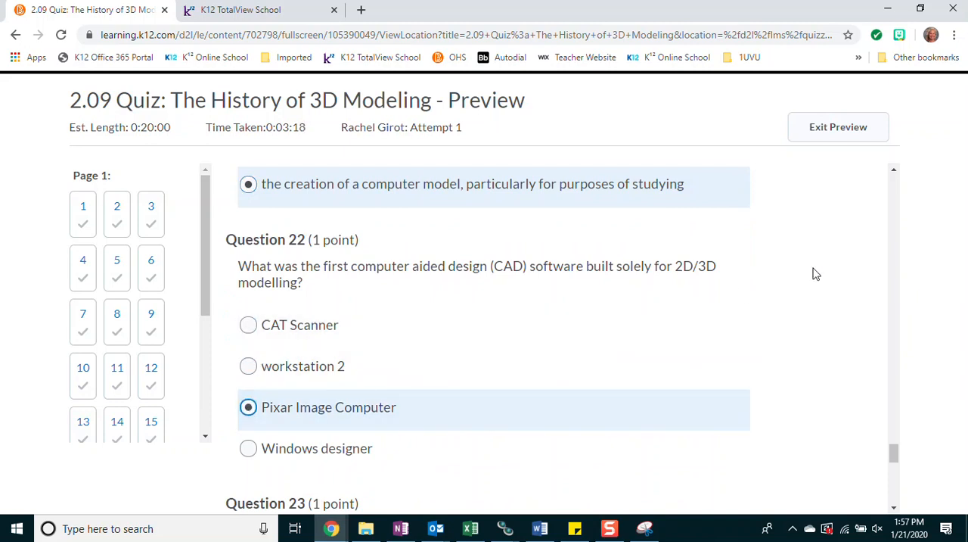
# Answer questions 23-24 with high speed digital internet and games many people play together, reaching 24 of 25 saved
pyautogui.scroll(-3)
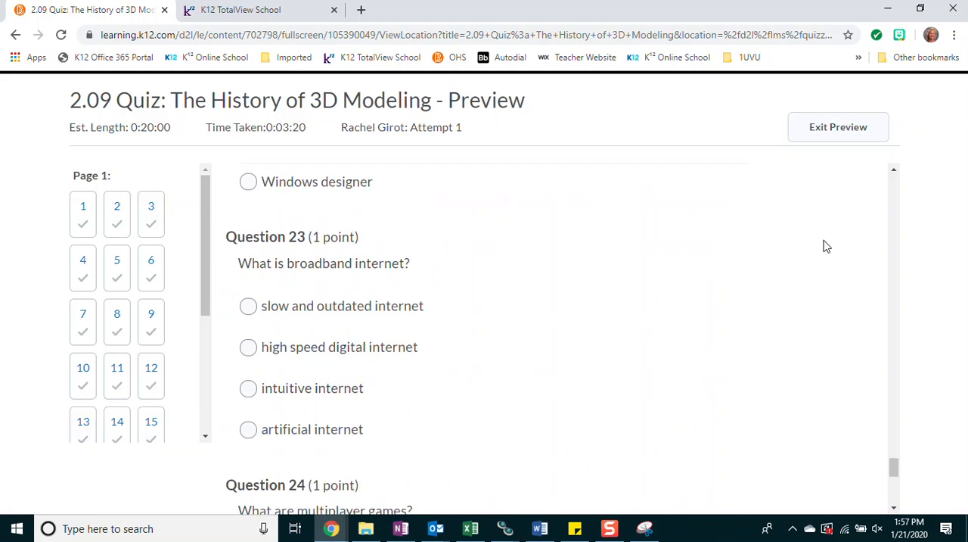
pyautogui.scroll(-3)
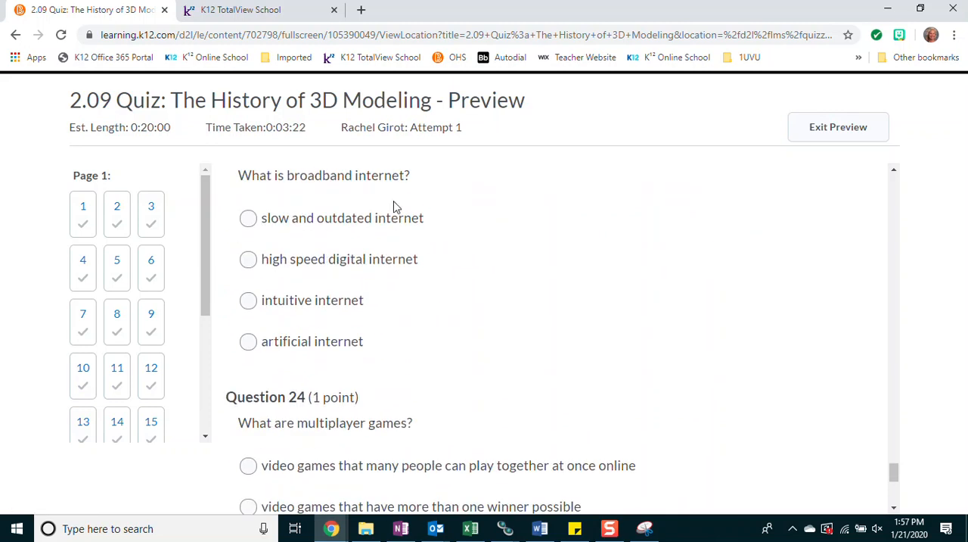
pyautogui.click(248, 259)
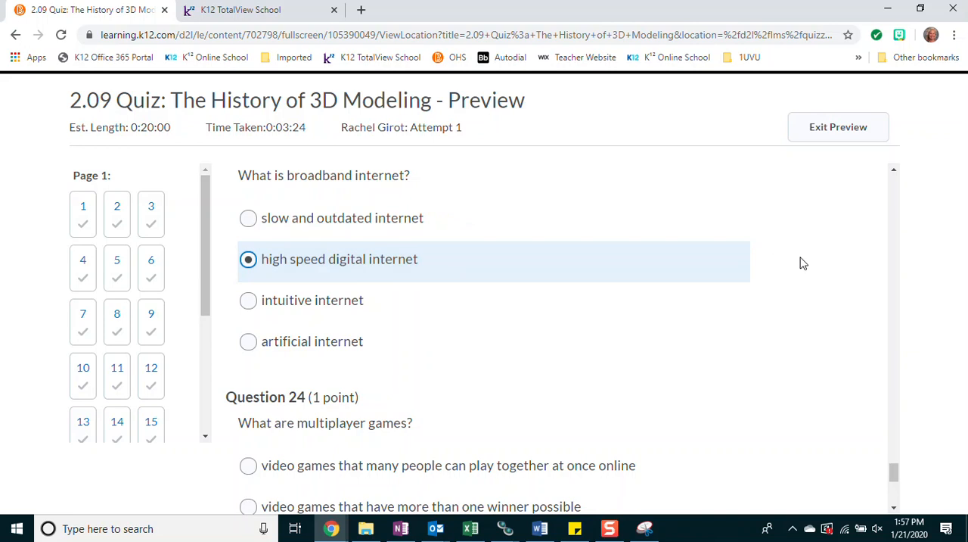
pyautogui.scroll(-3)
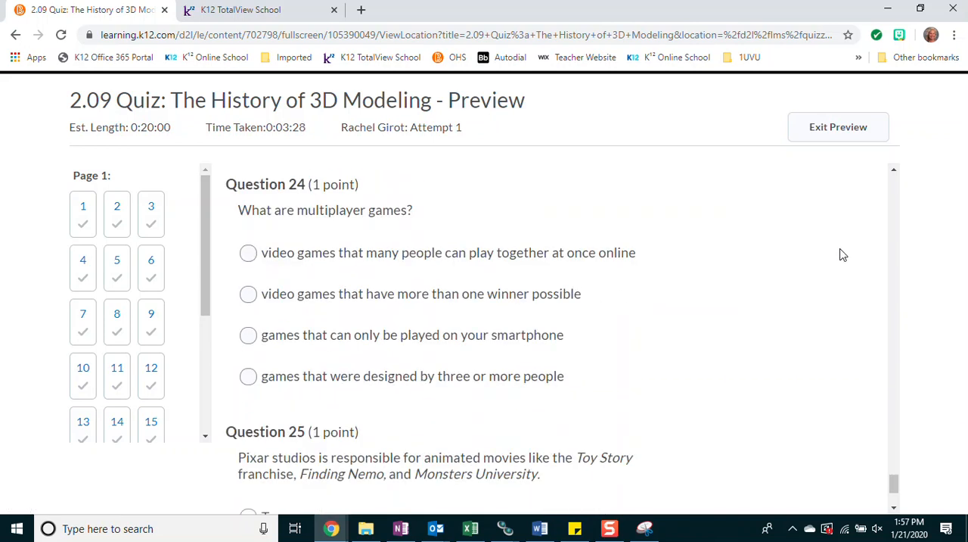
pyautogui.click(248, 253)
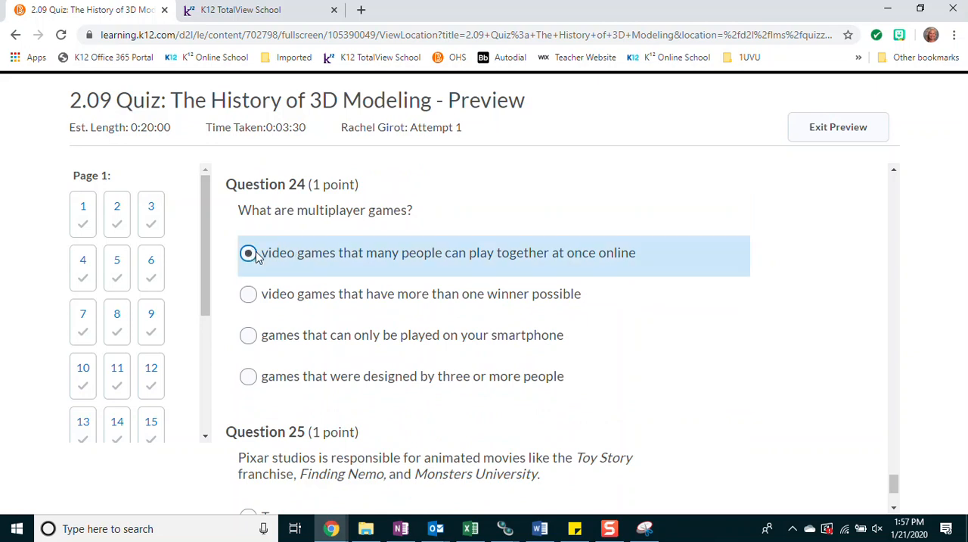
pyautogui.scroll(-3)
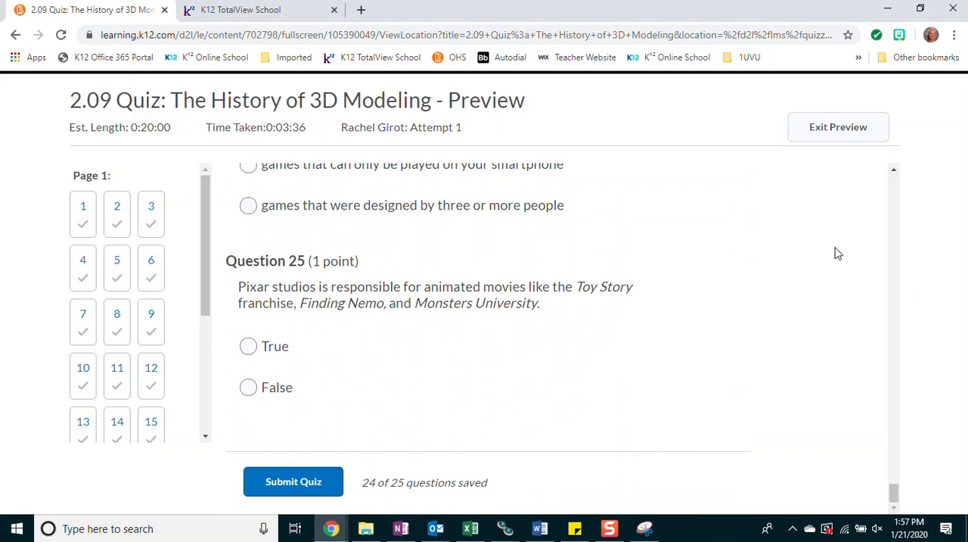
pyautogui.moveTo(786, 266)
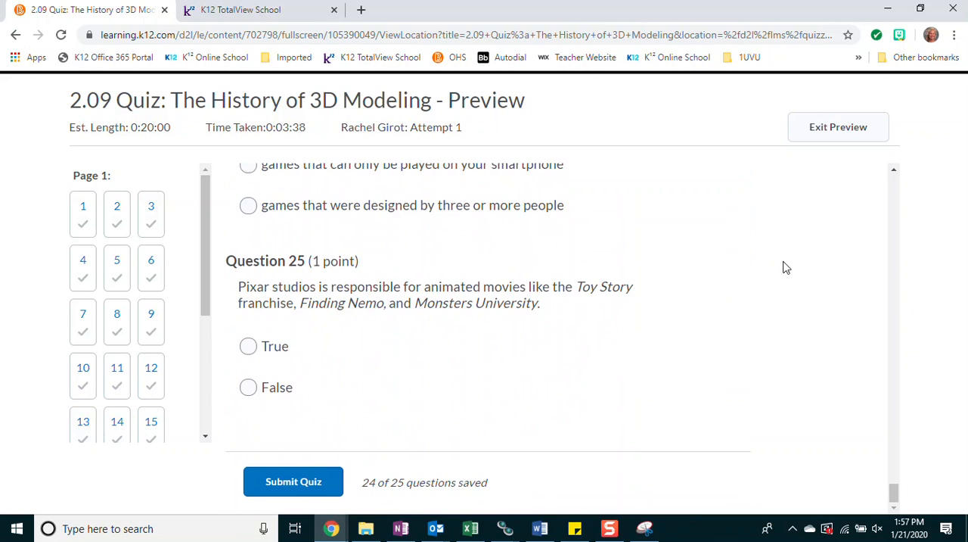